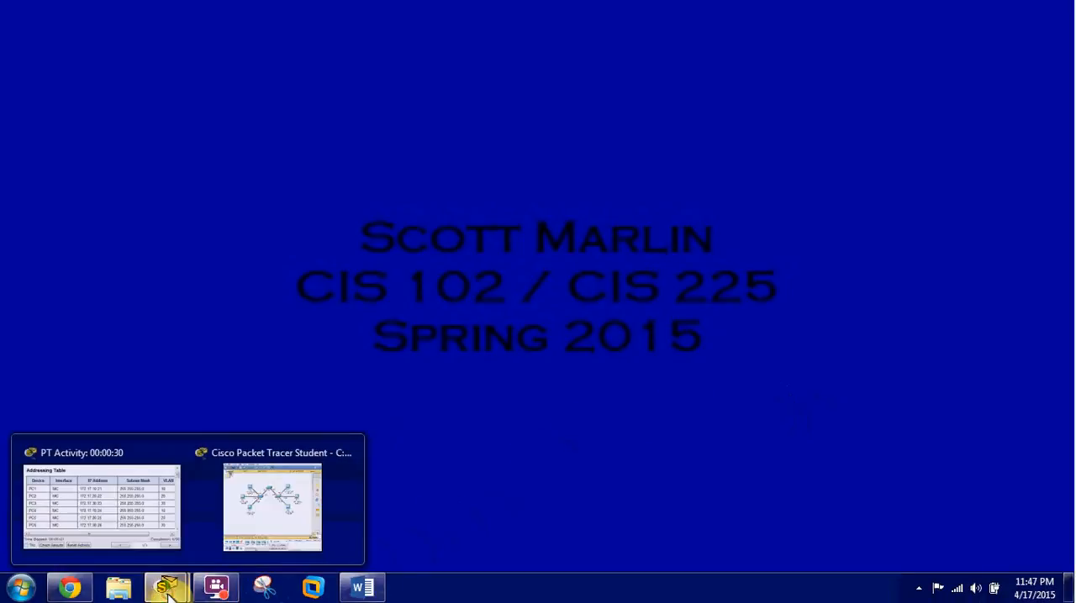
- Restore the Packet Tracer activity and VLAN topology windows from the taskbar
click(271, 506)
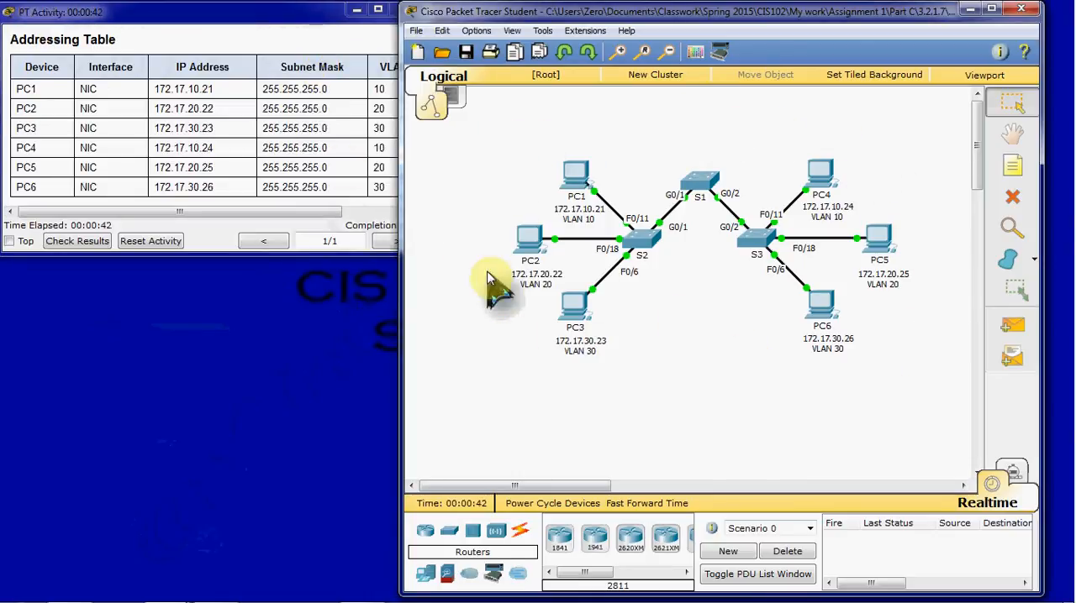
mouse_move(689, 403)
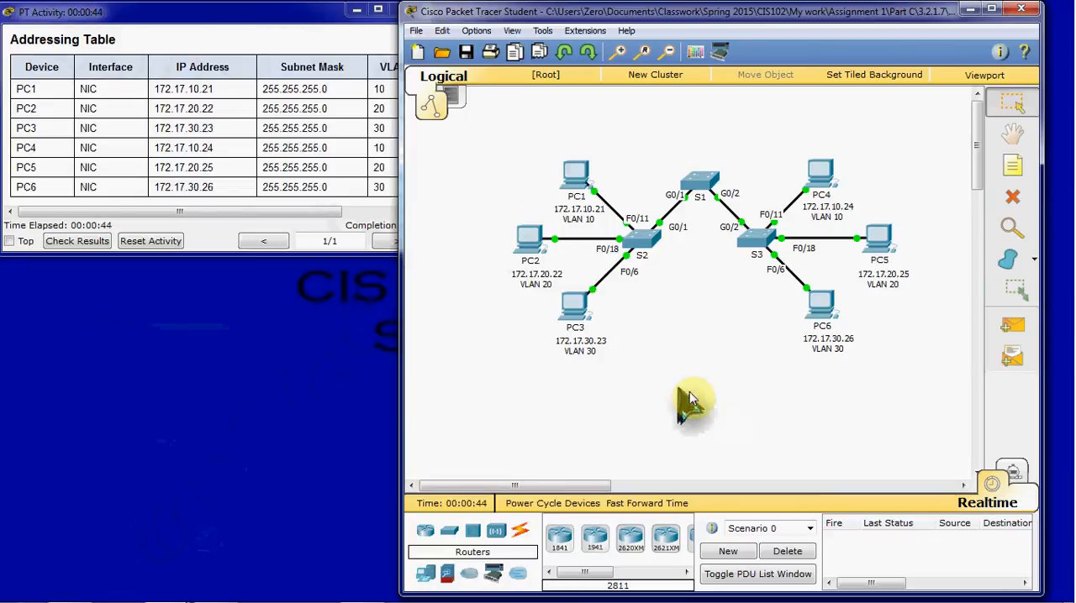
mouse_move(706, 411)
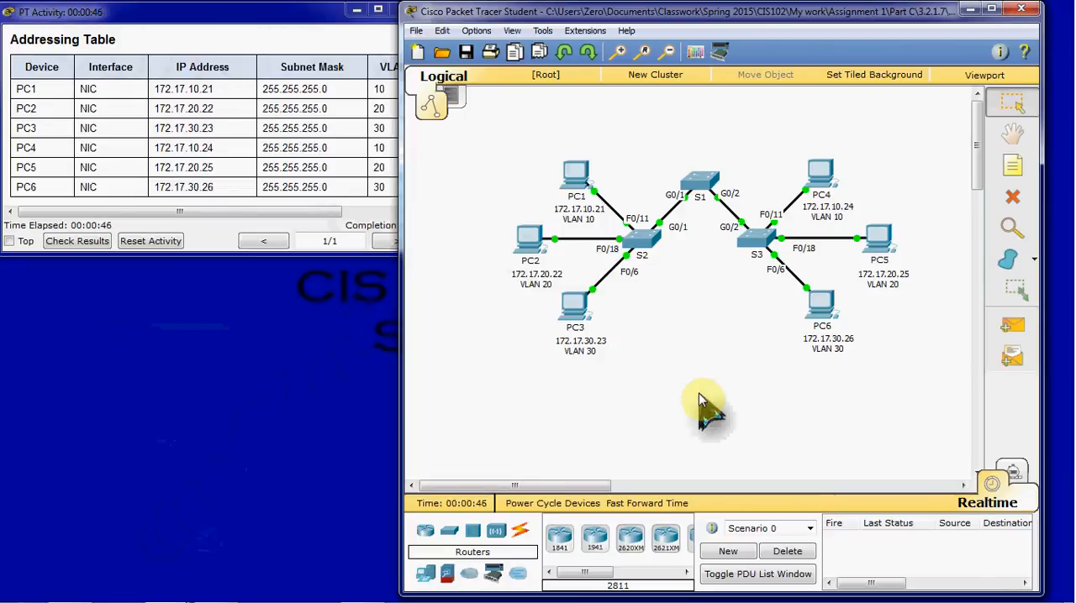
mouse_move(592, 113)
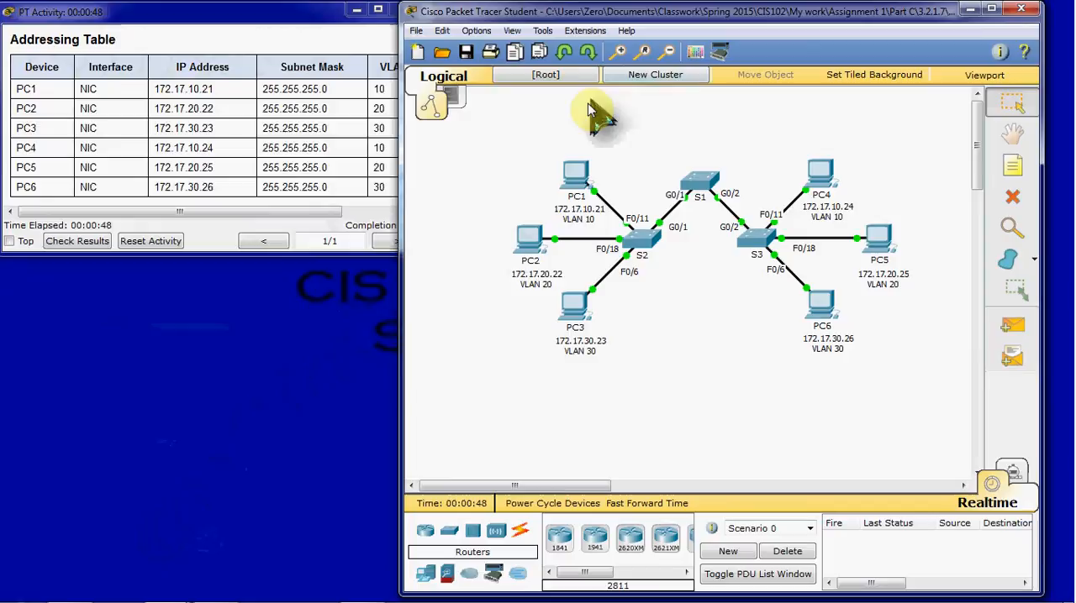
mouse_move(626, 134)
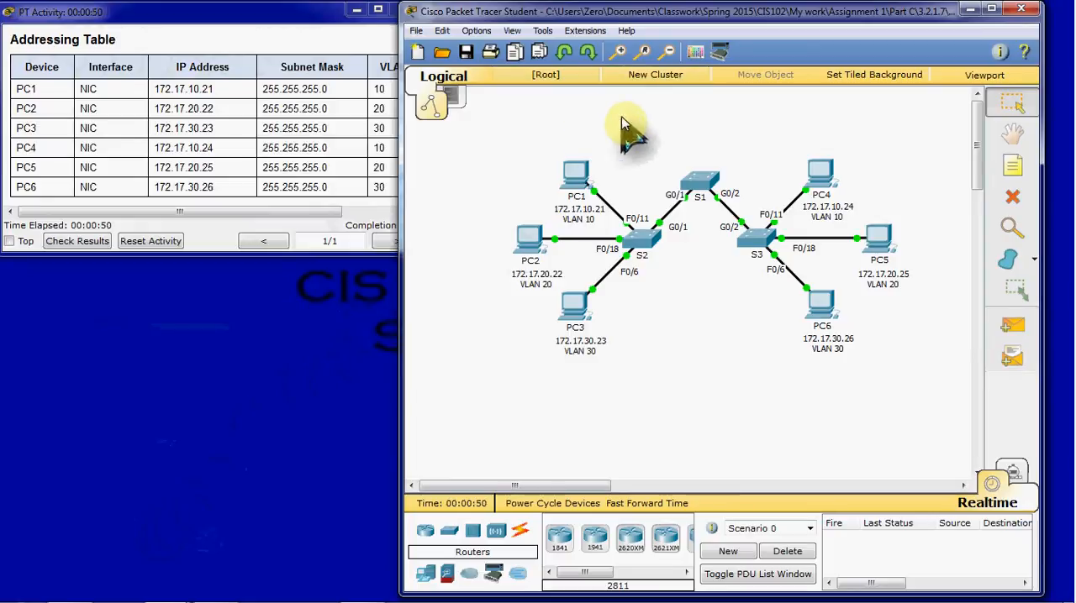
mouse_move(505, 122)
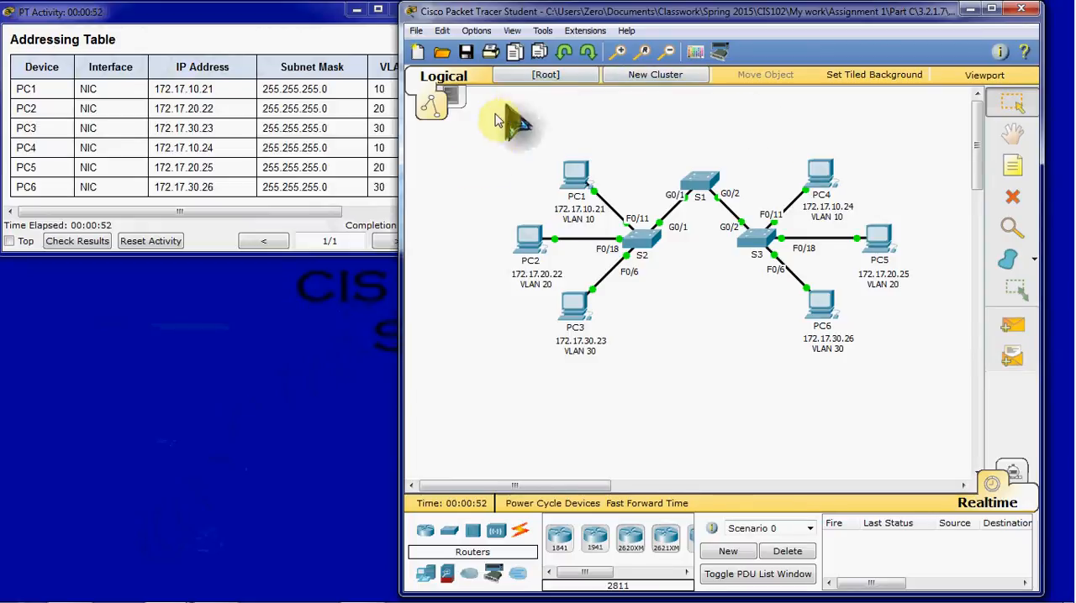
mouse_move(920, 387)
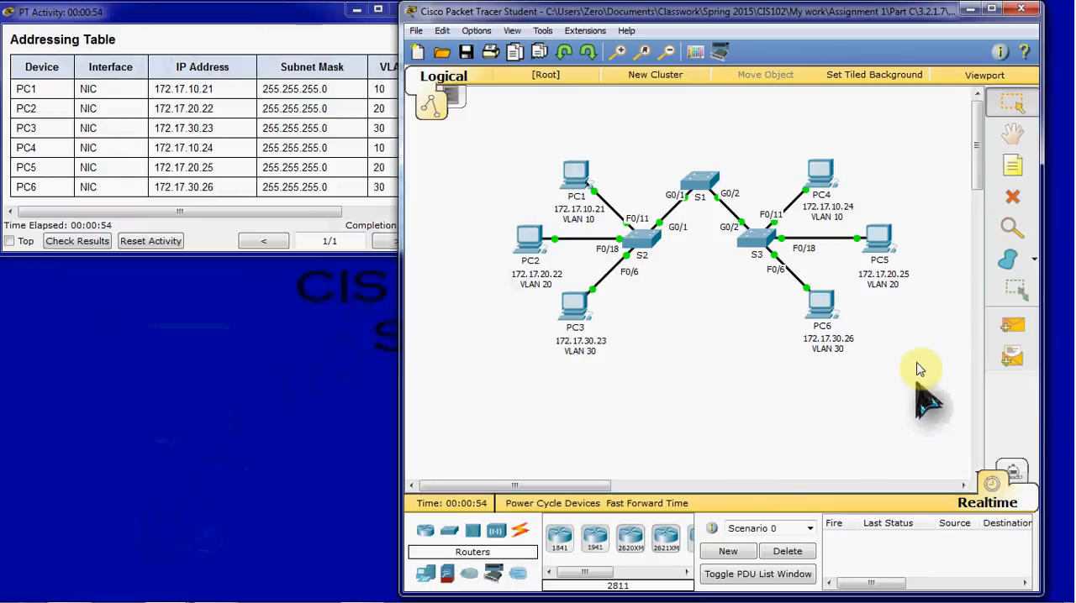
mouse_move(912, 306)
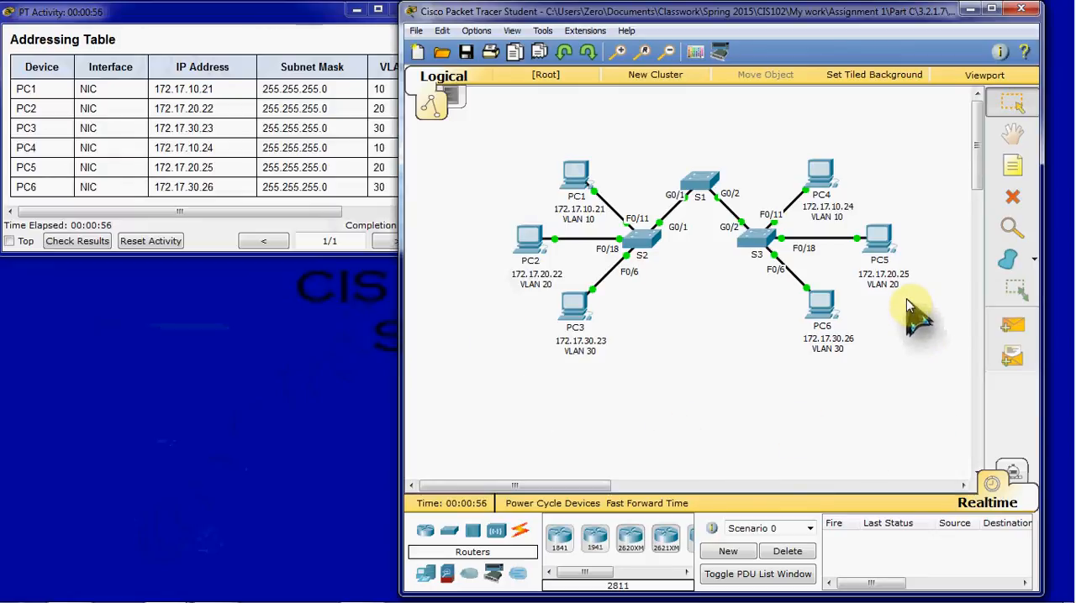
mouse_move(588, 387)
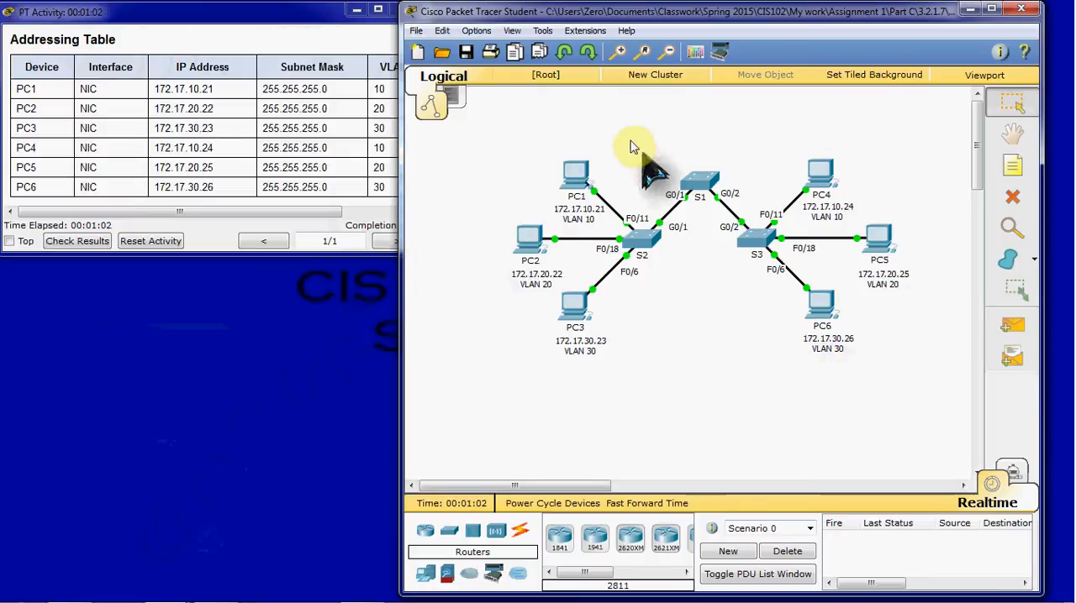
mouse_move(648, 243)
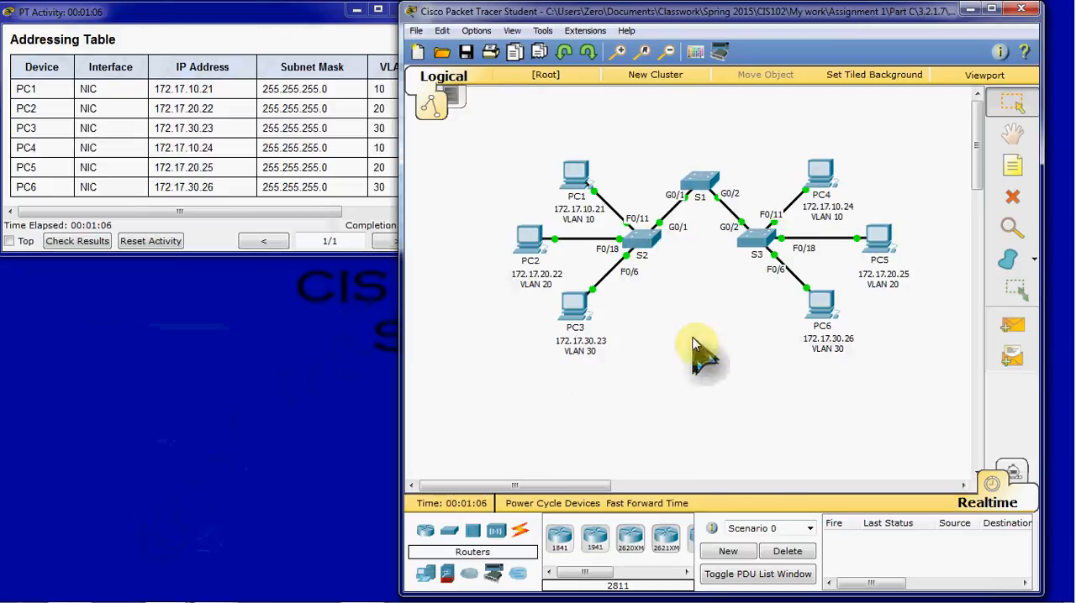
mouse_move(756, 378)
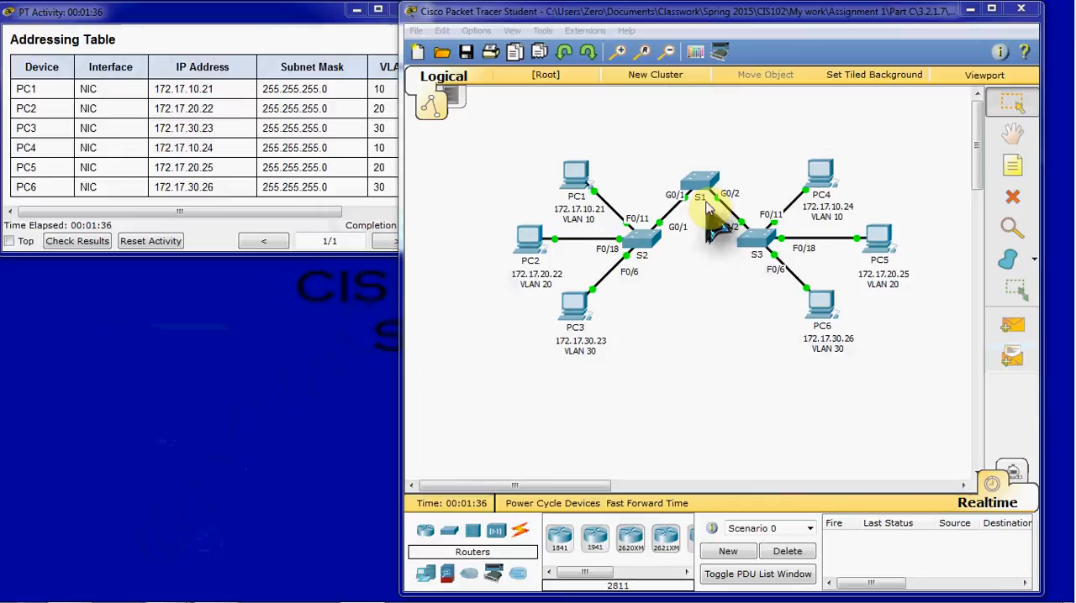
- Run show vlan brief in S1's CLI, listing only default VLAN 1 and 1002–1005
double_click(699, 179)
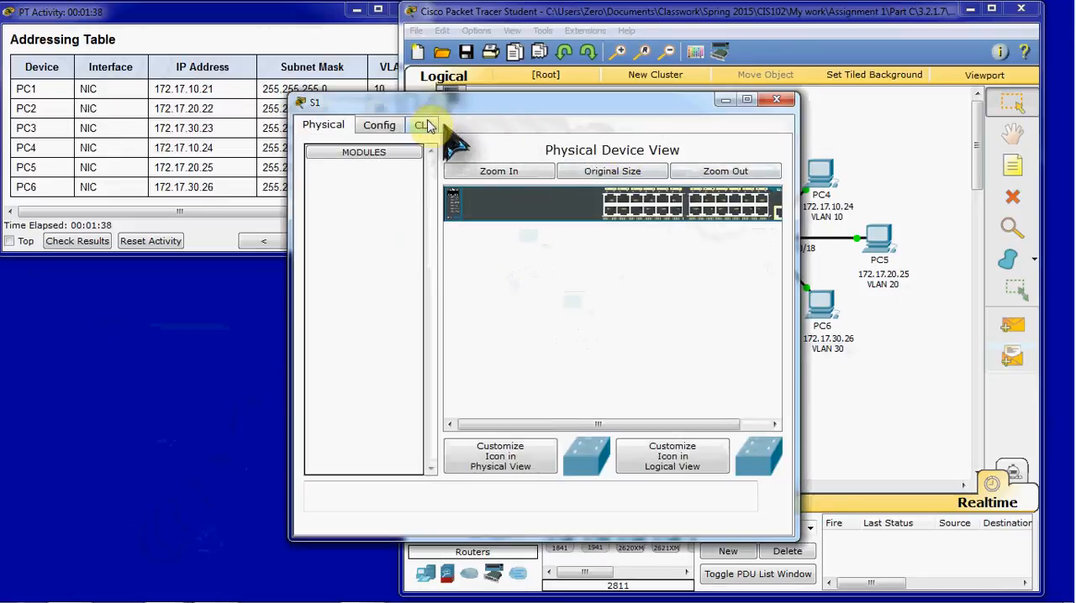
click(422, 125)
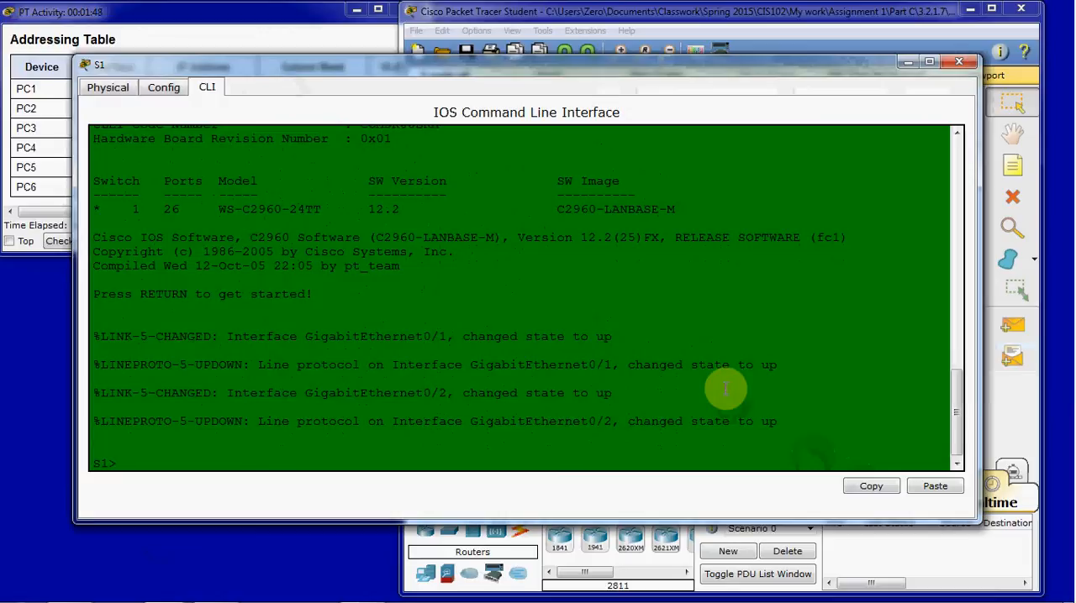
text(show vlan b)
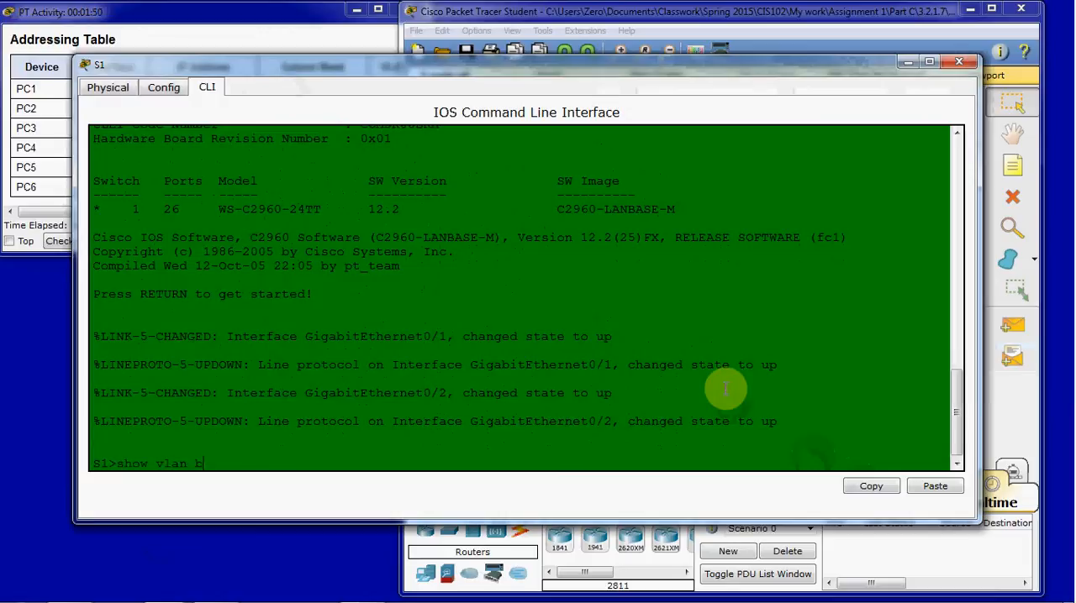
text(rief)
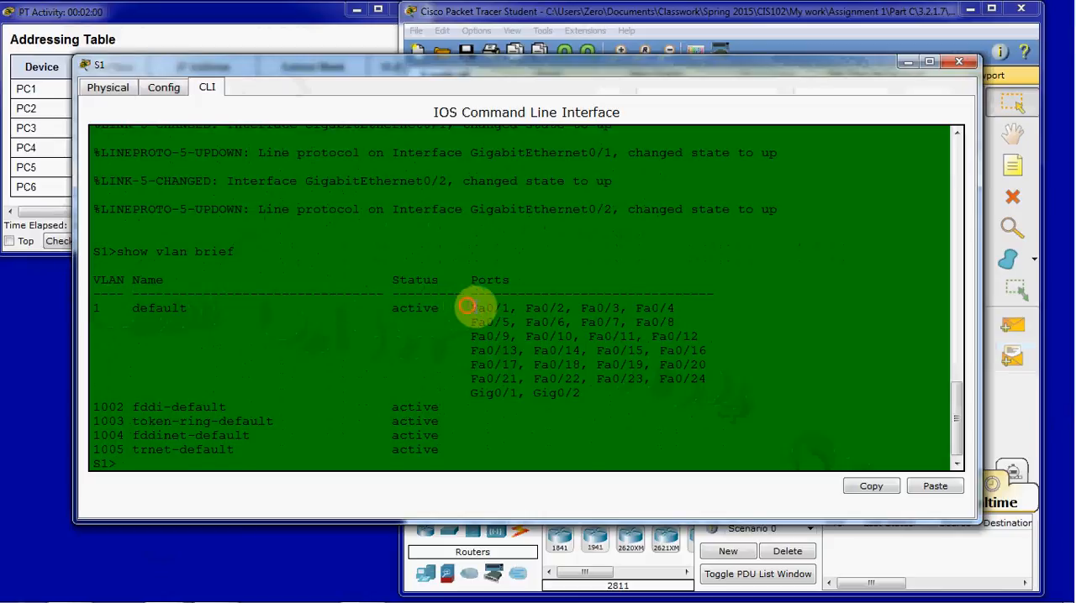
mouse_move(621, 399)
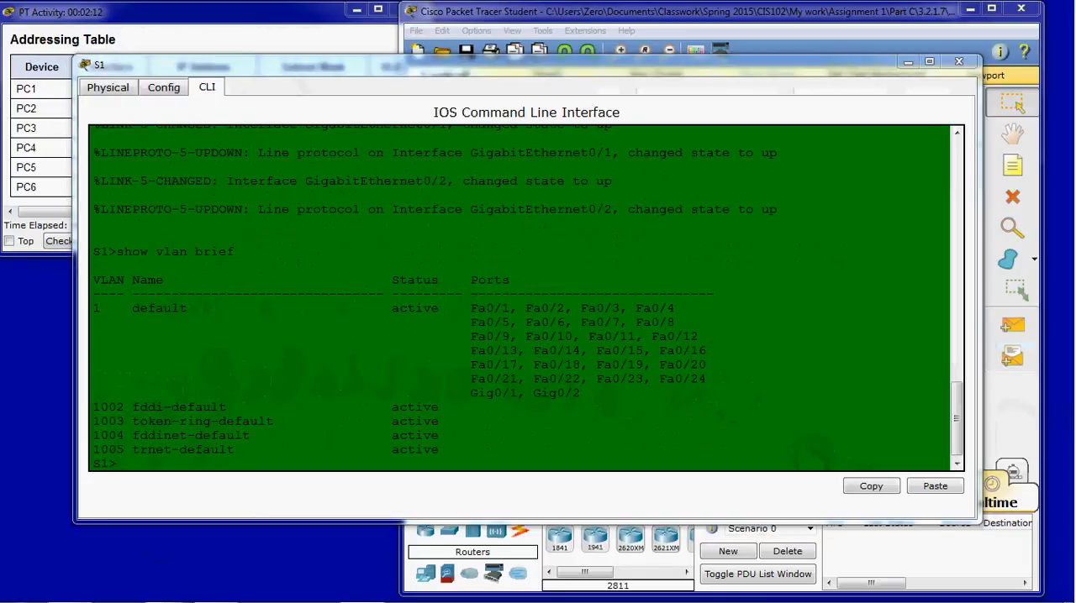
mouse_move(899, 100)
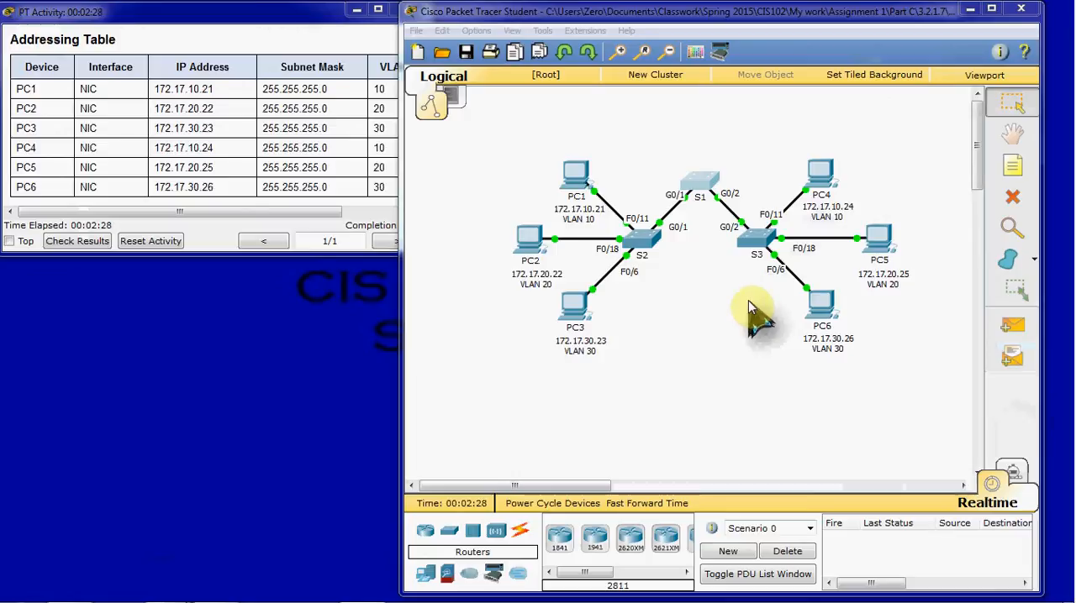
mouse_move(727, 277)
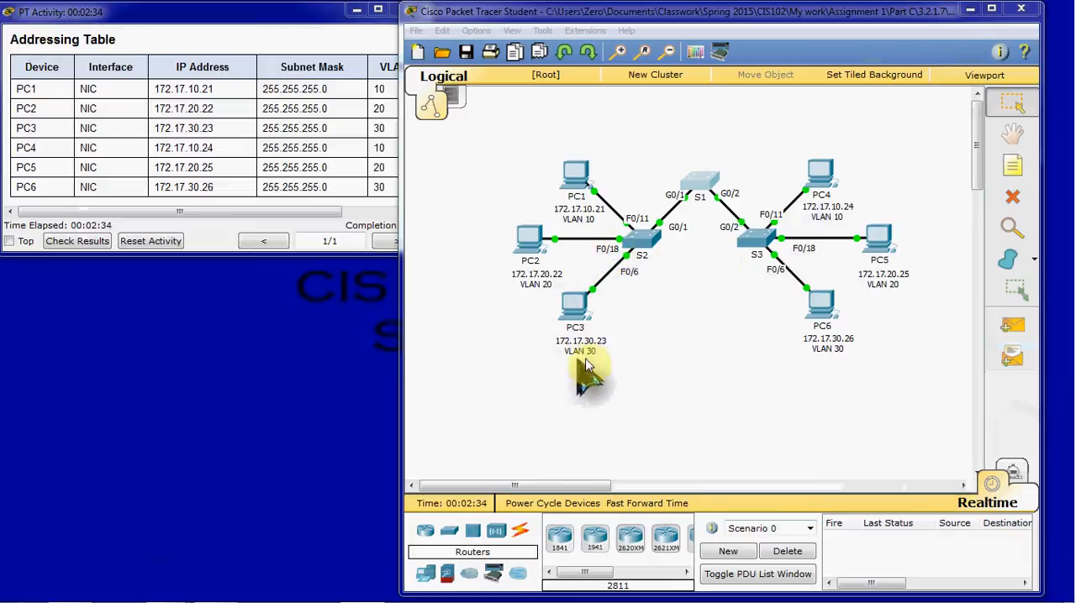
mouse_move(719, 370)
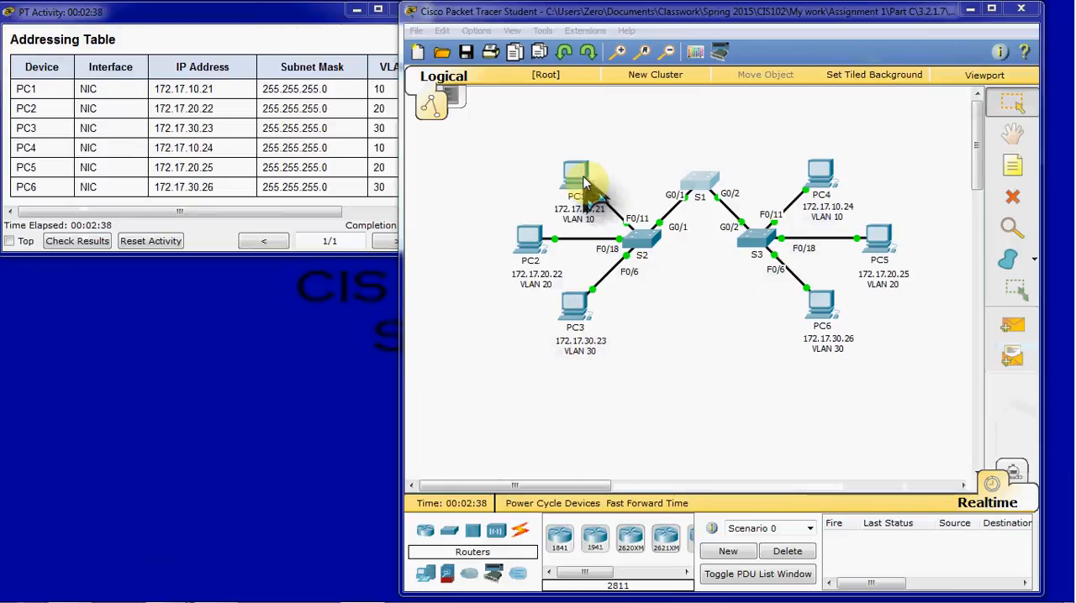
mouse_move(529, 210)
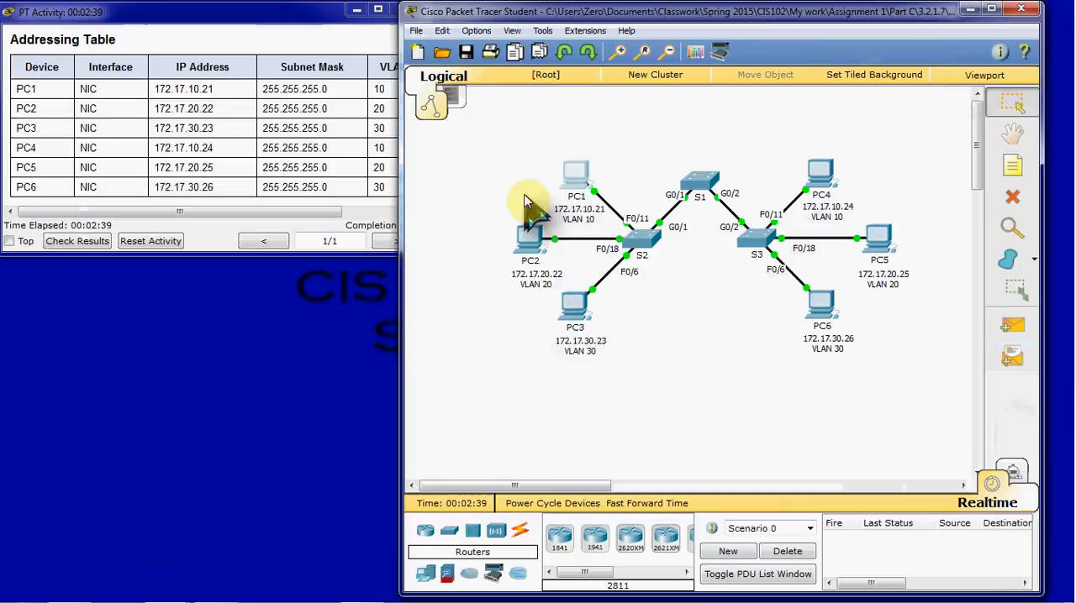
- Begin a ping to a 172.17 address from PC1's command prompt
double_click(576, 173)
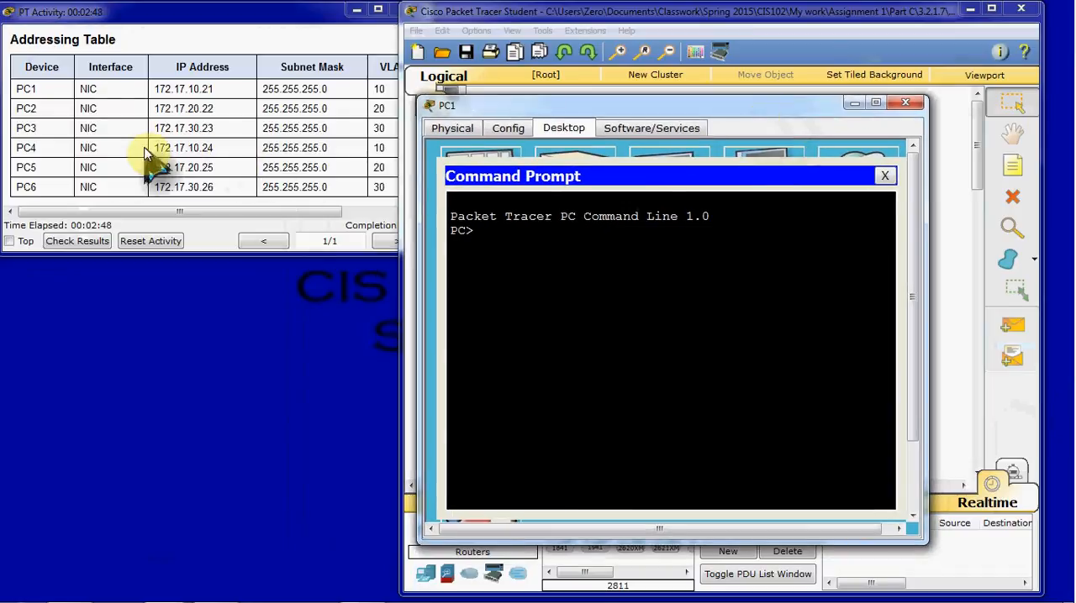
text(pi)
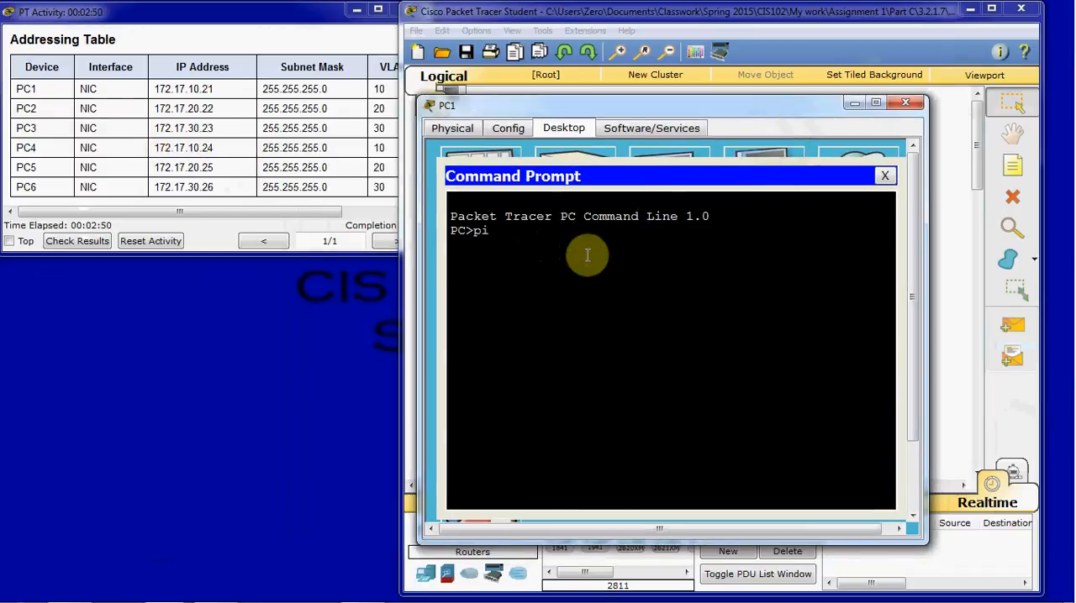
text(ng 172.)
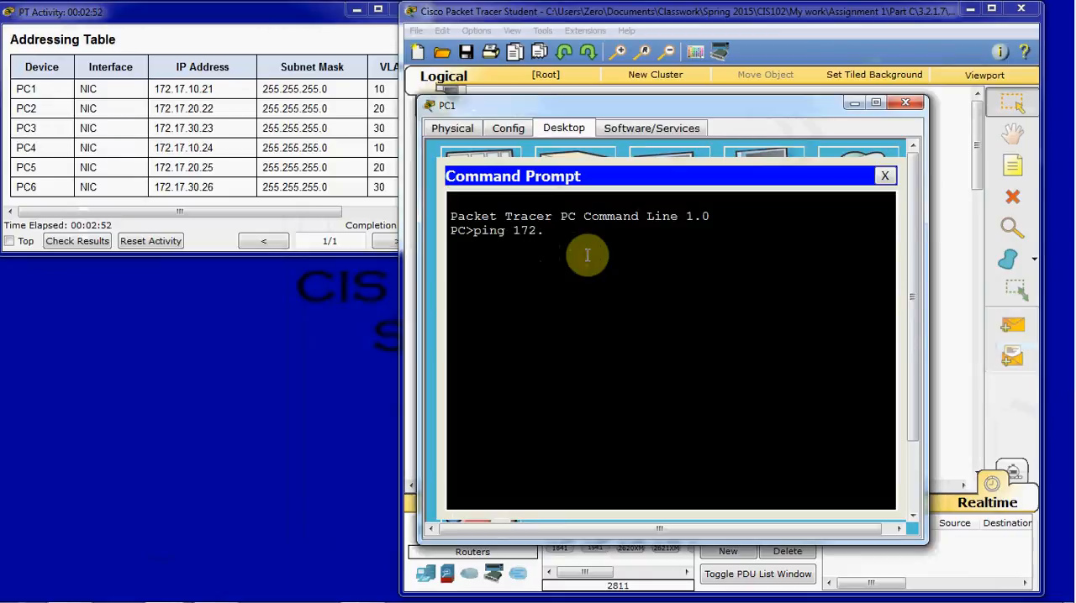
text(17.)
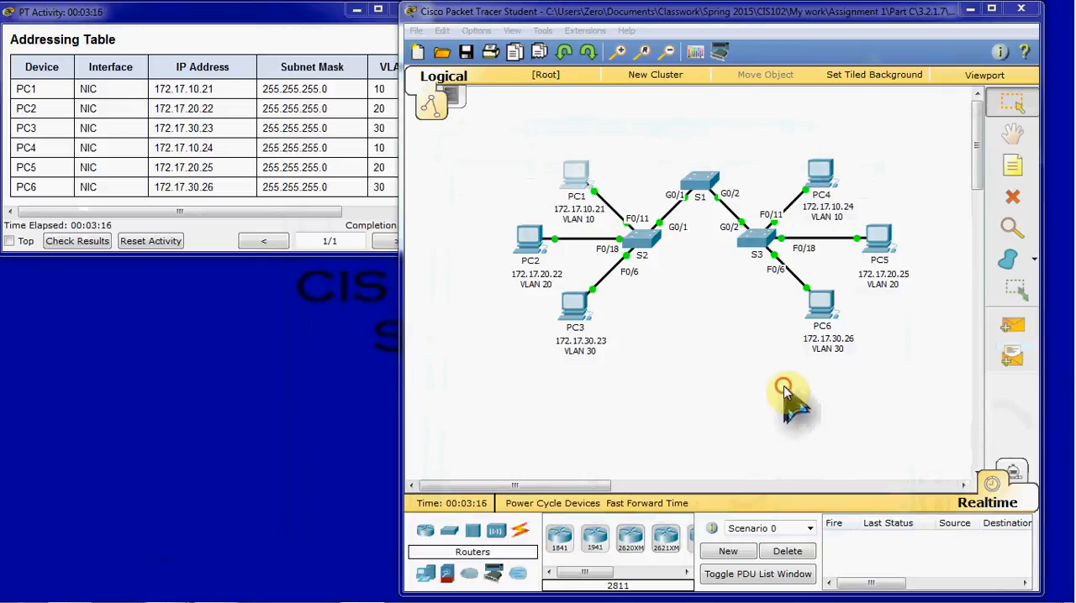
mouse_move(681, 298)
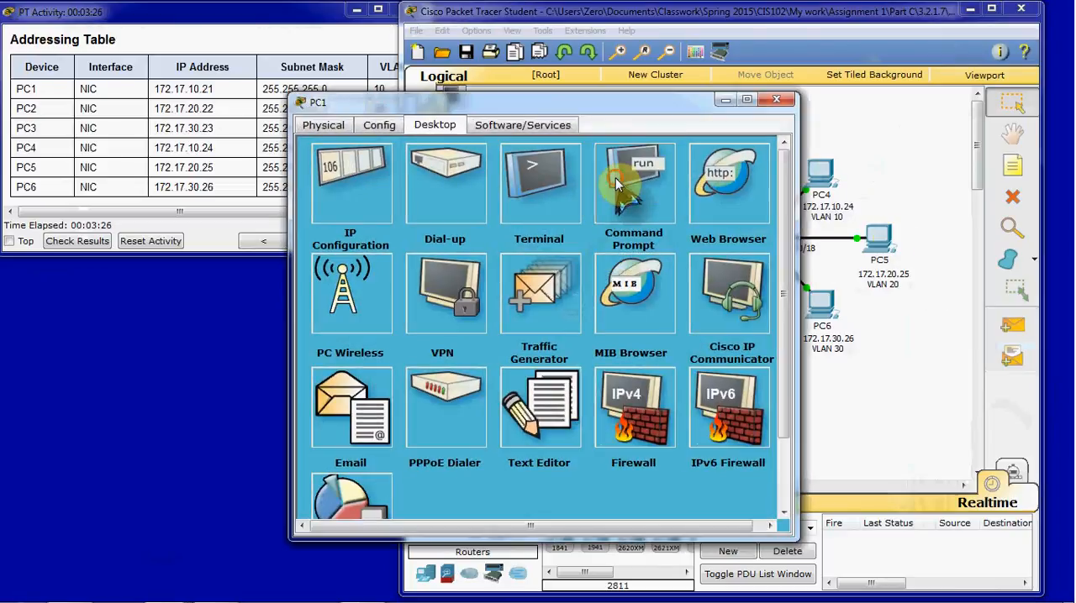
- From PC1, ping 172.17.10.24 successfully and 172.17.20.25 with timeouts
click(633, 183)
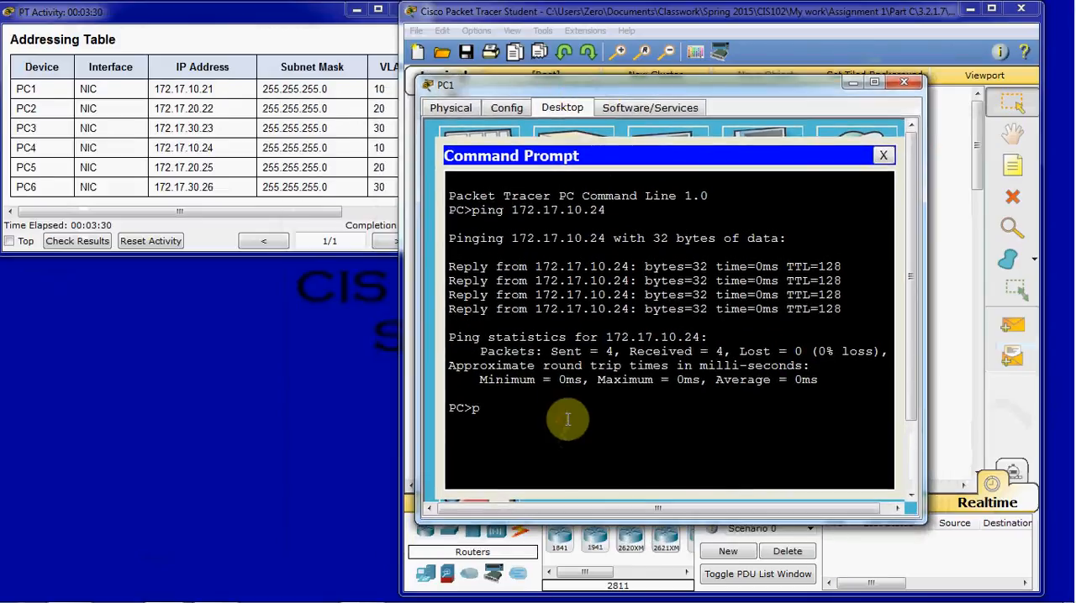
text(ing 1)
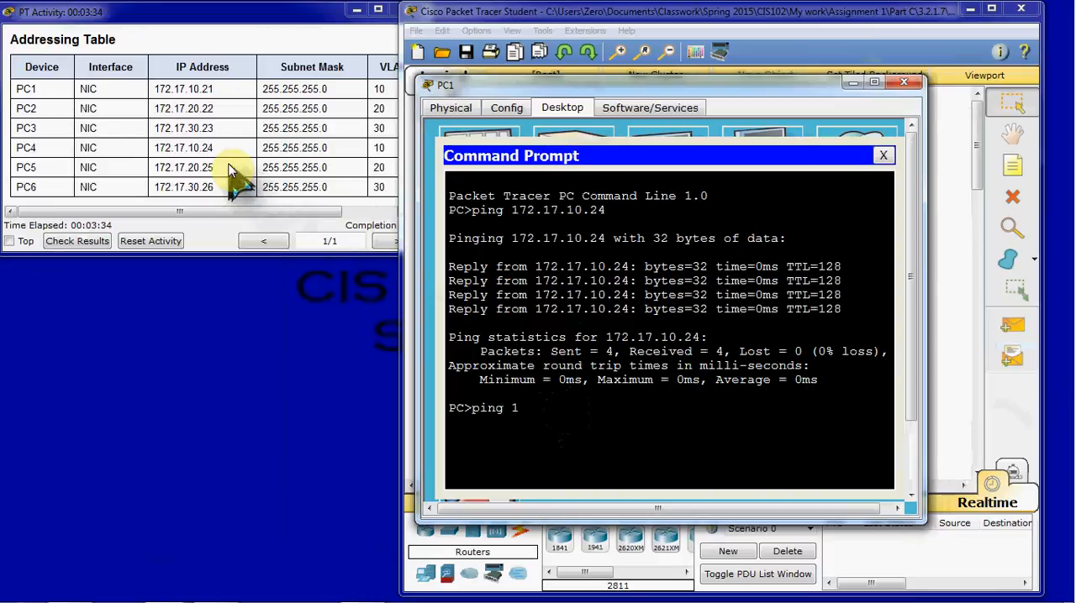
text(72.17)
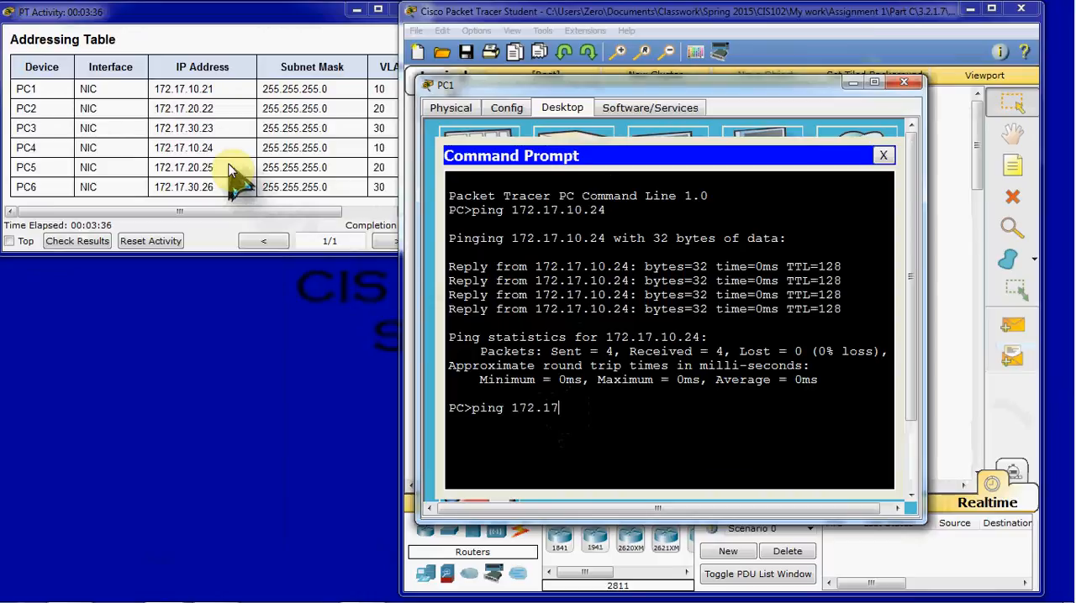
text(.20.25)
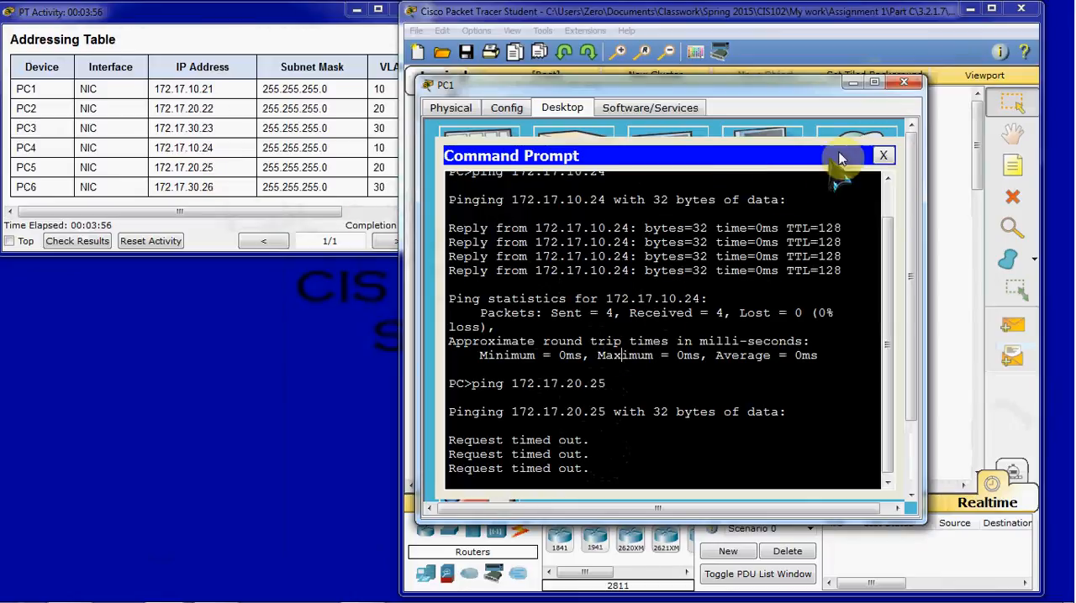
click(883, 156)
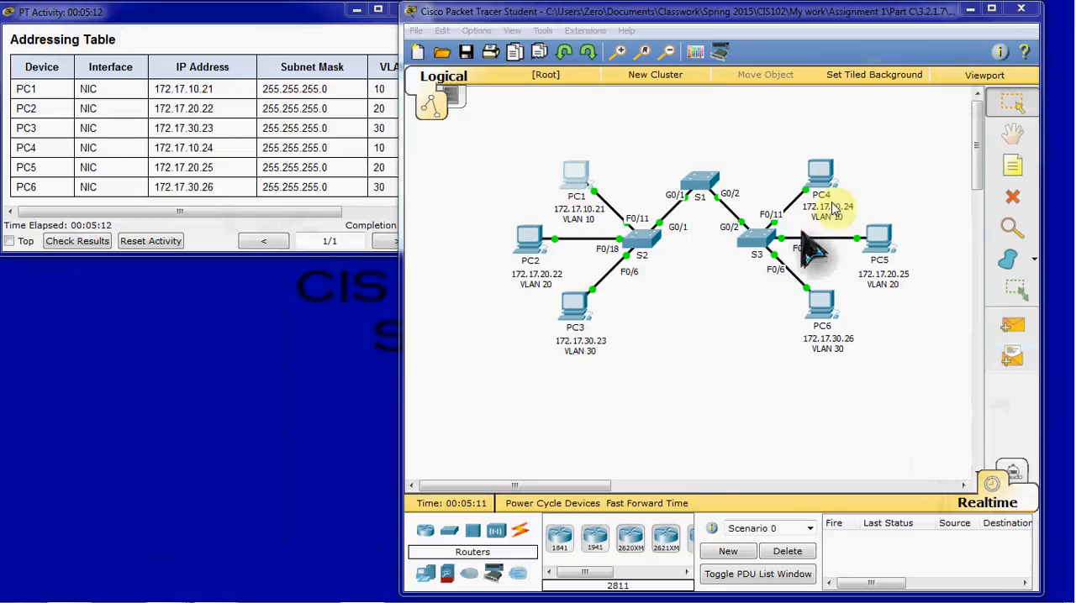
mouse_move(827, 374)
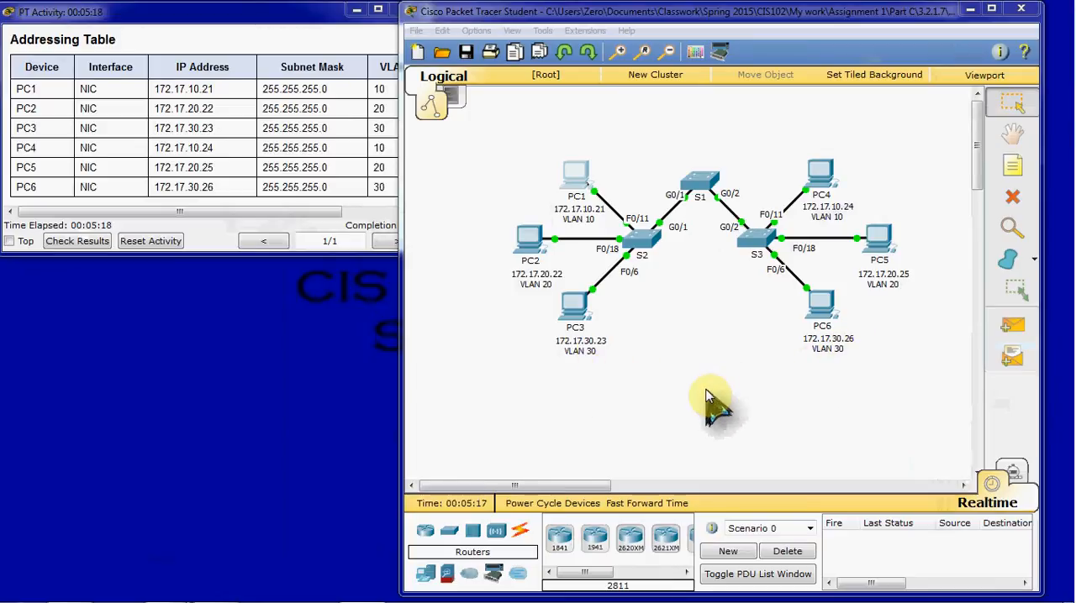
mouse_move(722, 383)
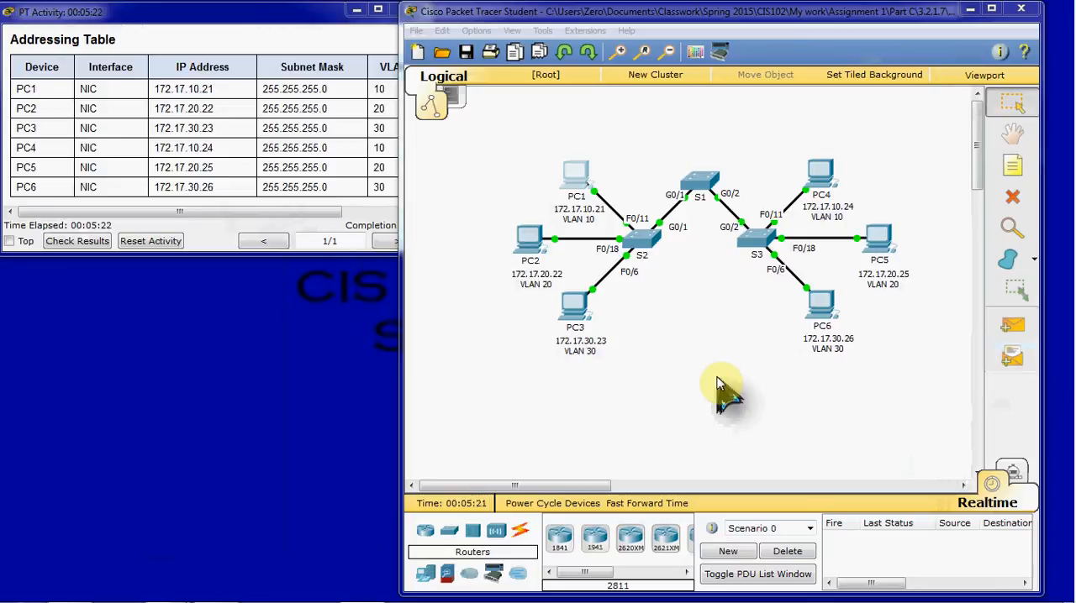
mouse_move(849, 391)
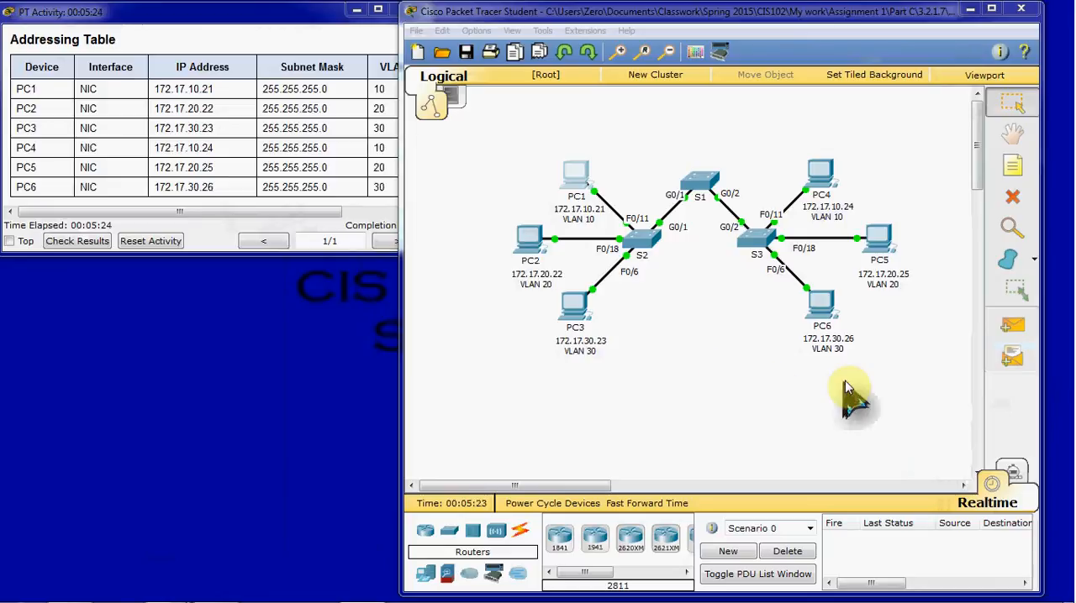
mouse_move(761, 324)
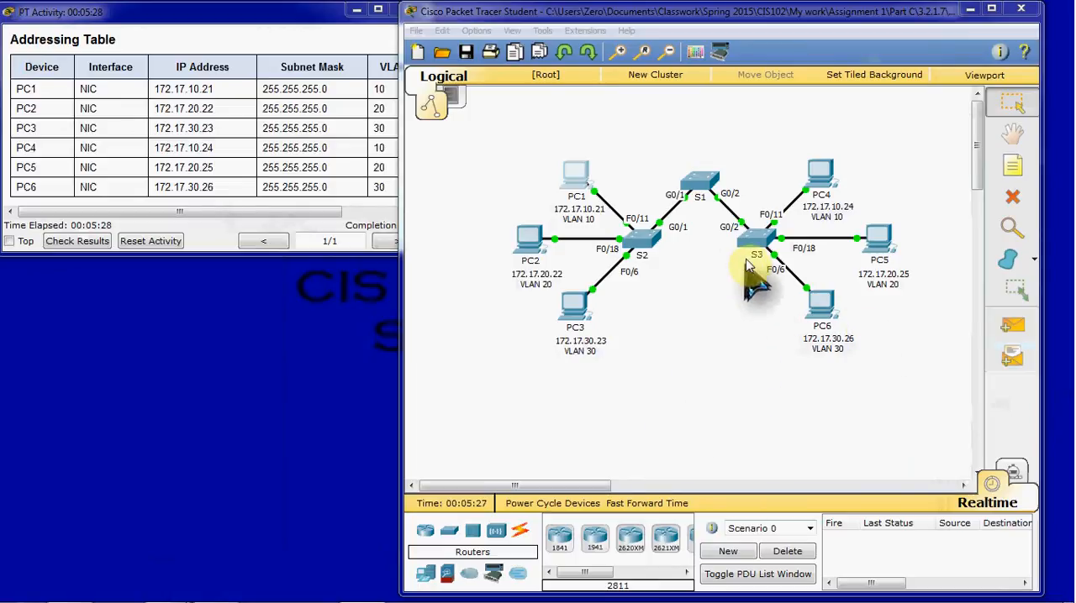
mouse_move(820, 319)
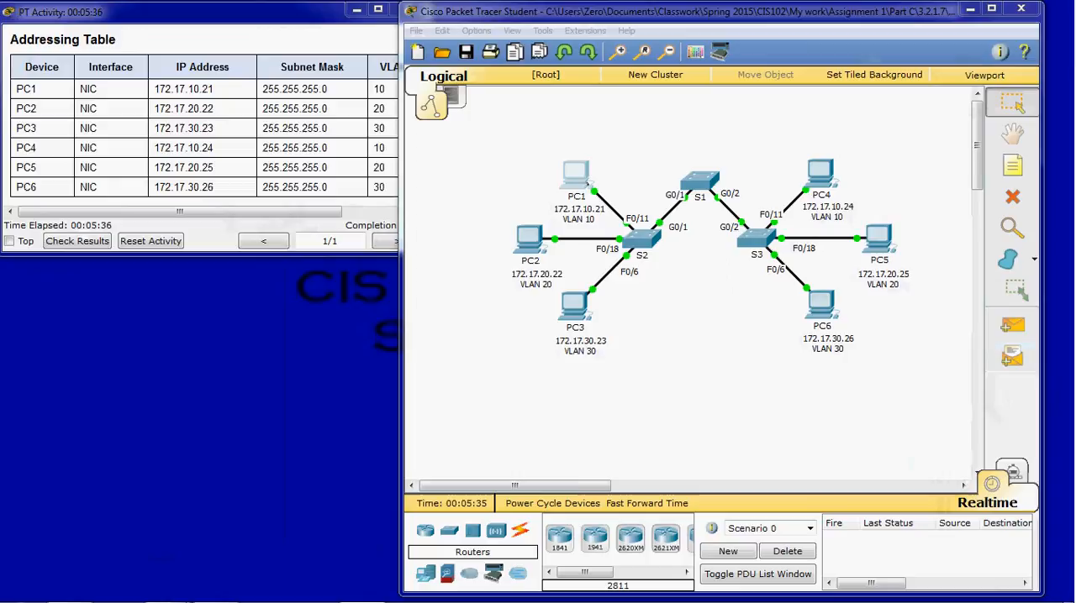
mouse_move(256, 509)
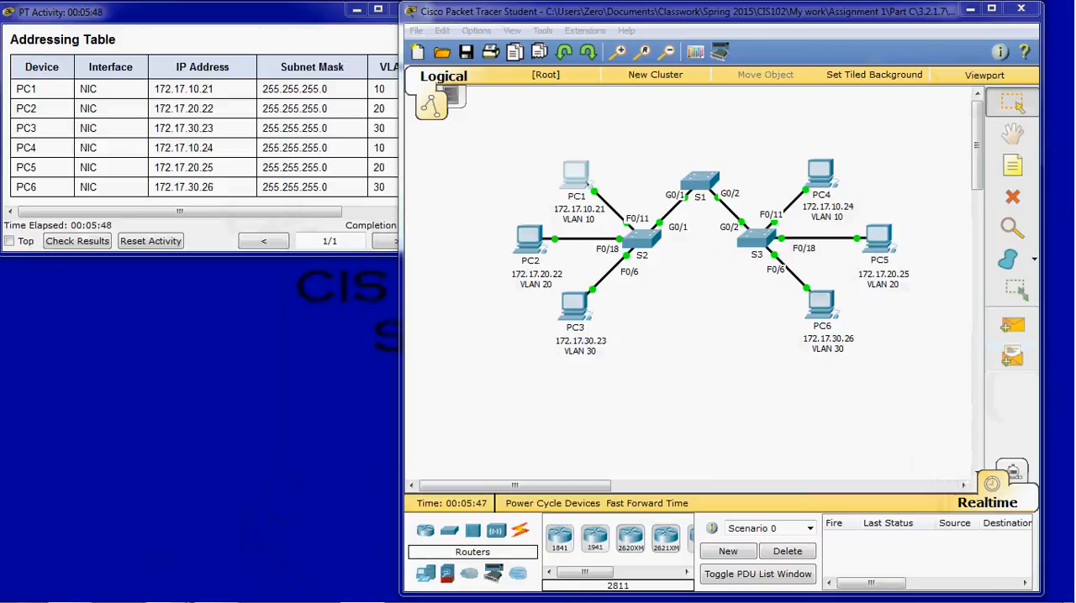
mouse_move(811, 378)
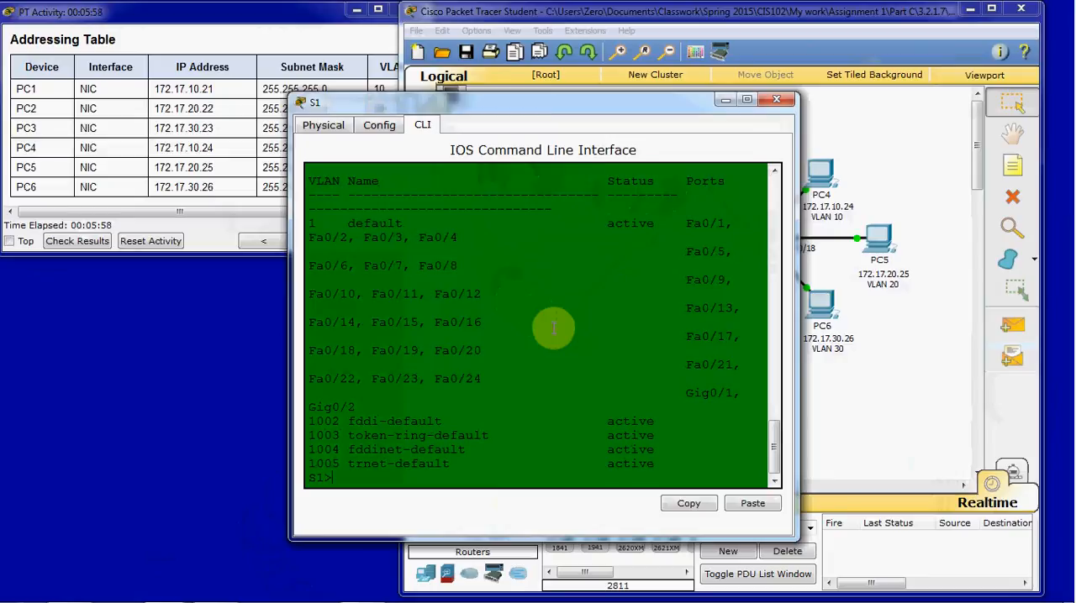
- Enter S1 configuration mode and create VLAN 10 named Faculty/Staff
text(en)
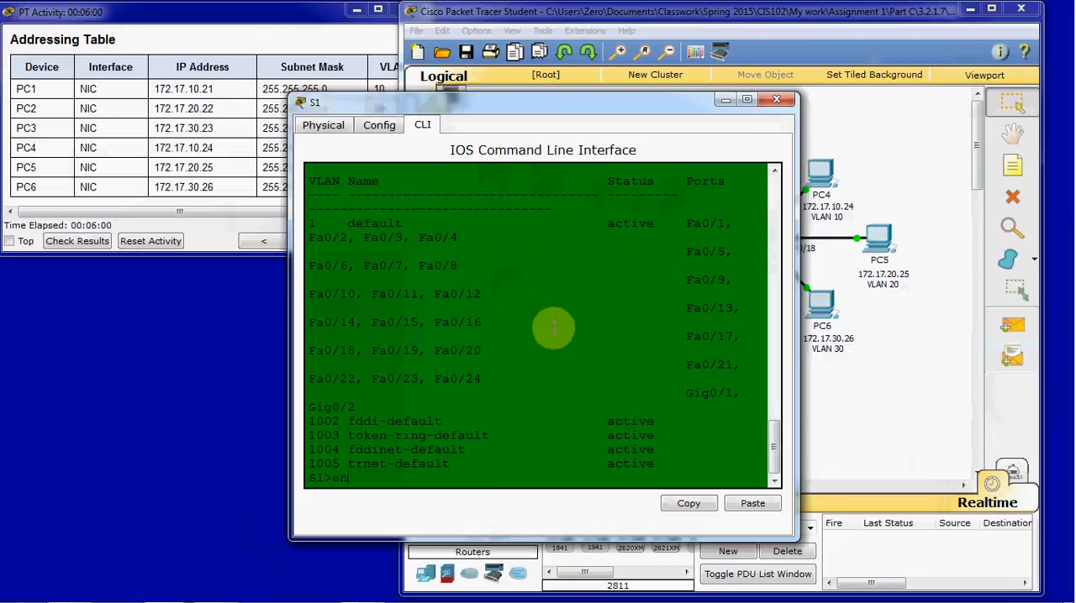
key(Return)
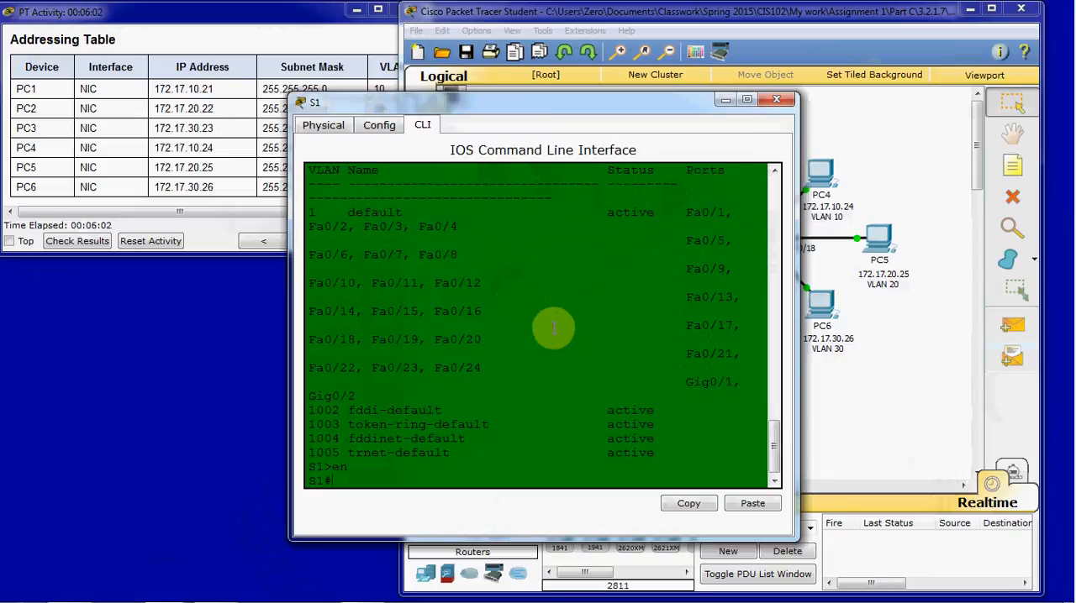
text(conf t)
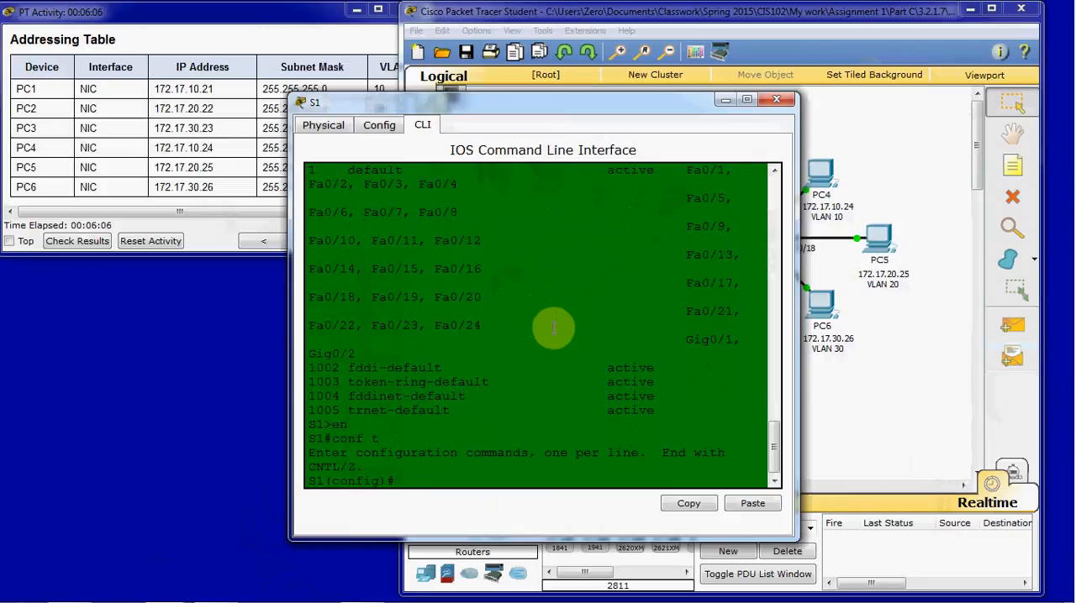
text(vlan 10)
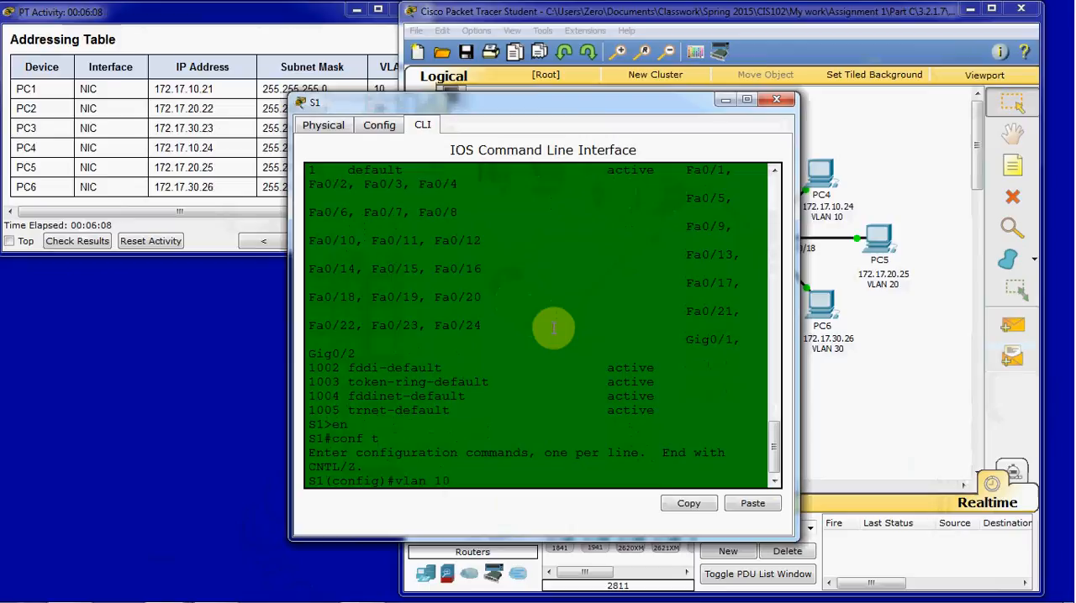
text(nfig-vlan)#n)
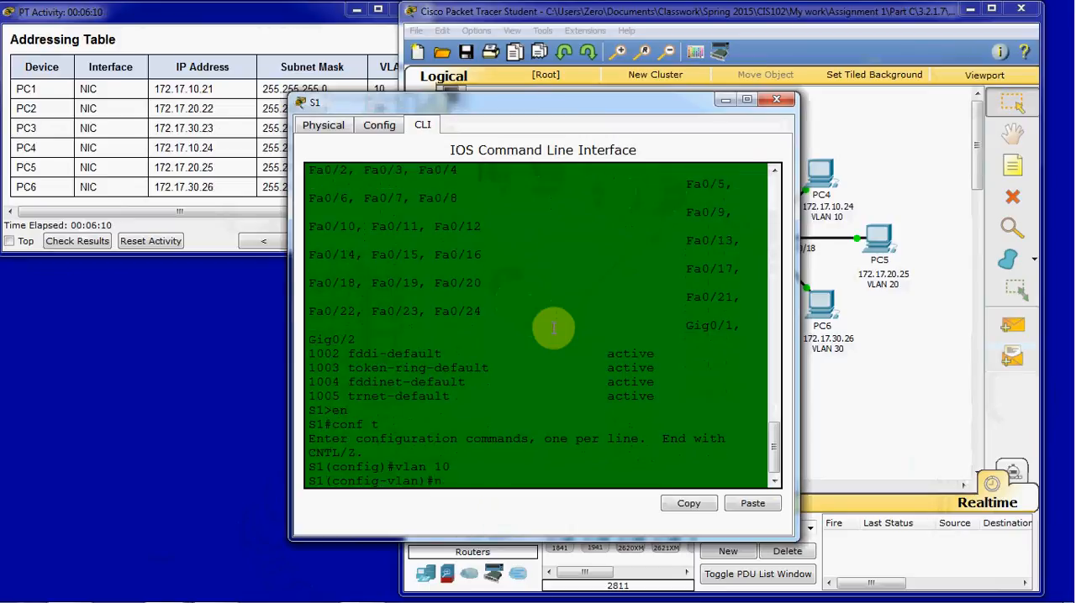
text(ame Faculty/S)
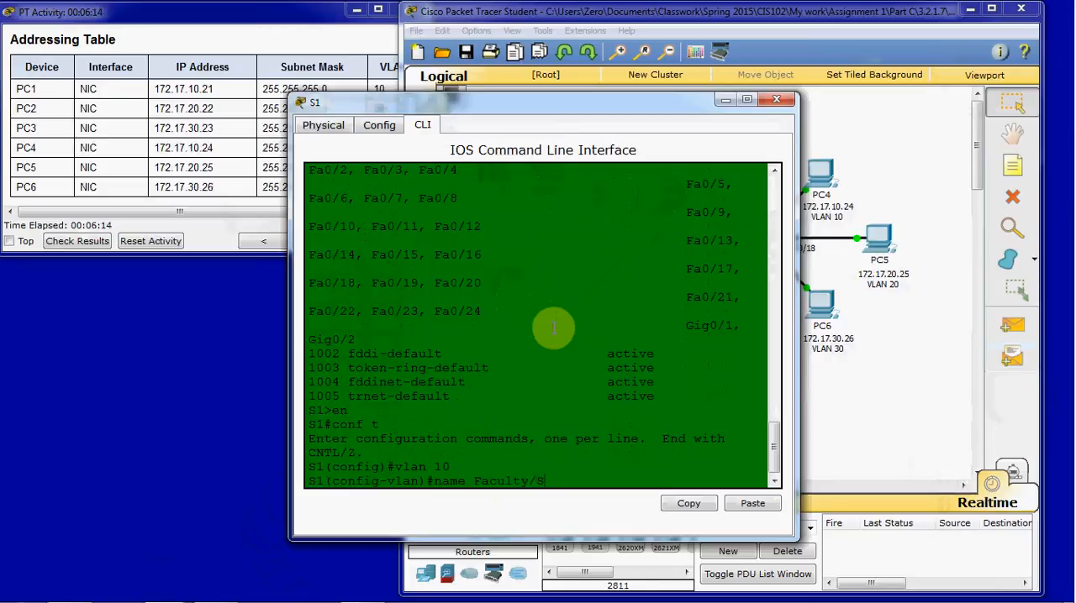
text(taff)
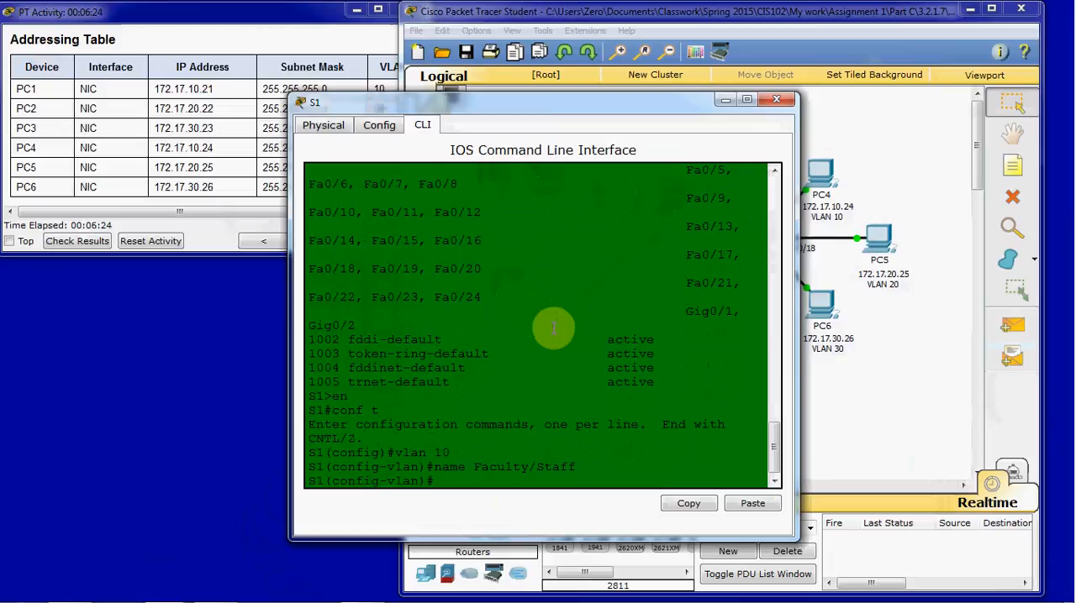
- Create VLANs 20 Students, 30 Guest(Default) and 99 Management&Native on S1
text(v)
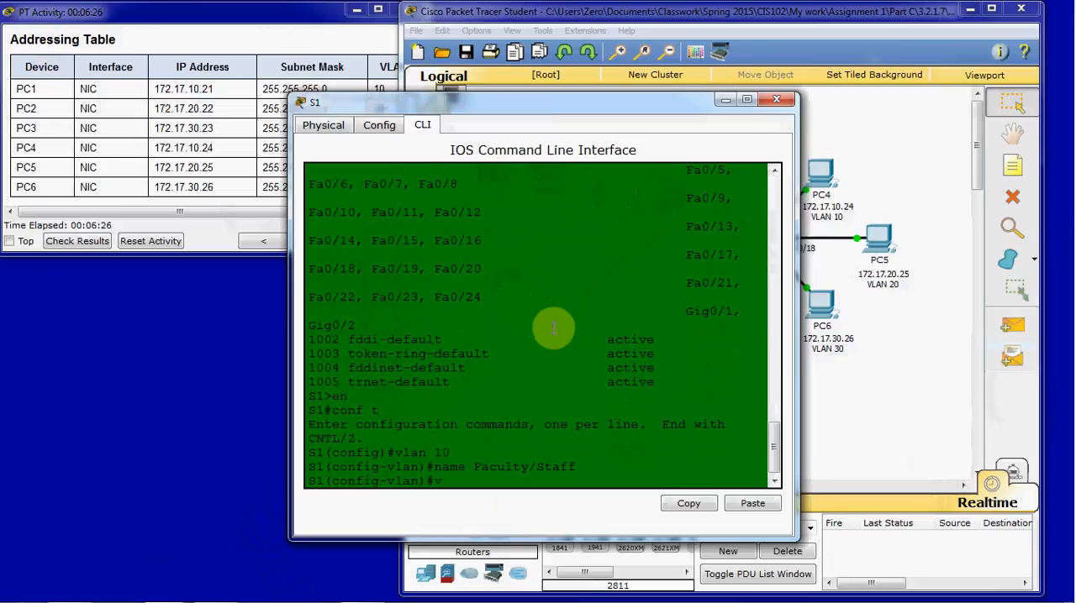
text(lan 20)
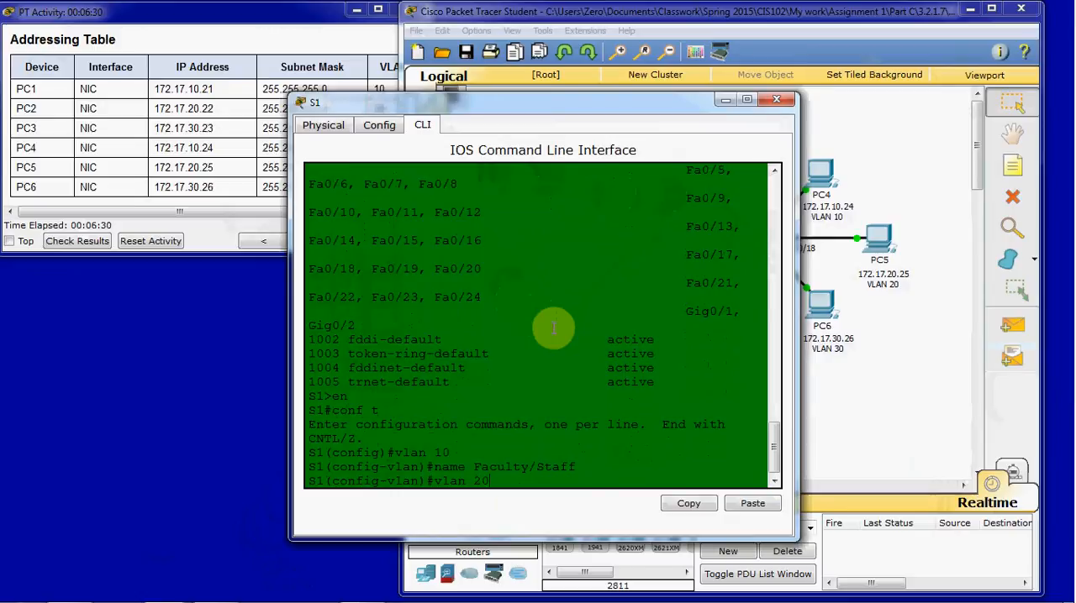
text(nam)
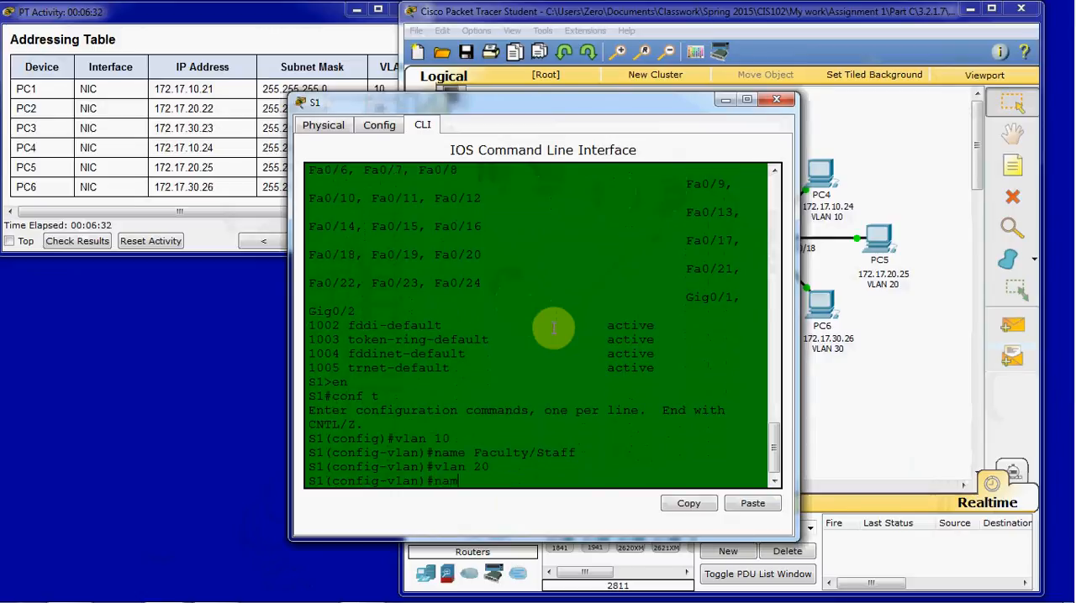
text(Students)
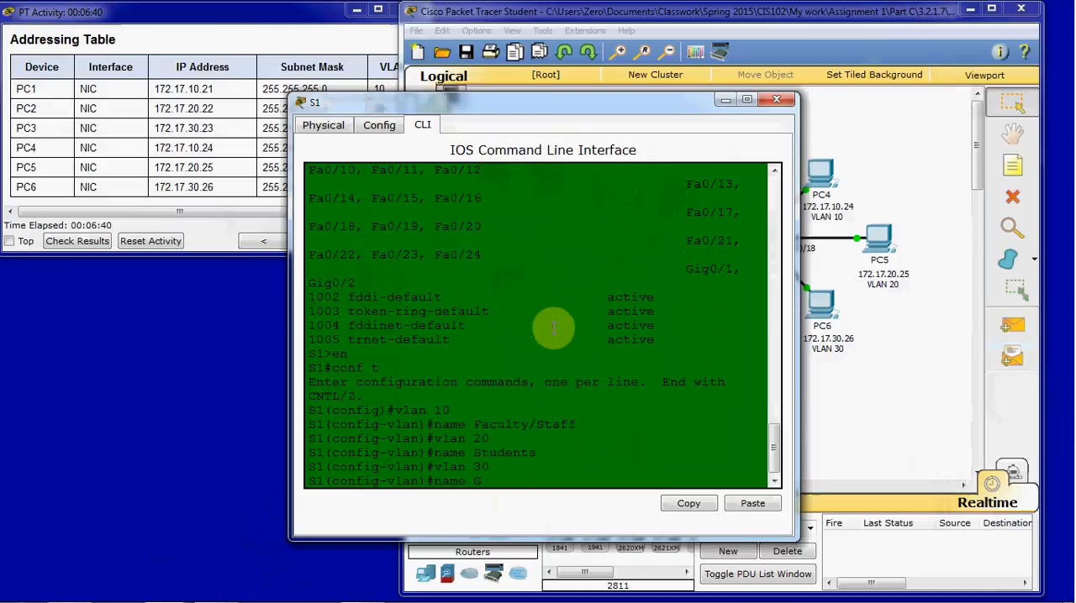
text(uest(Default)
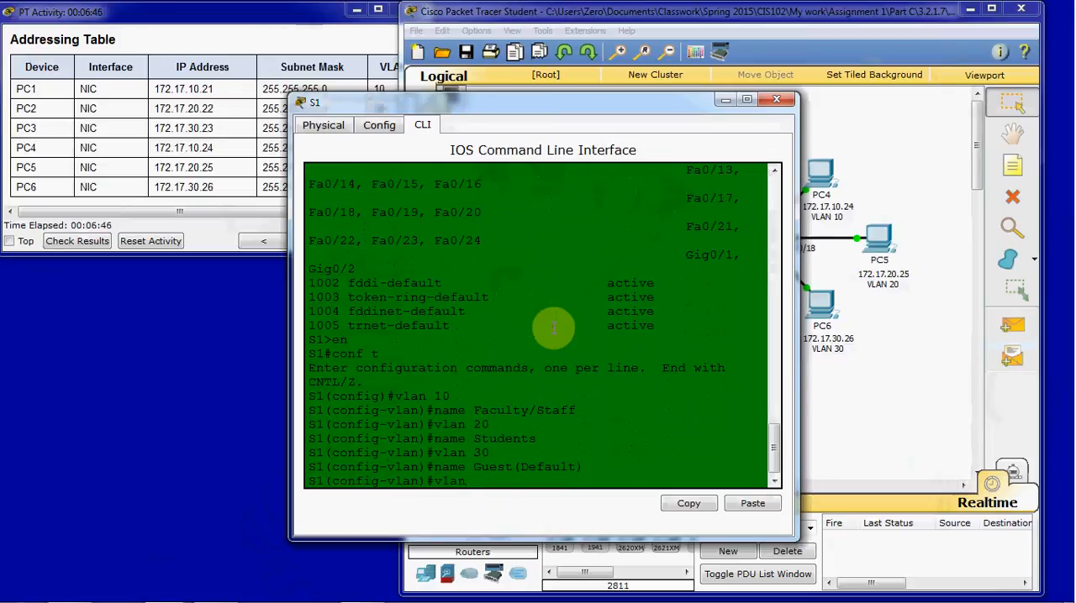
text(vlan 99)
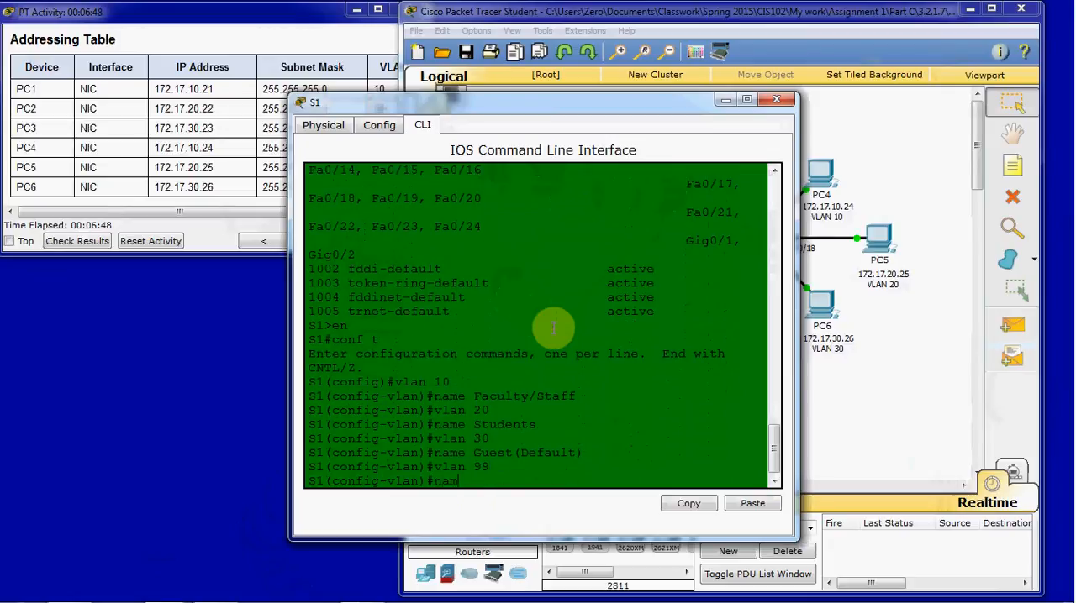
text(Management)
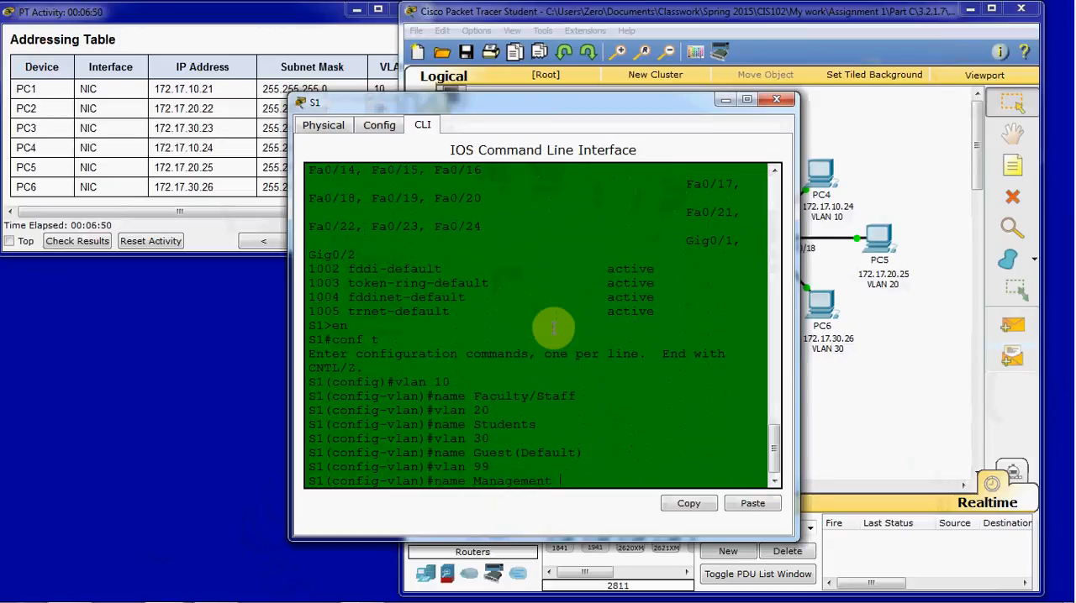
text(&Native)
text(exit)
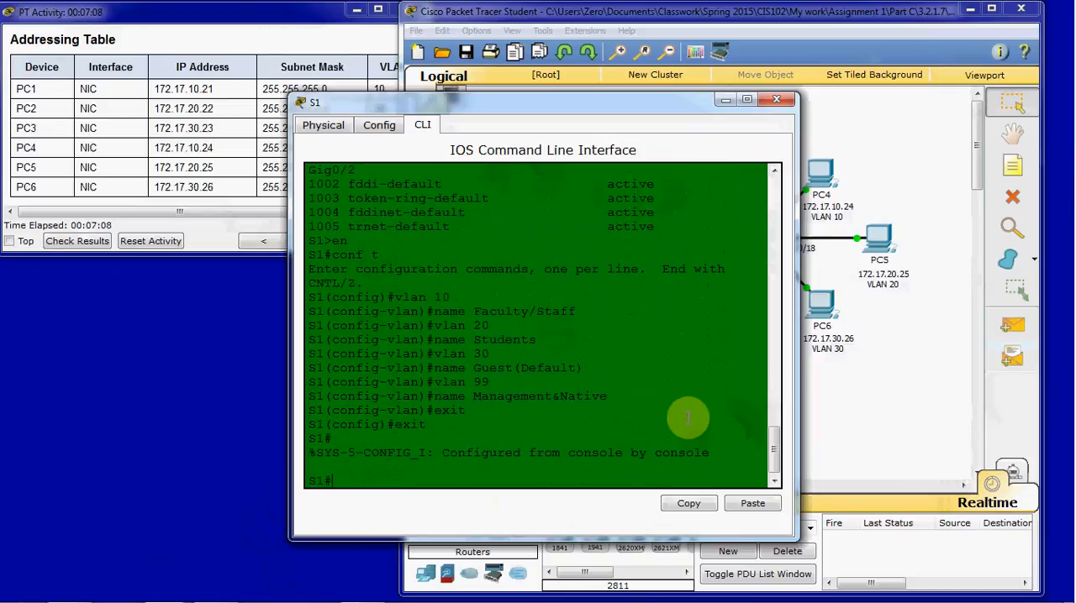
- Confirm VLANs 10, 20, 30 and 99 active with show vlan brief on S1, then close its window
text(show vlan brief)
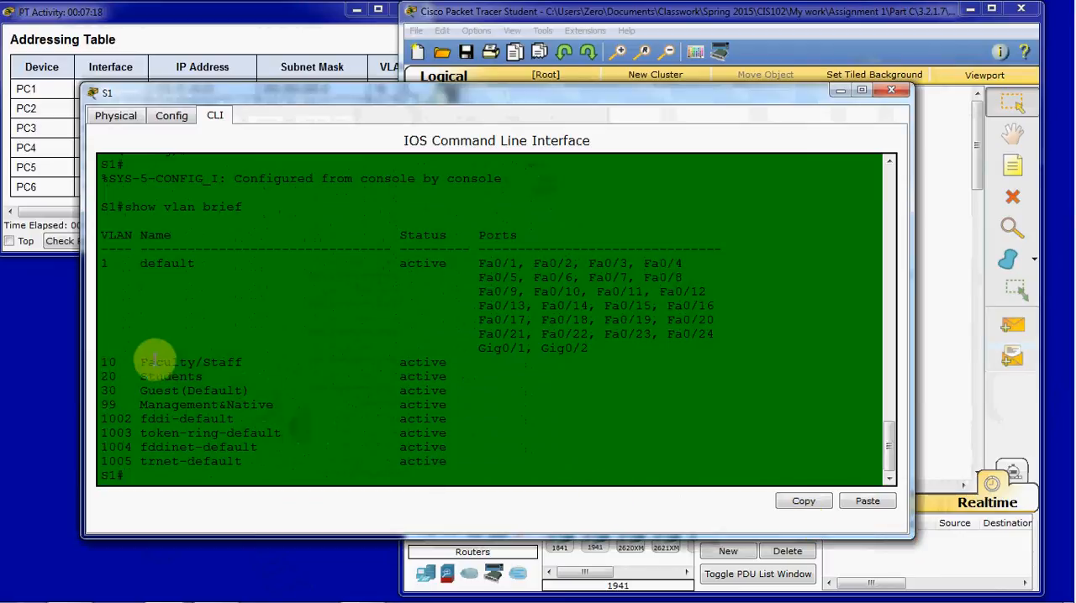
drag(151, 362, 458, 377)
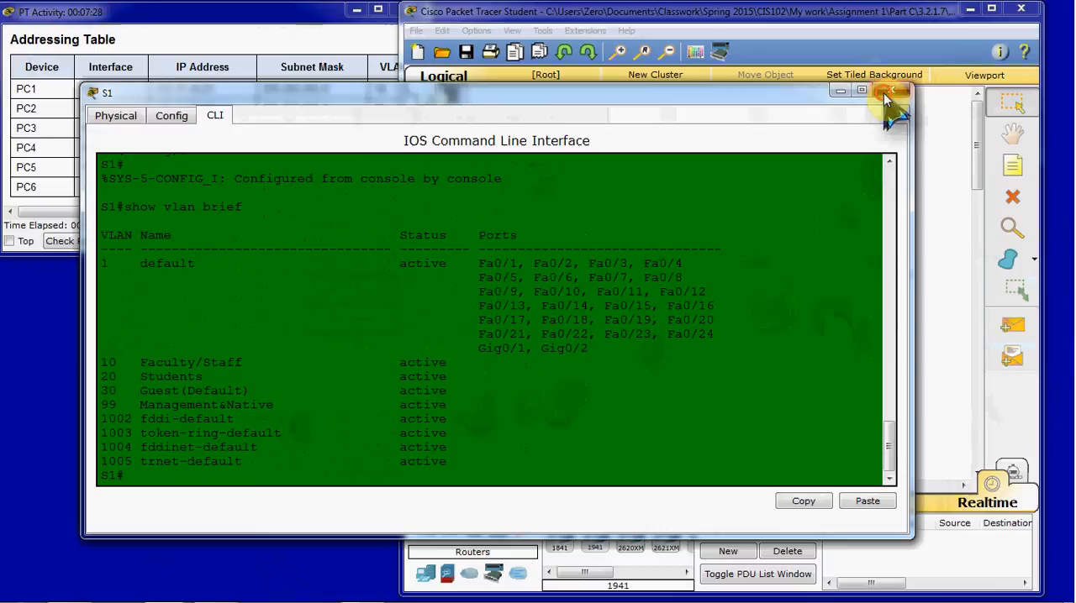
click(890, 92)
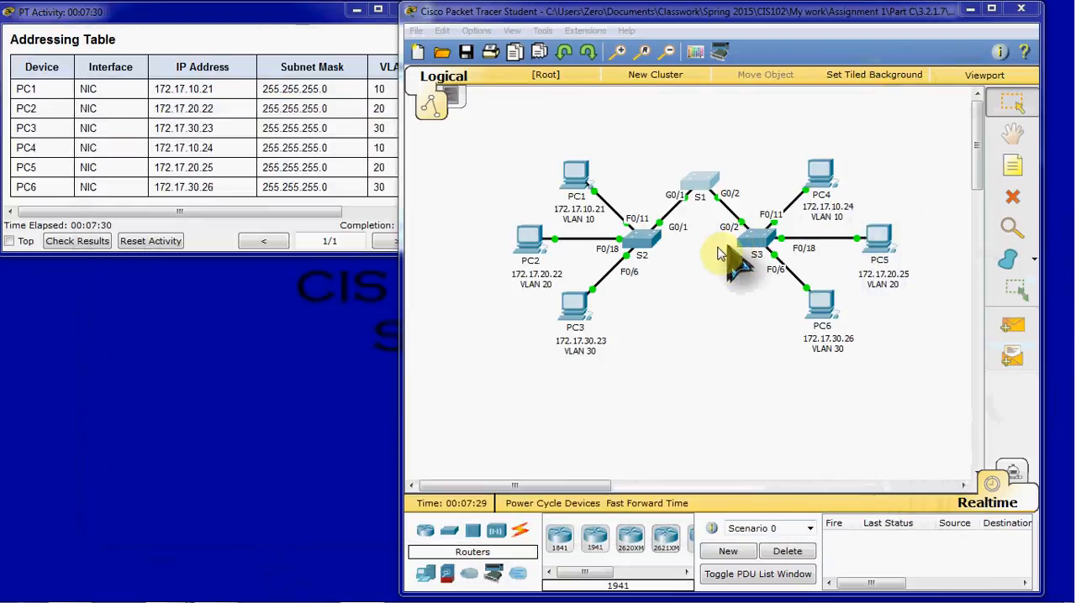
mouse_move(790, 353)
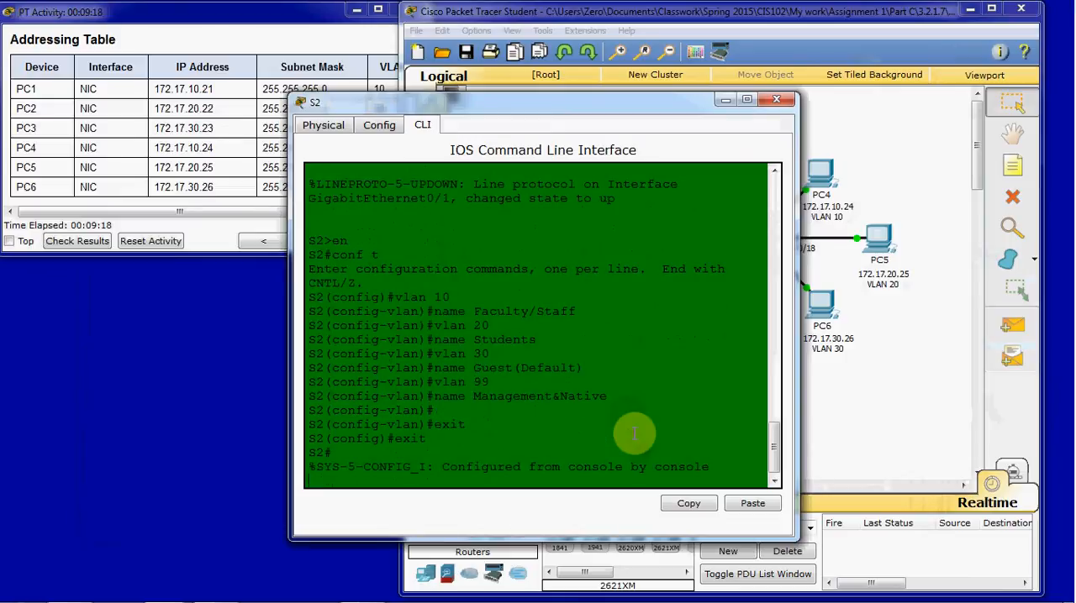
- Run the show vlan brief summary on S2
text(show vlan br)
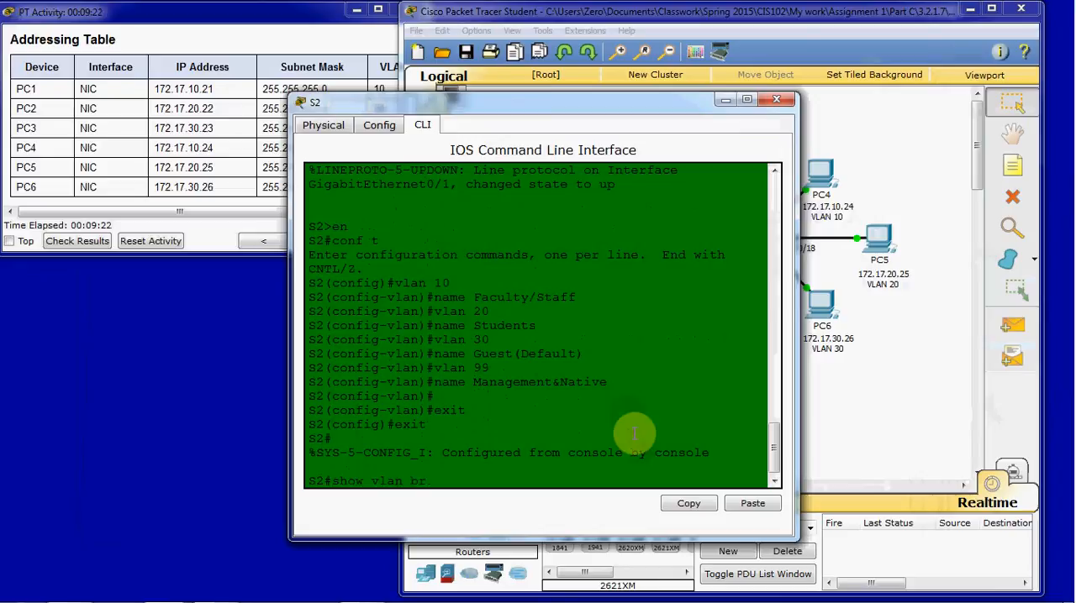
key(enter)
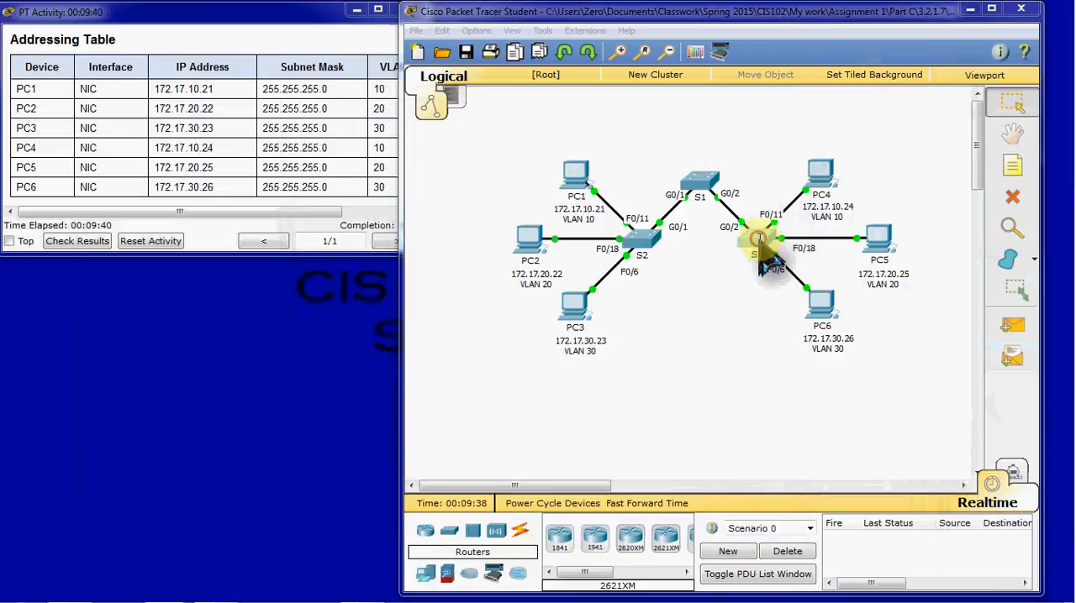
- Bring up S2's CLI listing VLANs 10, 20, 30 and 99 as active
click(753, 248)
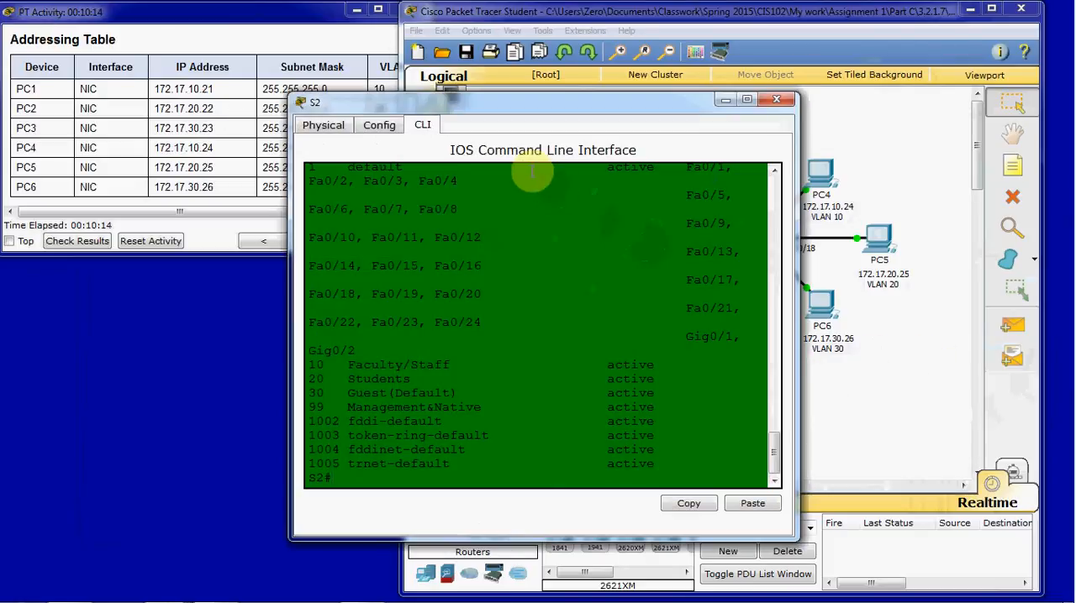
- Make S2 F0/11 an enabled access port in VLAN 10
text(conf t)
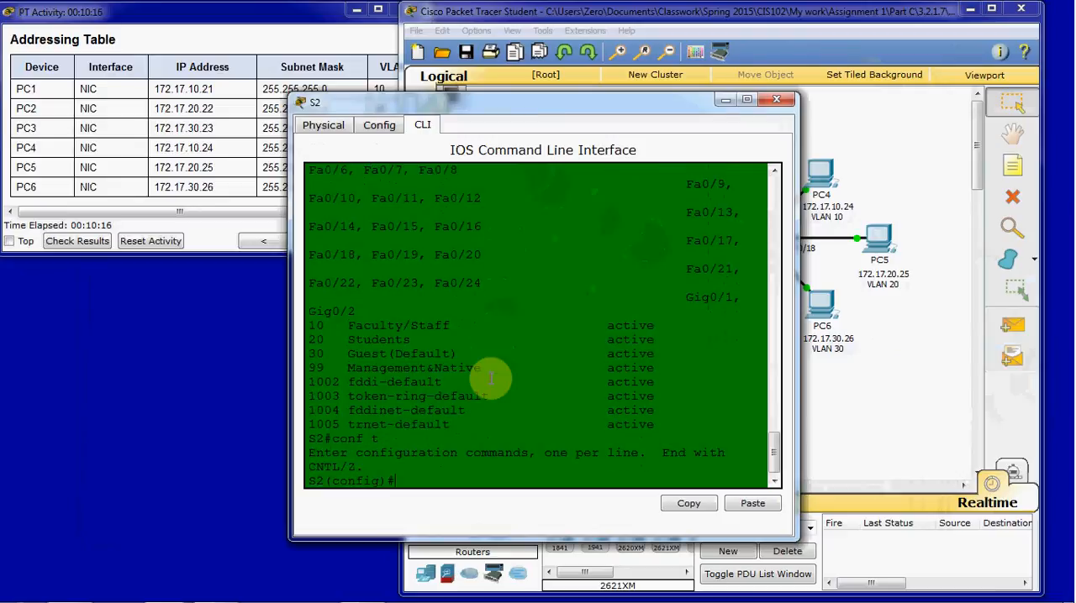
text(int f0)
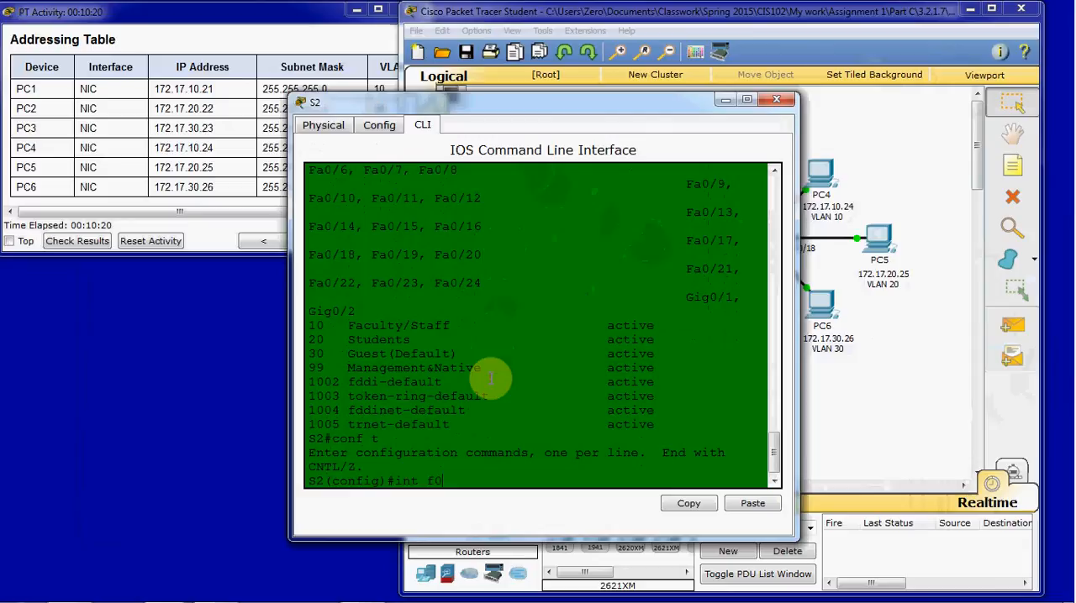
text(/11)
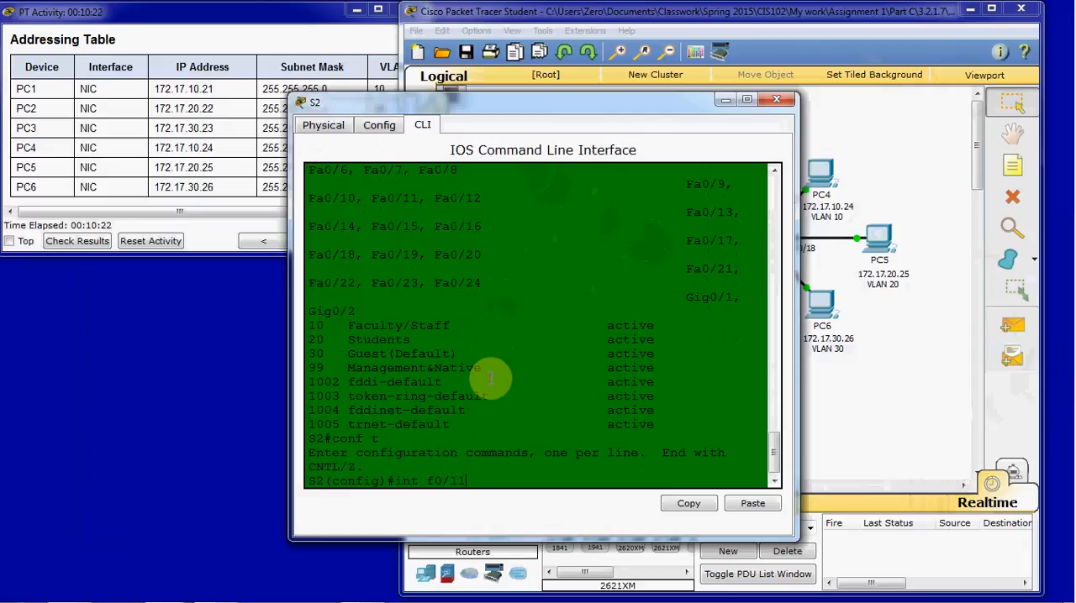
text(switchport mode acces)
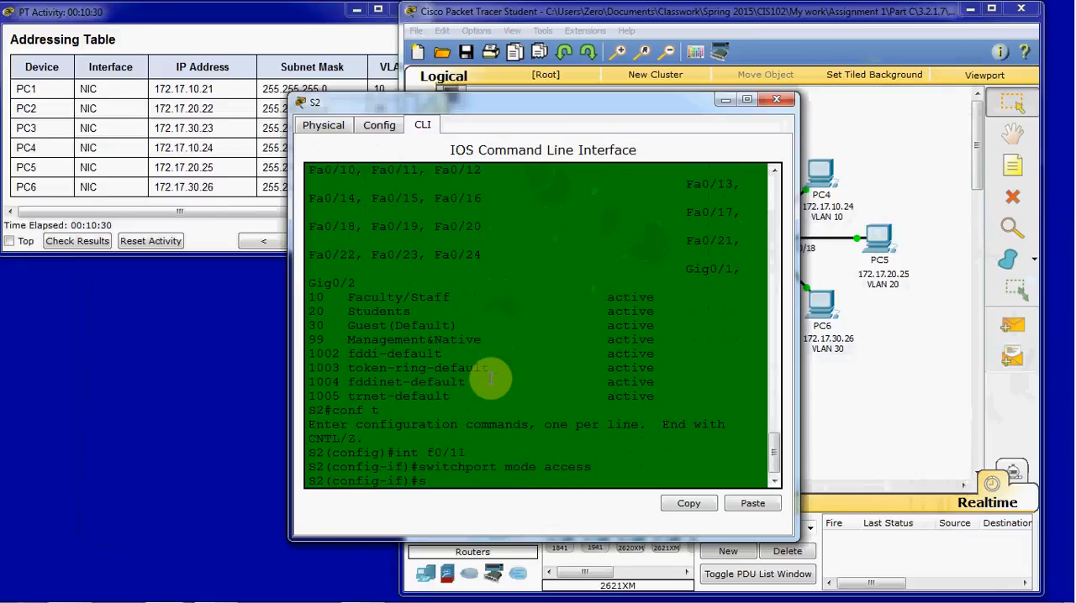
text(switchport access vlan 10)
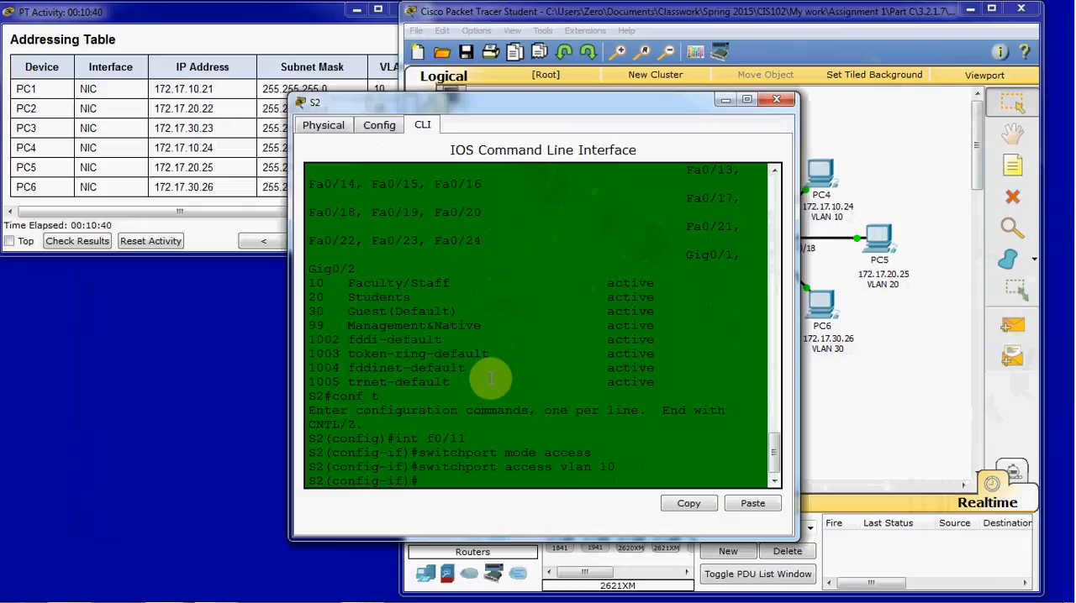
text(no shu)
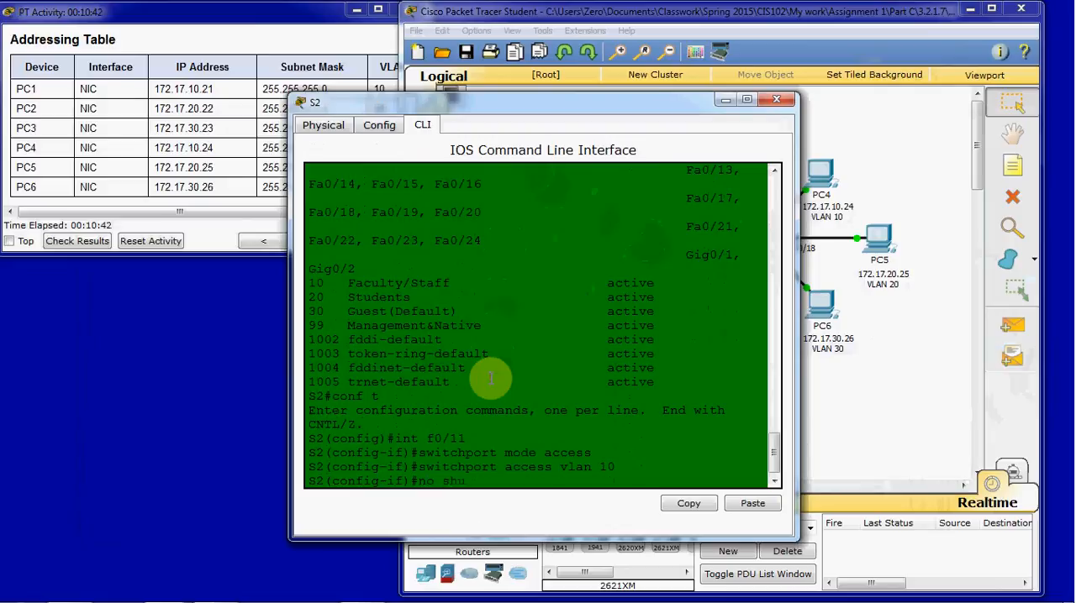
key(enter)
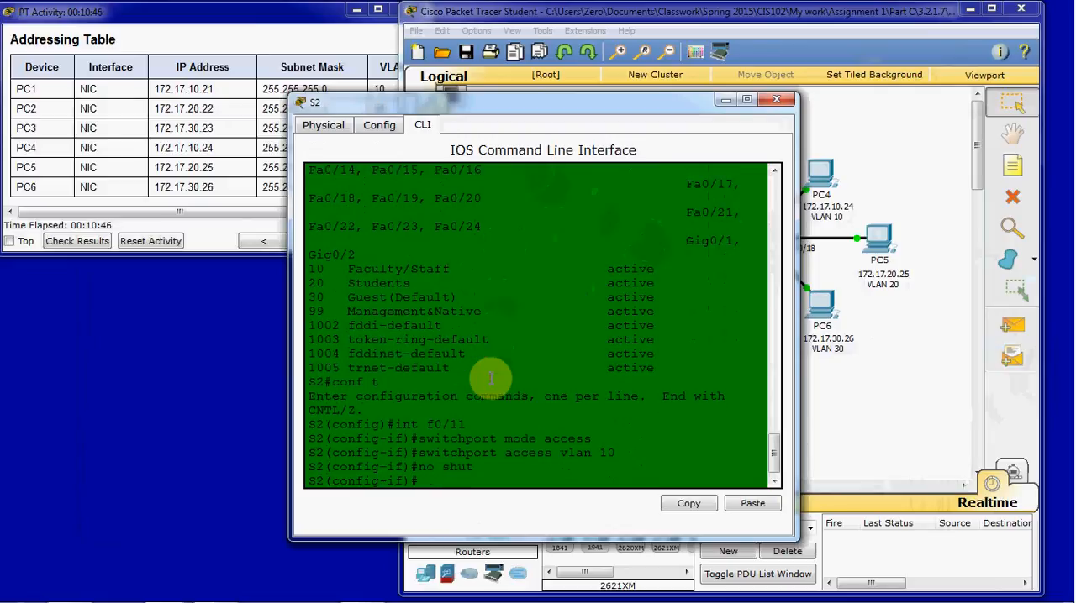
text(exit)
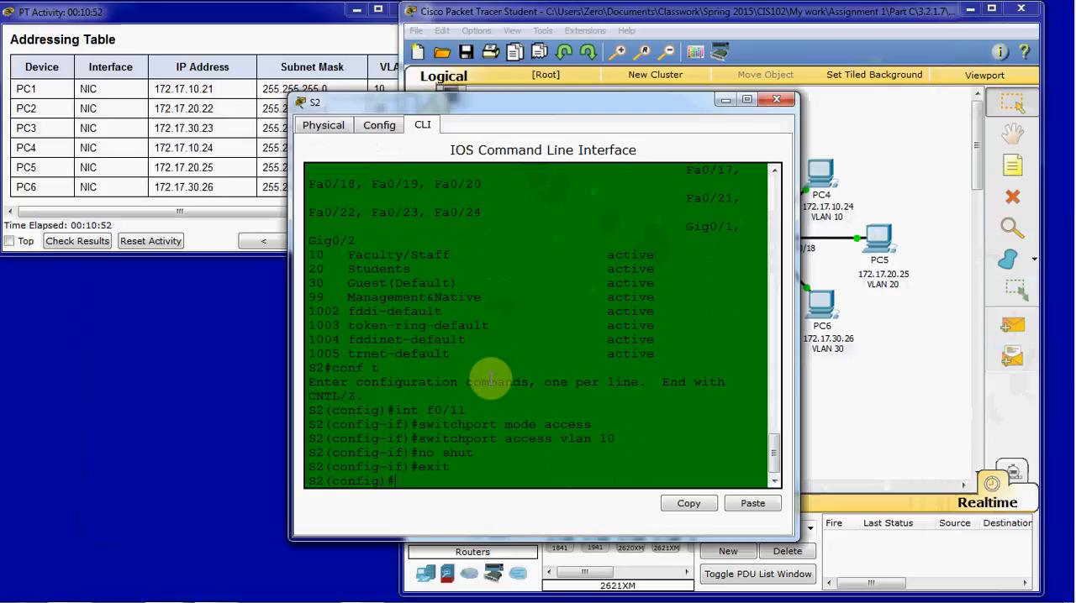
- Make S2 Fa0/18 an enabled access port in VLAN 20
text(int 0/)
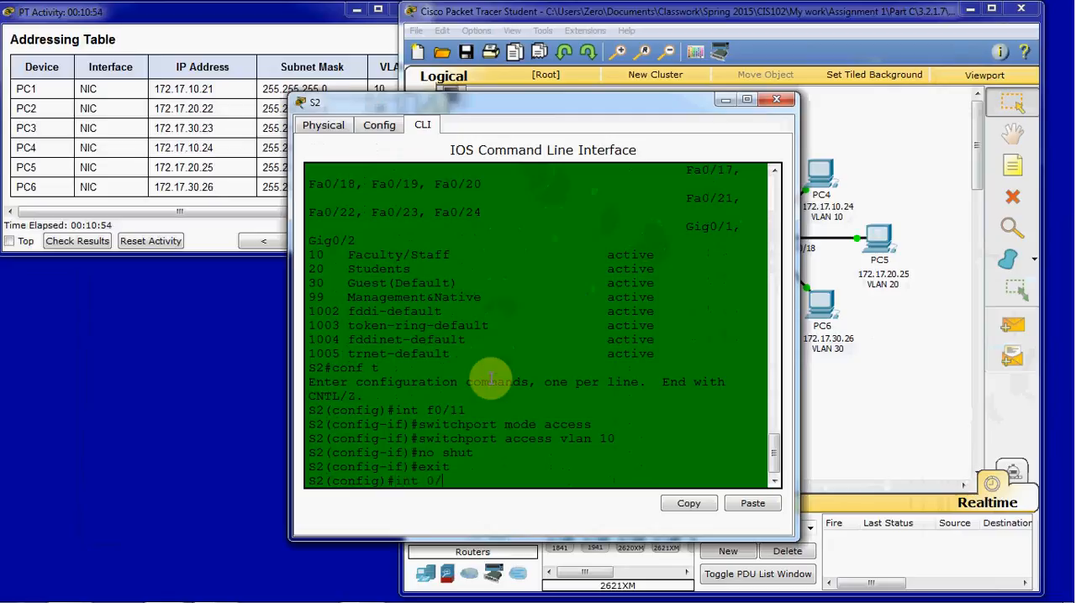
text(fa0/1)
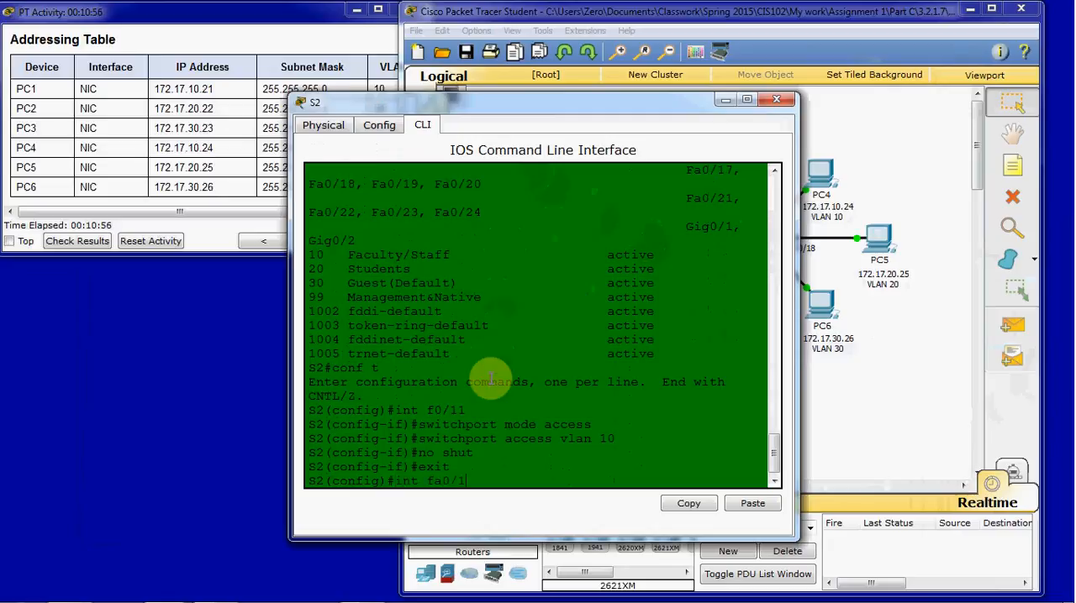
key(enter)
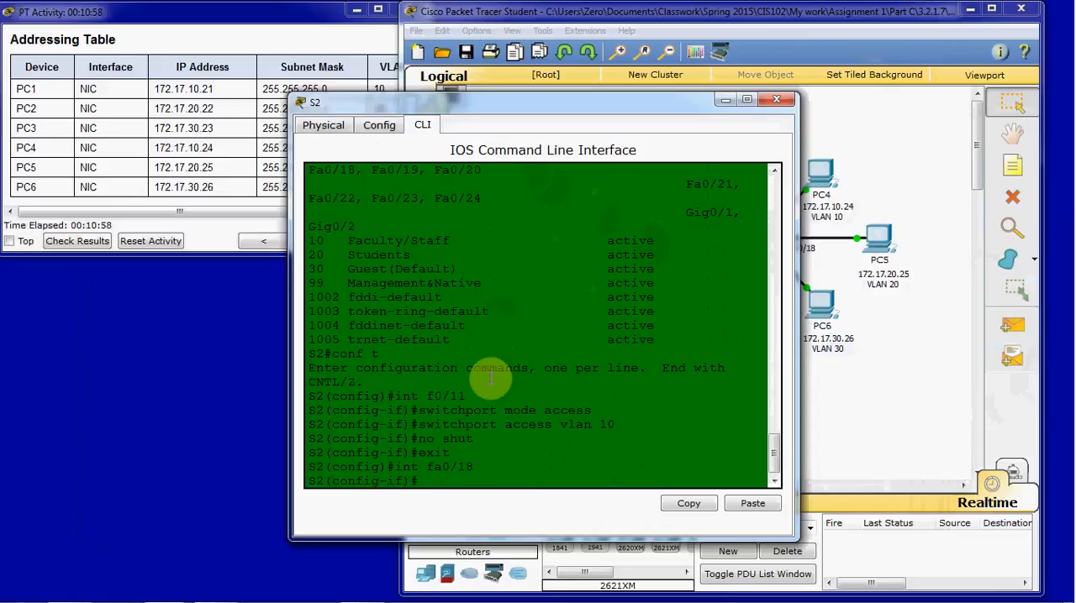
text(switchport mode acces)
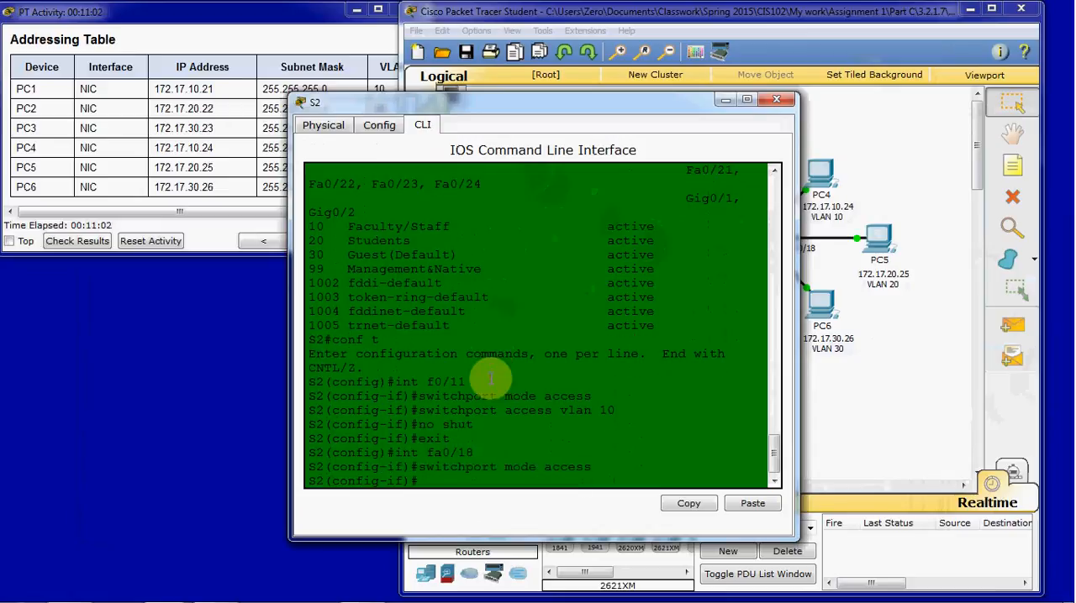
text(switchport access vlan 20)
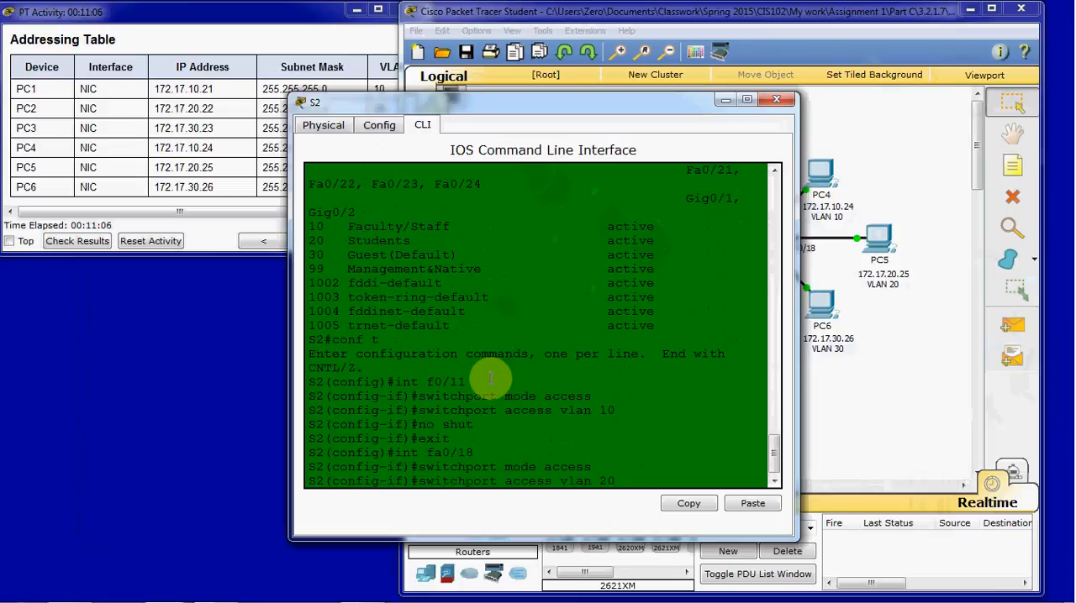
text(no shut)
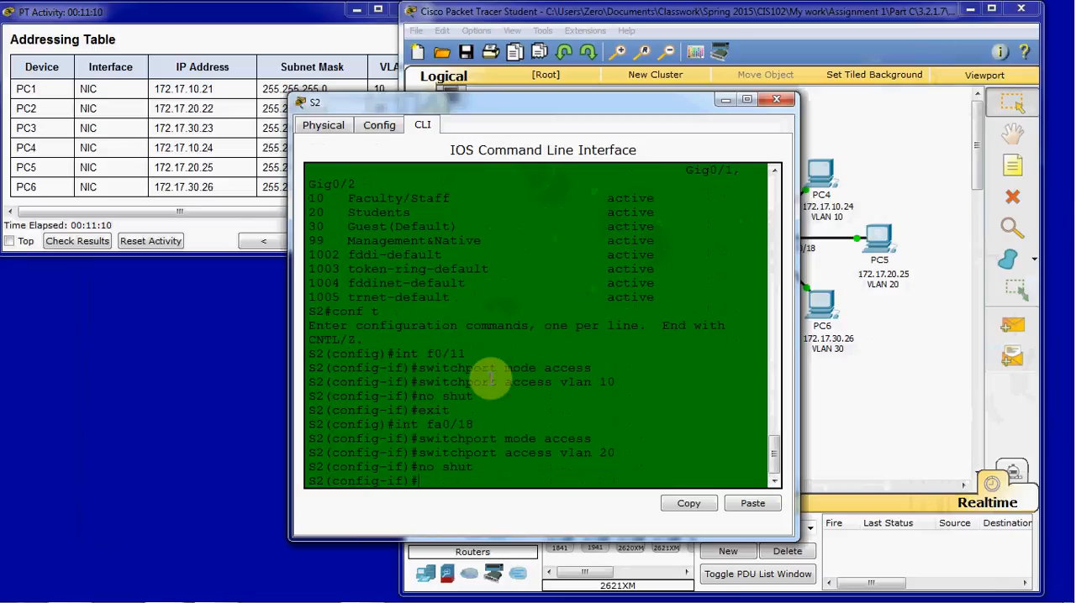
text(exi)
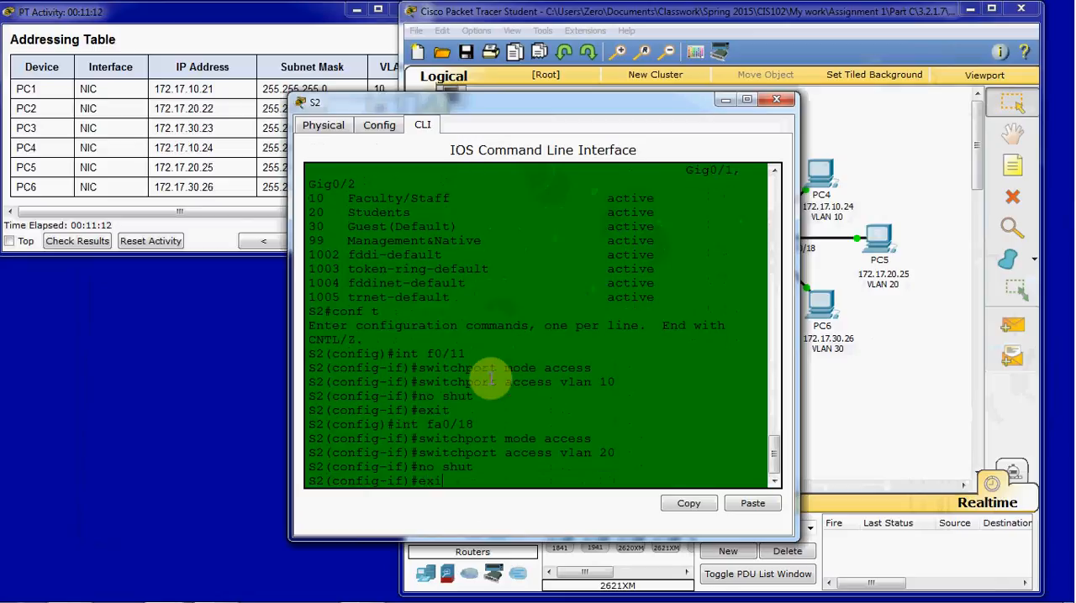
- Make S2 F0/6 an access port in VLAN 30 and close S2's window
text(ig)#i)
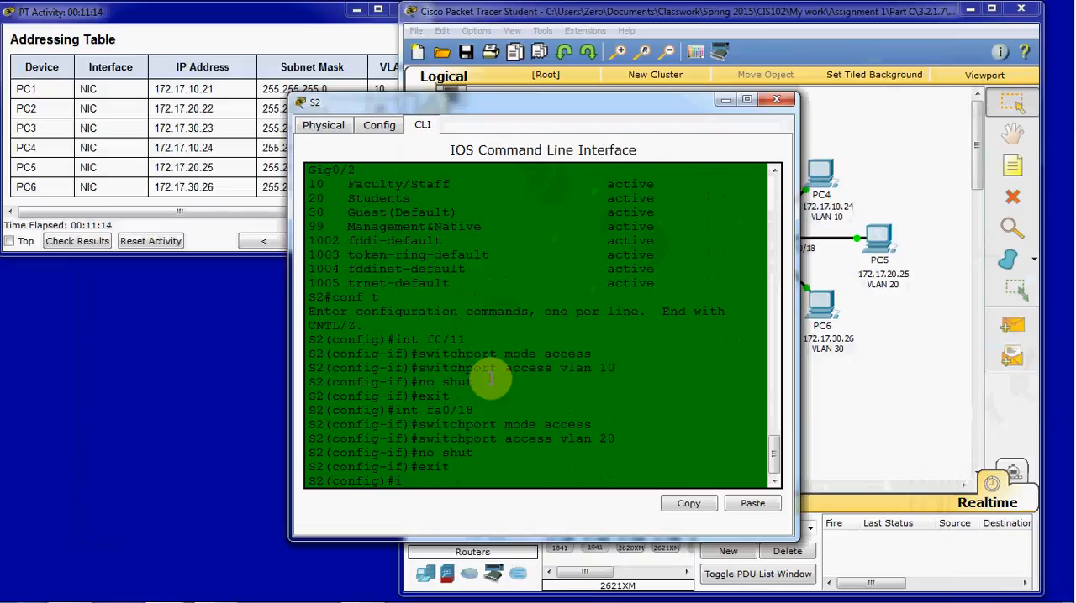
text(nt f0/6)
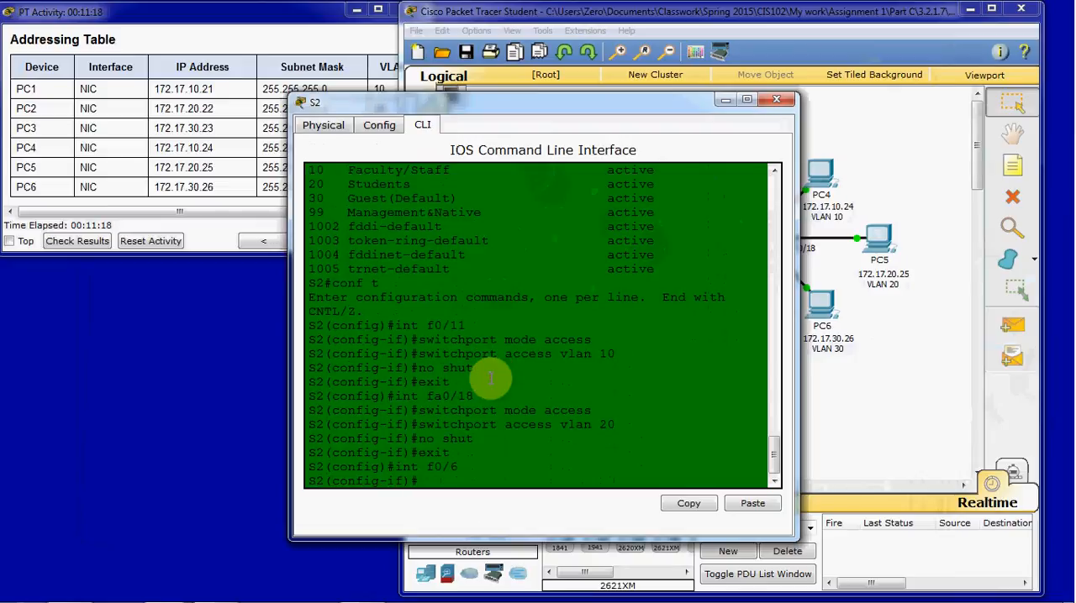
text(switchport mode access)
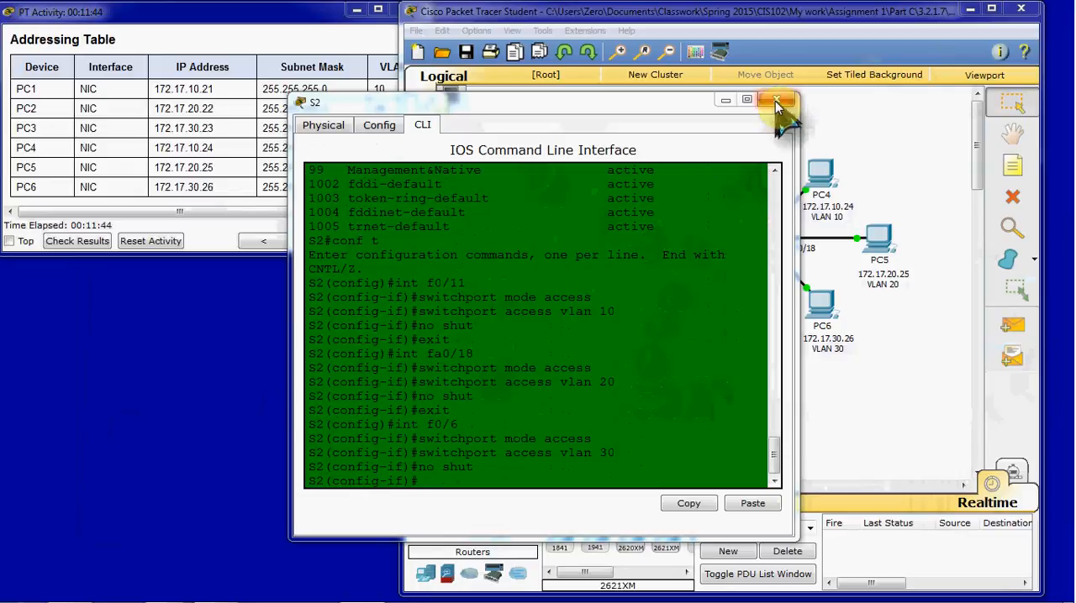
click(777, 100)
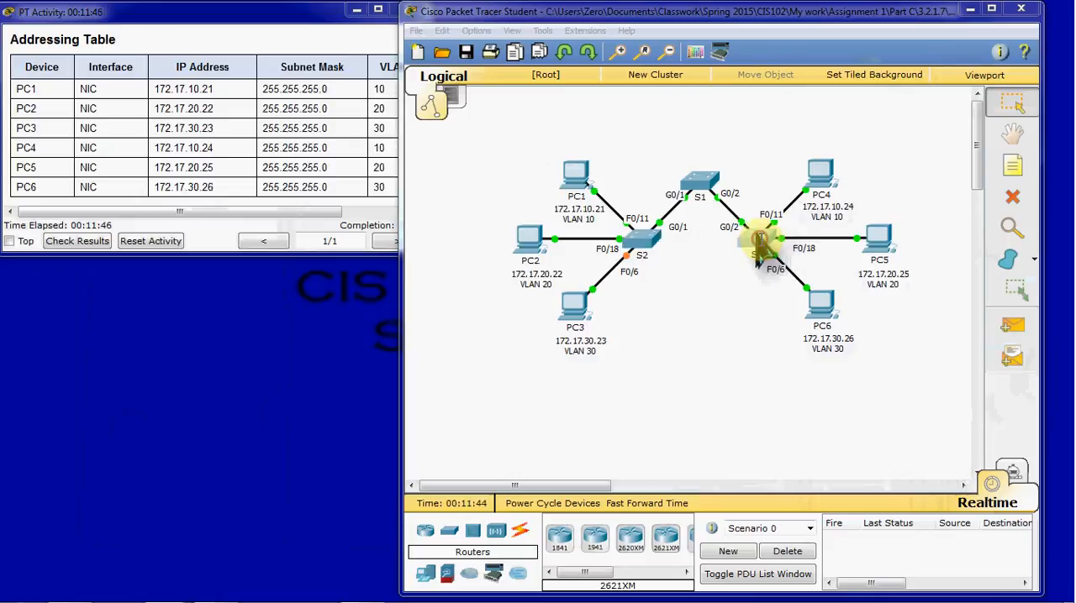
- On S3, set F0/11 and F0/18 as access ports in VLANs 10 and 20
click(759, 244)
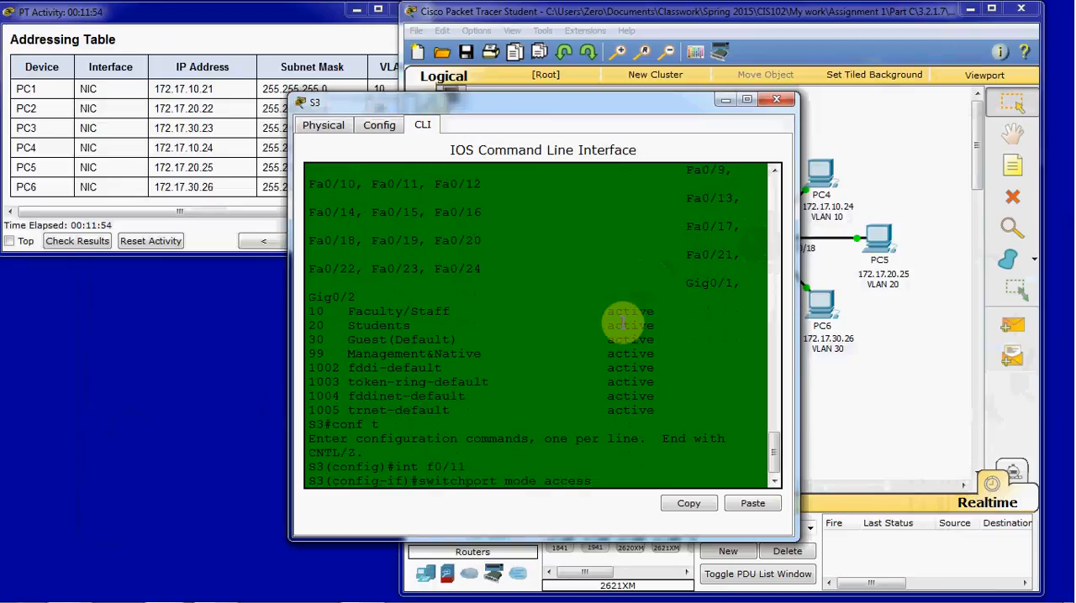
text(switchport access vlan 10)
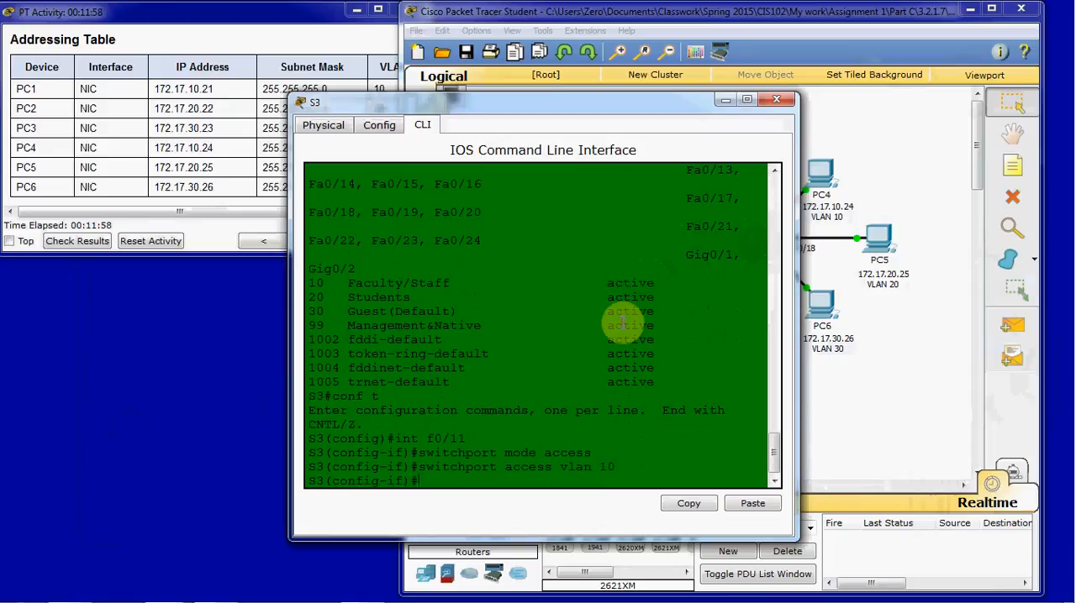
text(int f0/1)
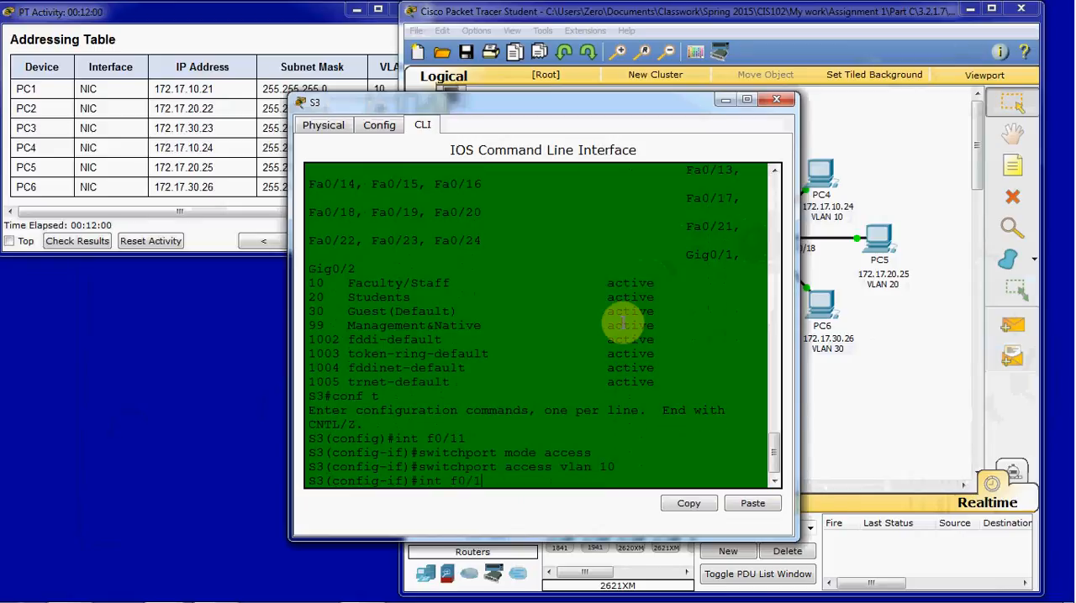
text(switchport)
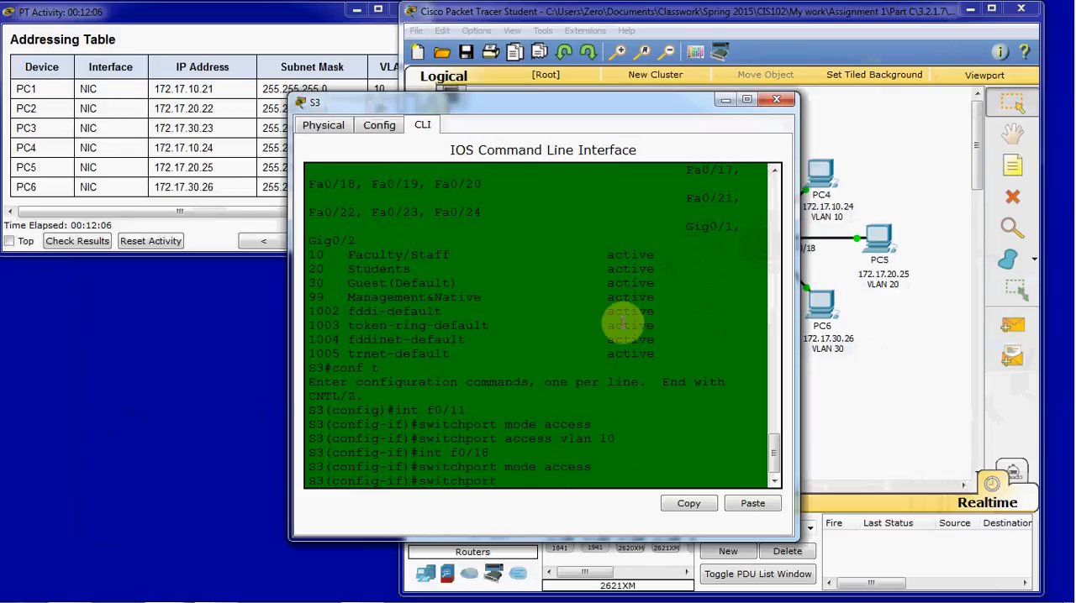
text(access vlan 20)
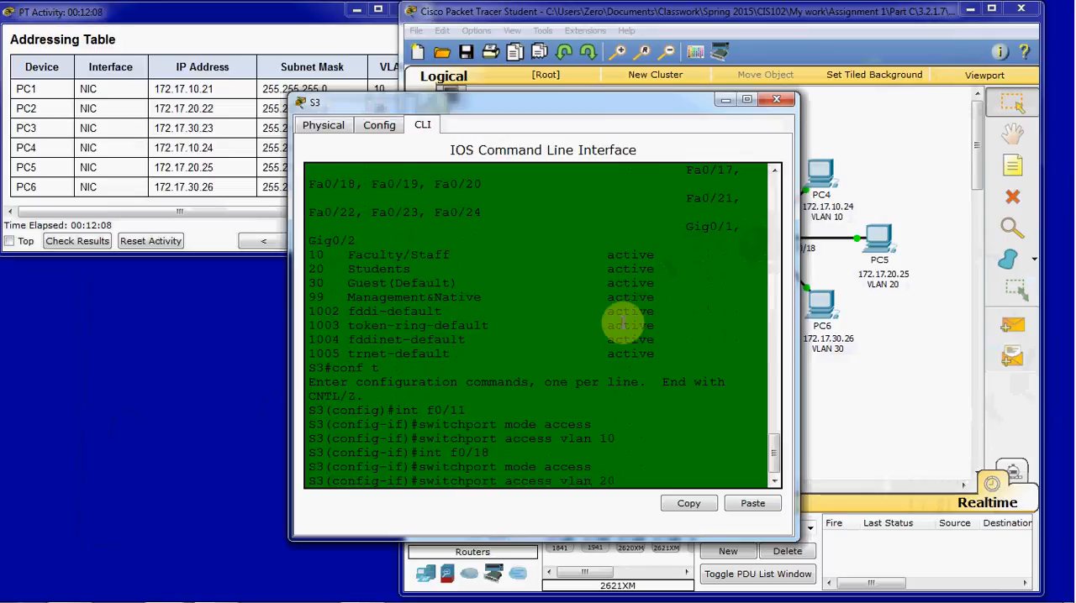
- Set S3 F0/6 as an access port in VLAN 30 and close S3's console
text(ig-if)#int f0/)
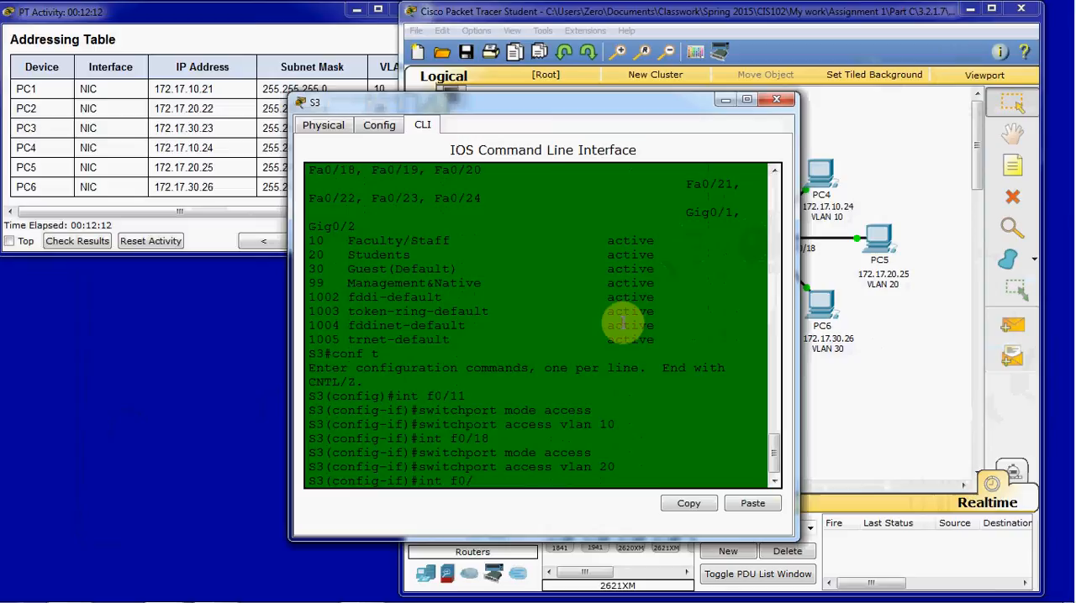
text(6)
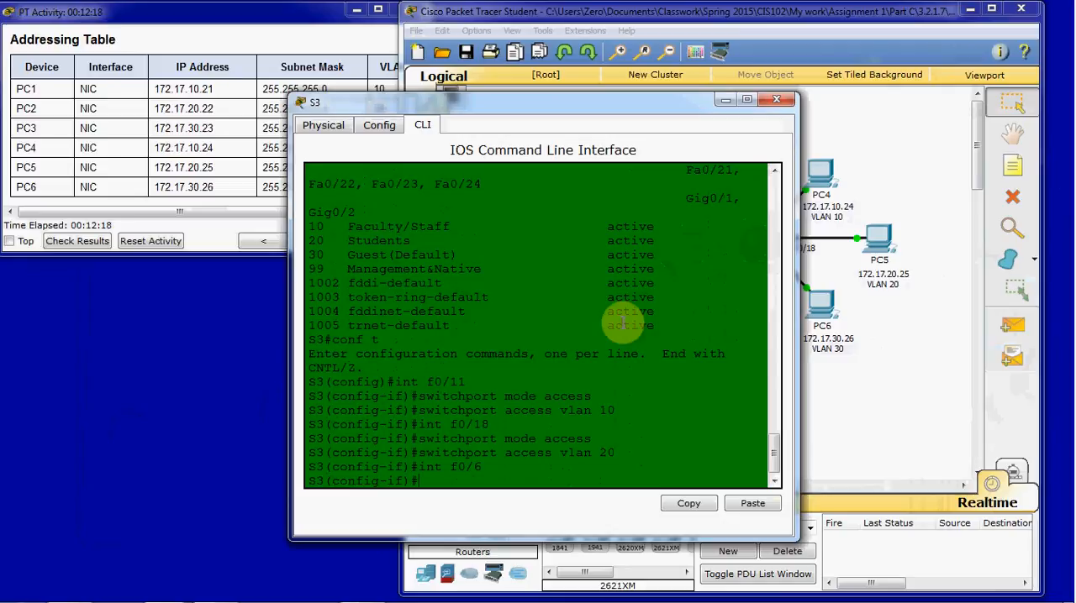
text(switchport mode acces)
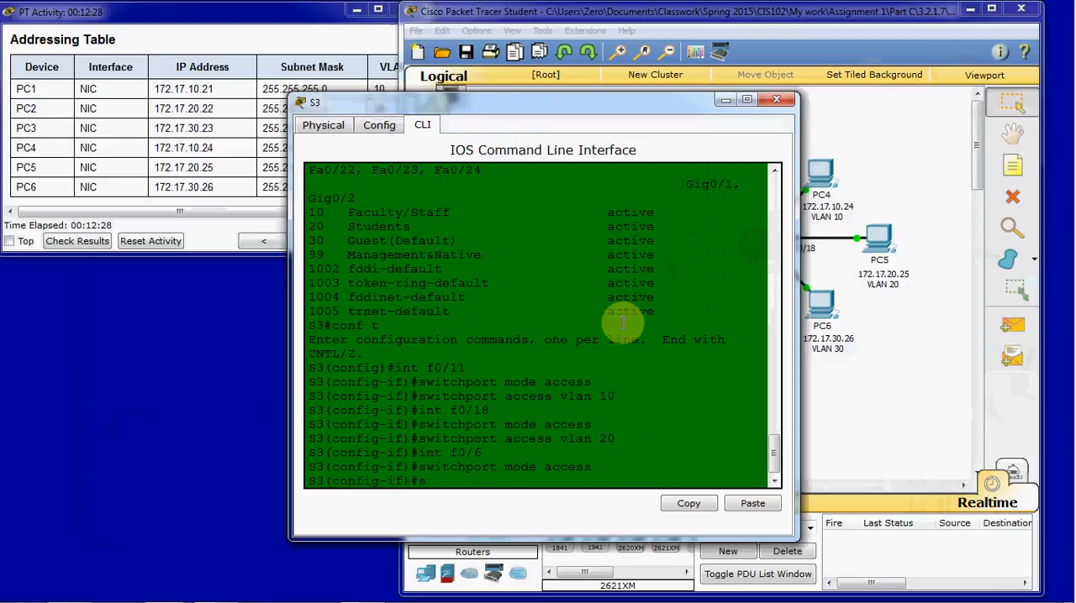
text(switchpo)
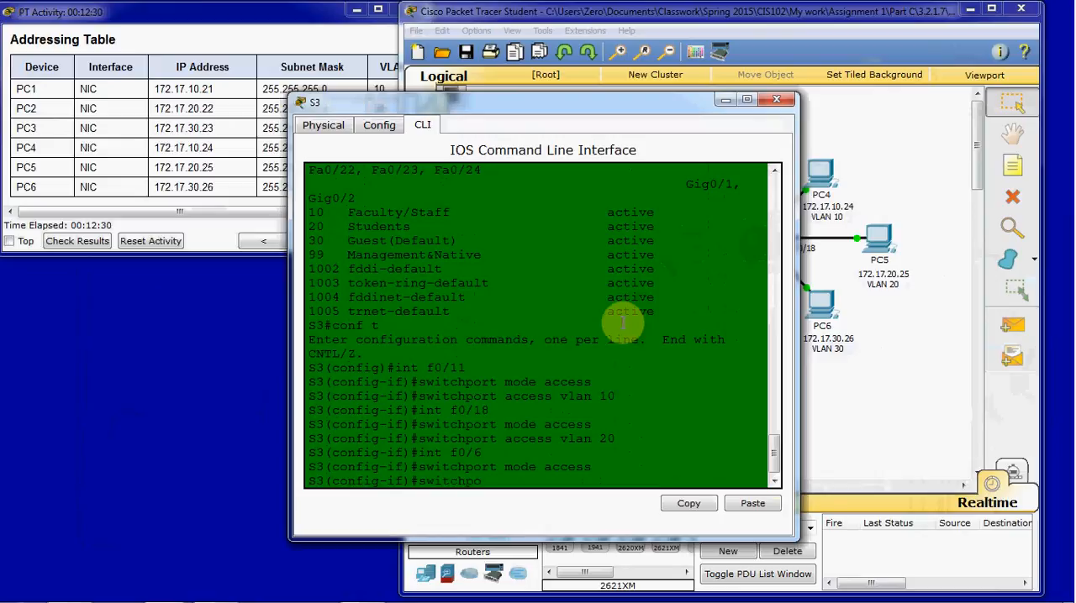
text(switchport access vlan 30)
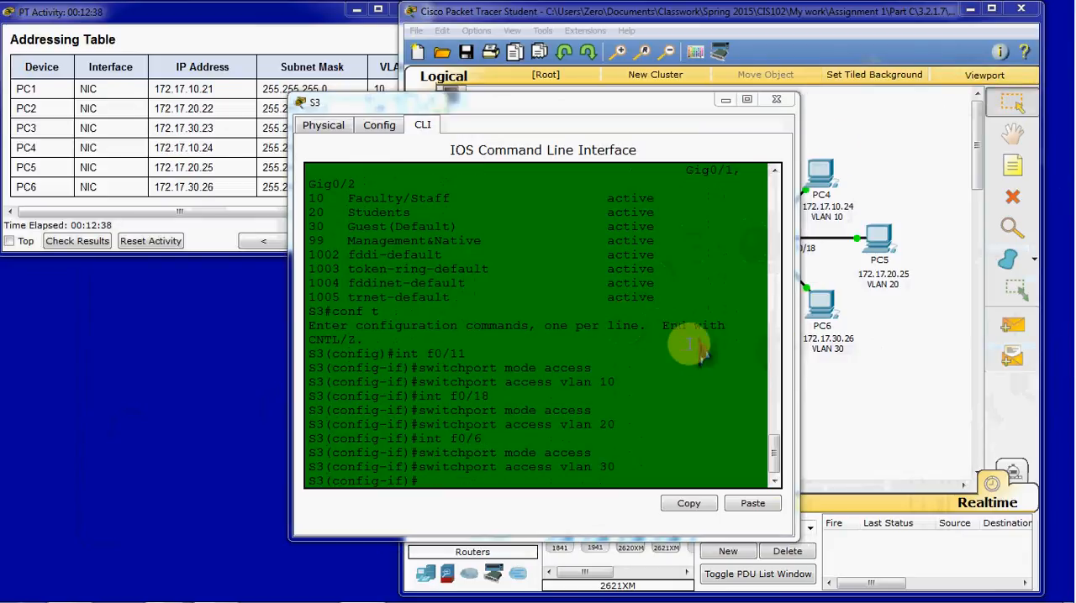
click(776, 99)
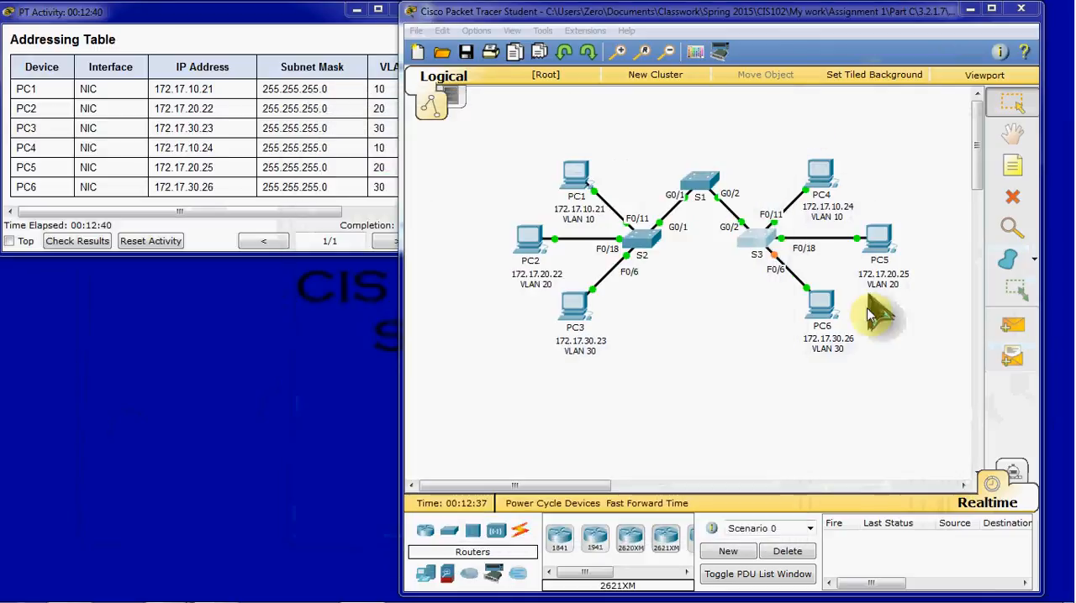
mouse_move(801, 407)
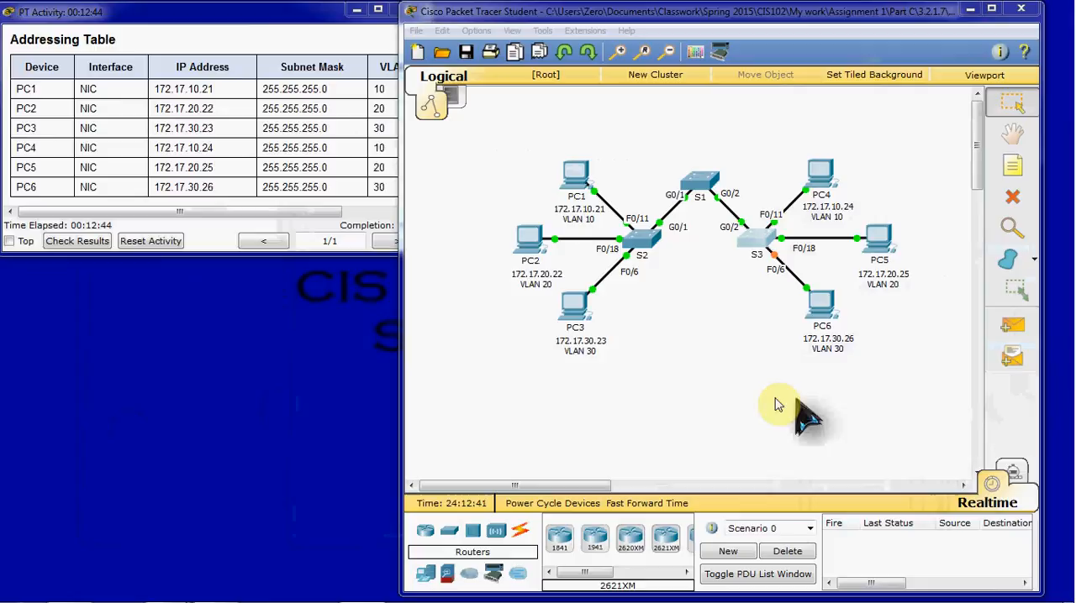
mouse_move(811, 147)
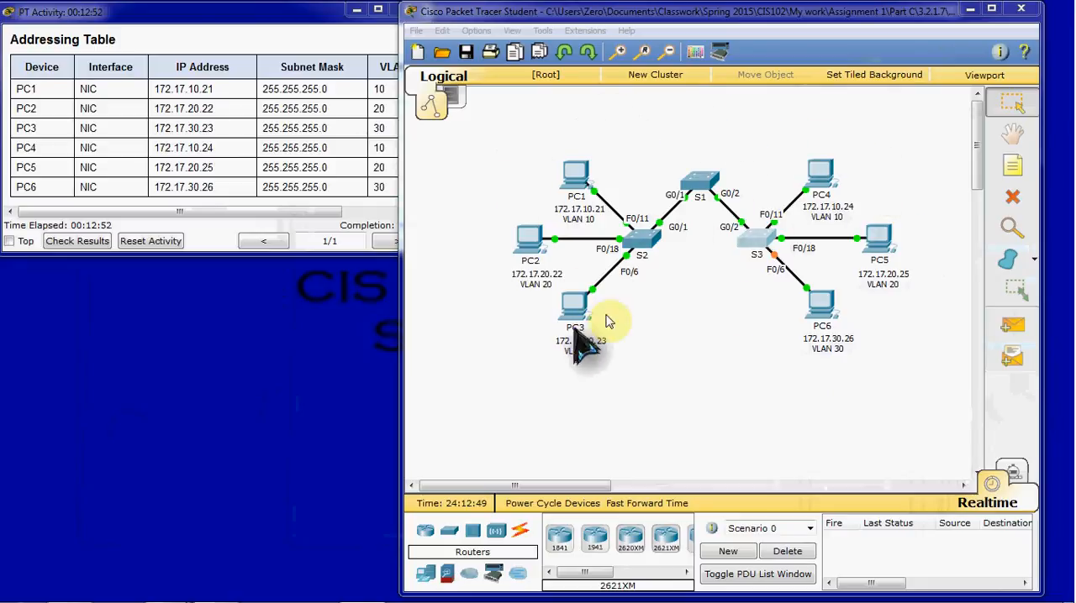
mouse_move(731, 345)
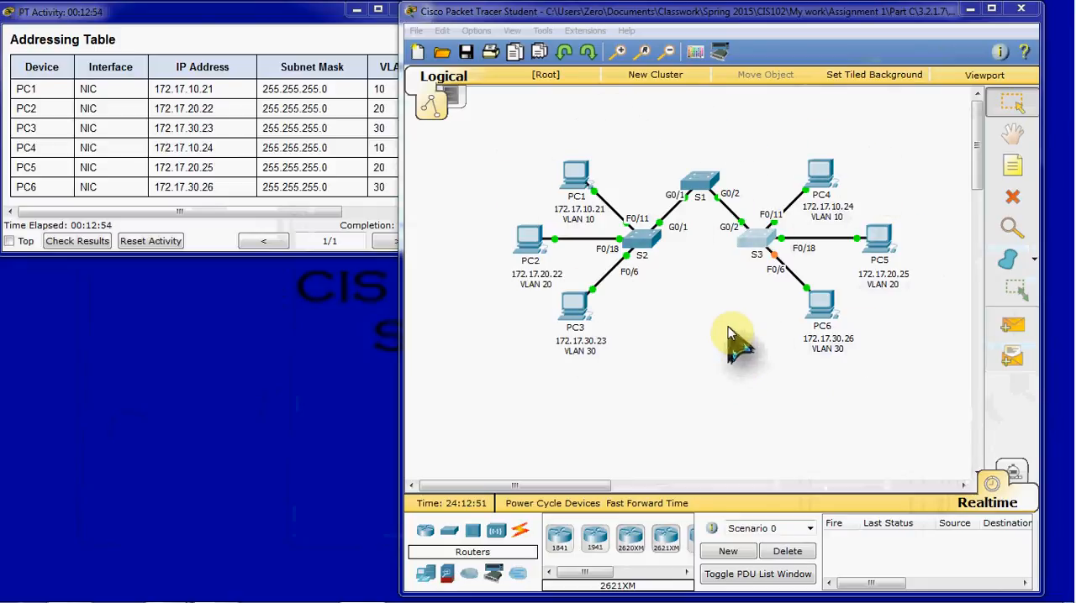
mouse_move(627, 210)
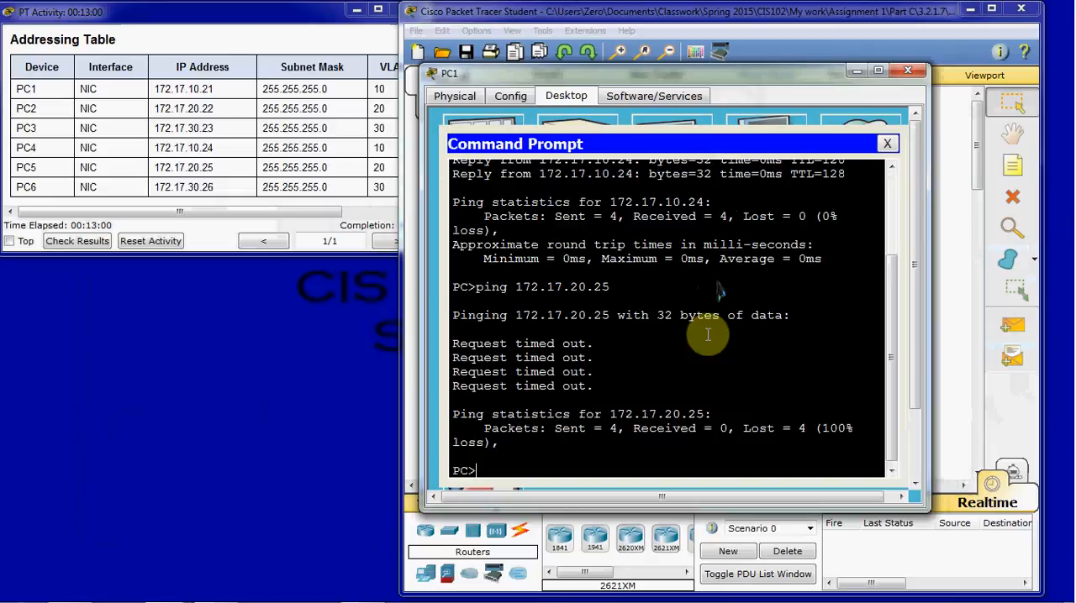
- Ping 172.17.10.24 from PC1's command prompt, see it time out, and close PC1's window
text(ping 172.17.10.24)
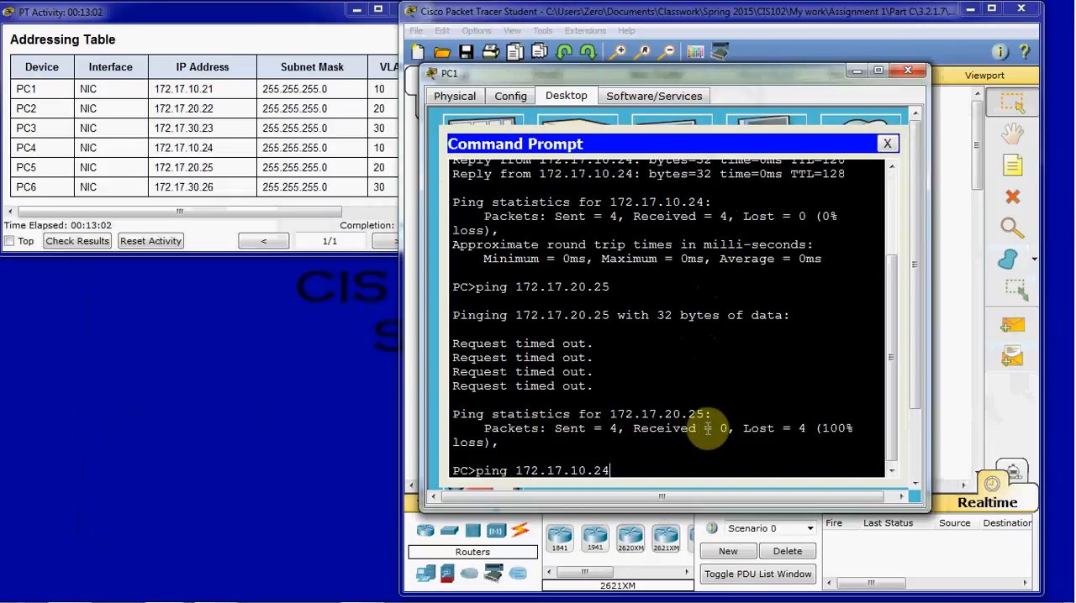
key(enter)
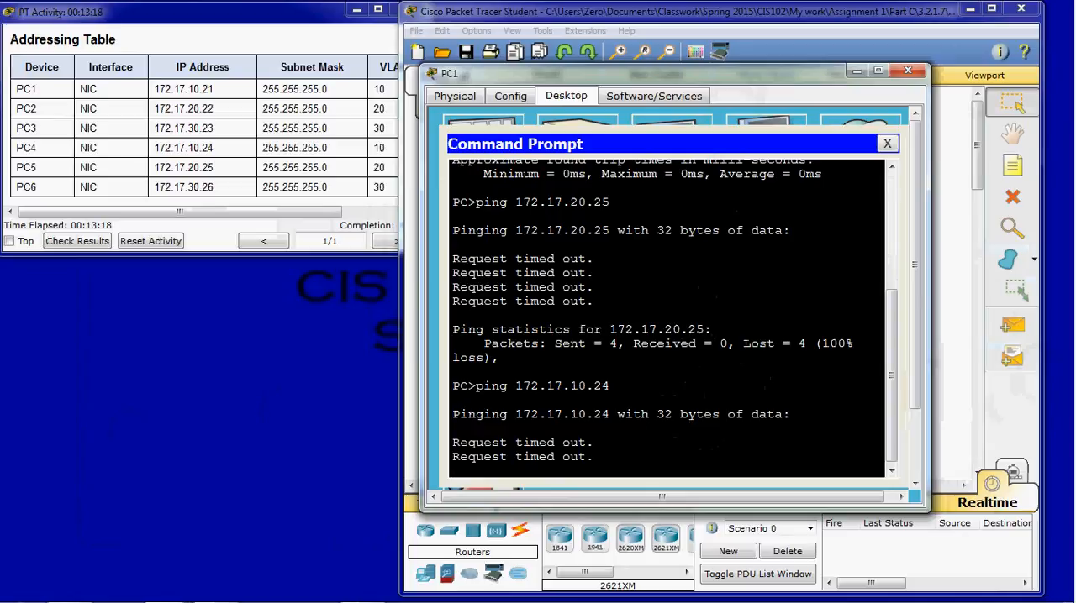
mouse_move(917, 126)
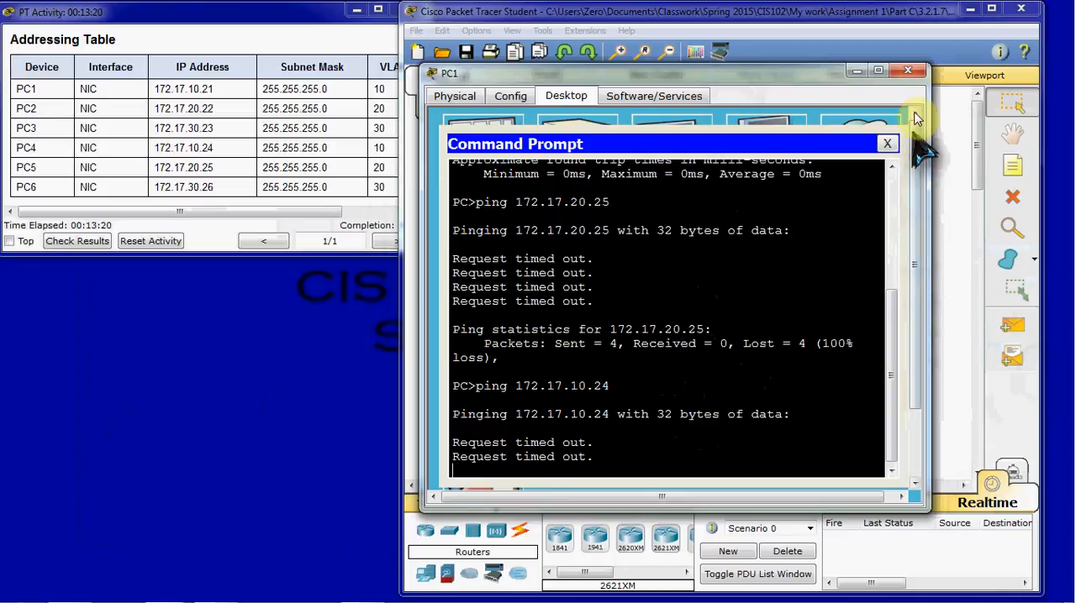
click(887, 143)
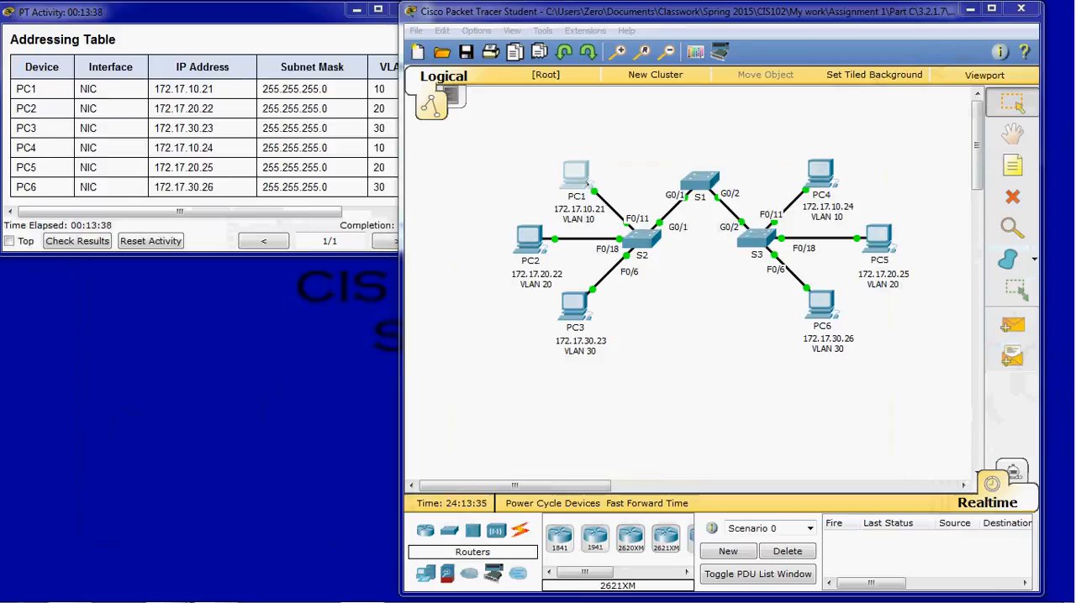
mouse_move(630, 366)
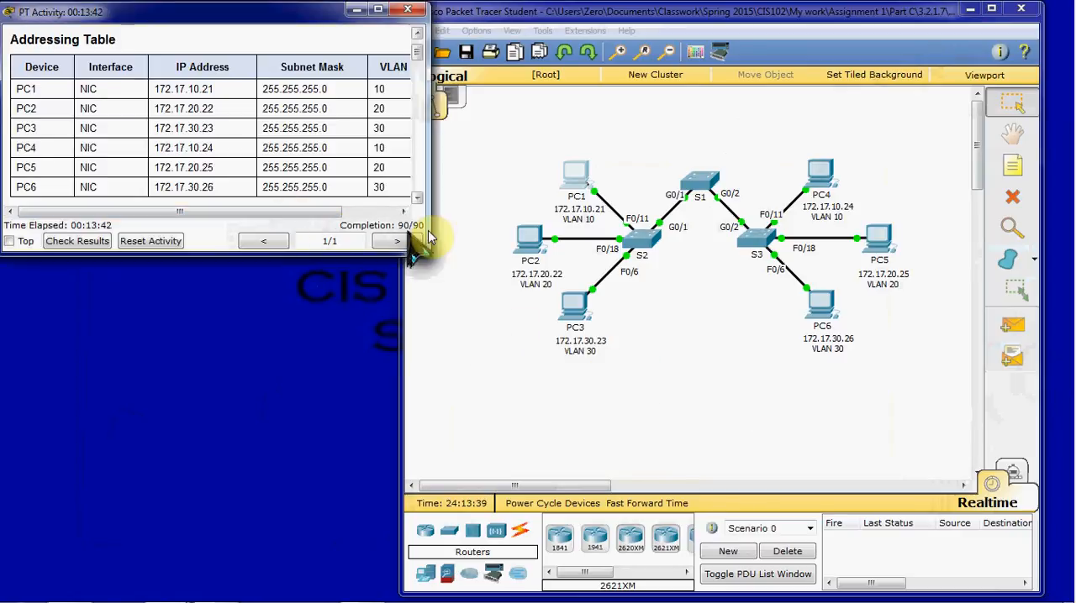
mouse_move(774, 395)
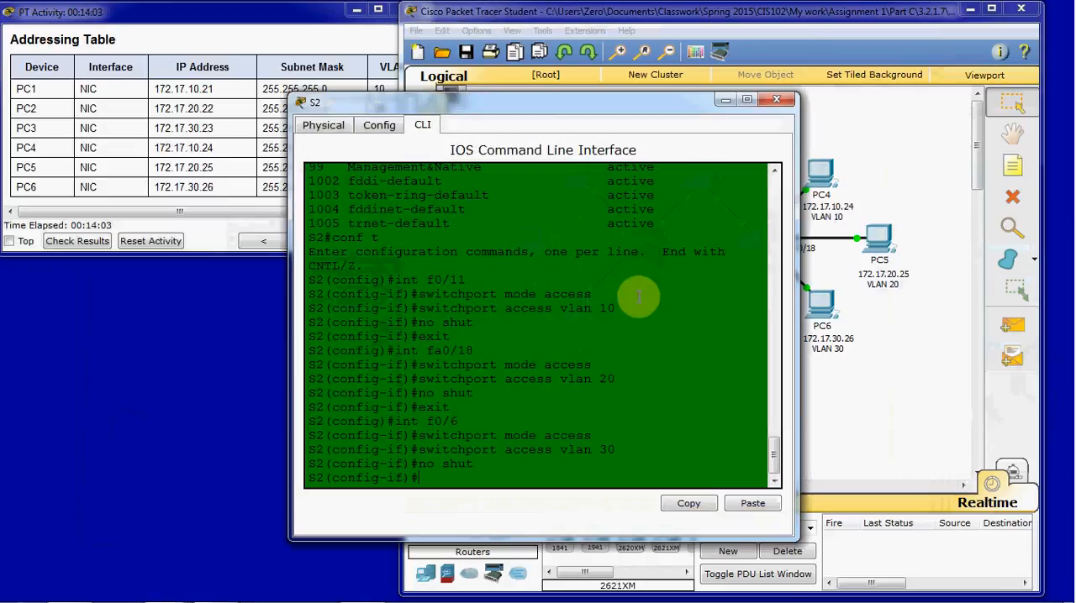
- Set S2's interface G0/1 to switchport mode trunk
text(exit)
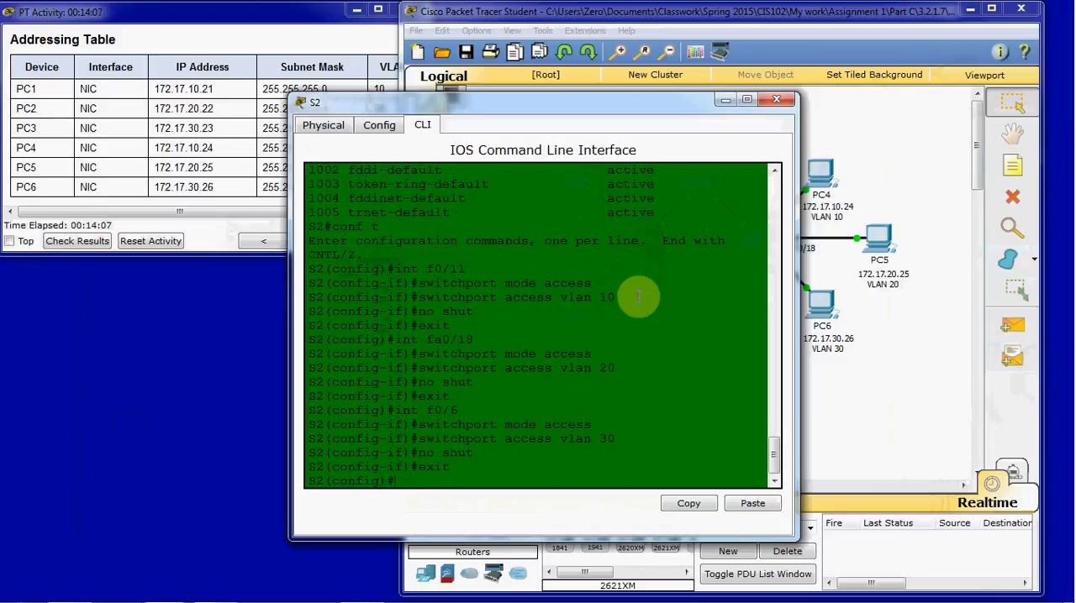
text(int g0/1)
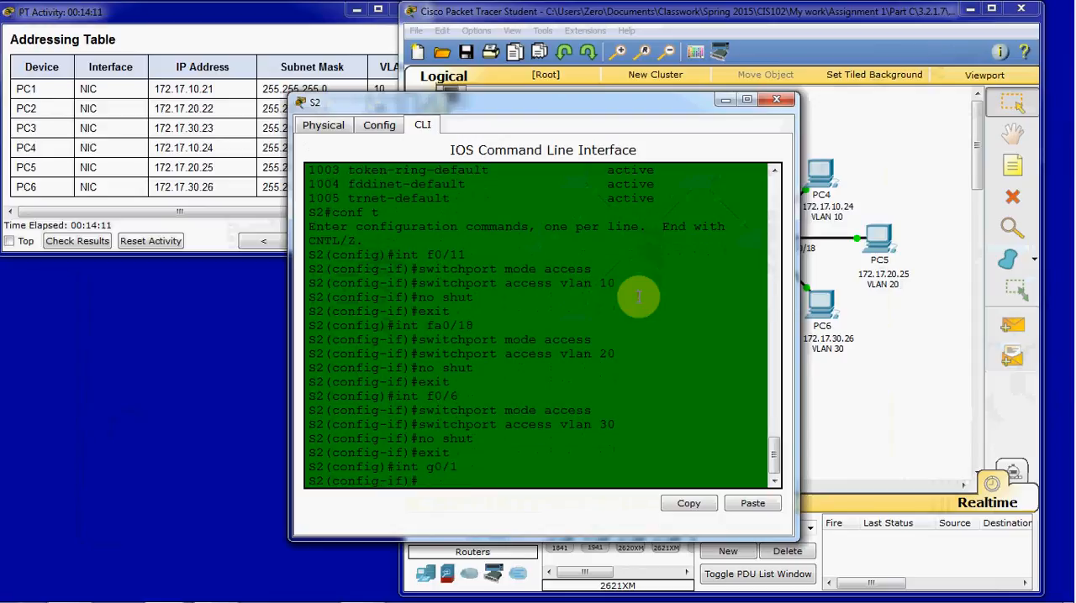
text(switchport mod)
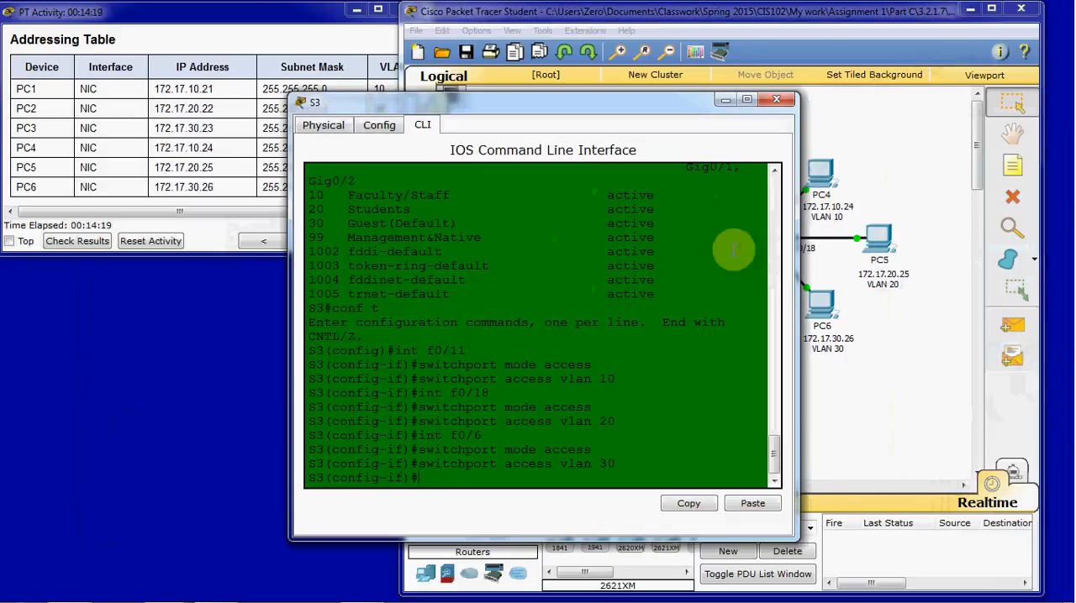
- Set S3's interface G0/2 to switchport mode trunk and close S3's console
text(exit)
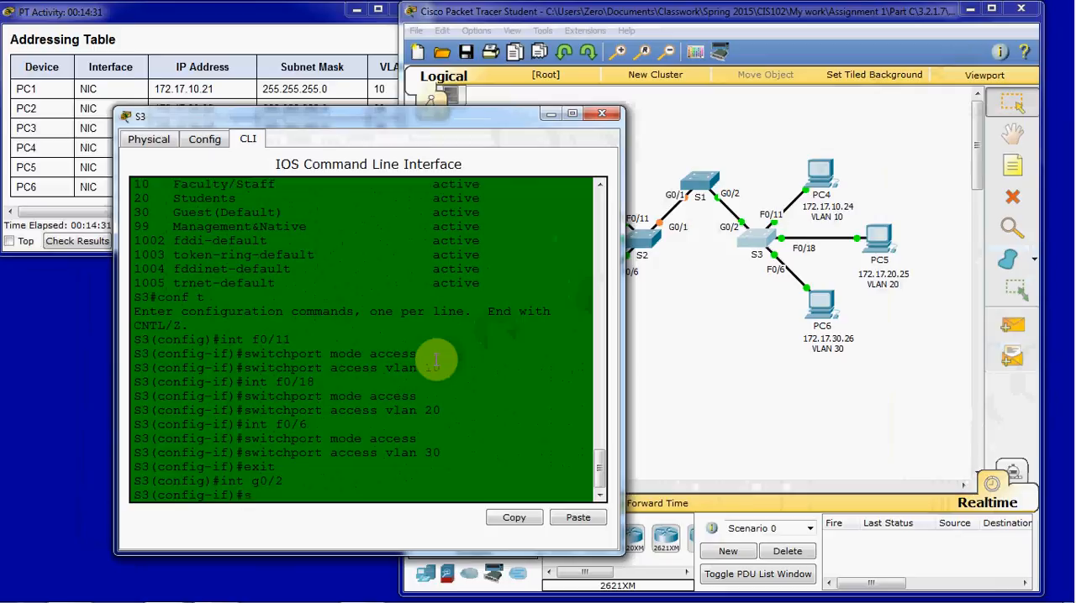
text(switchport mode trunk)
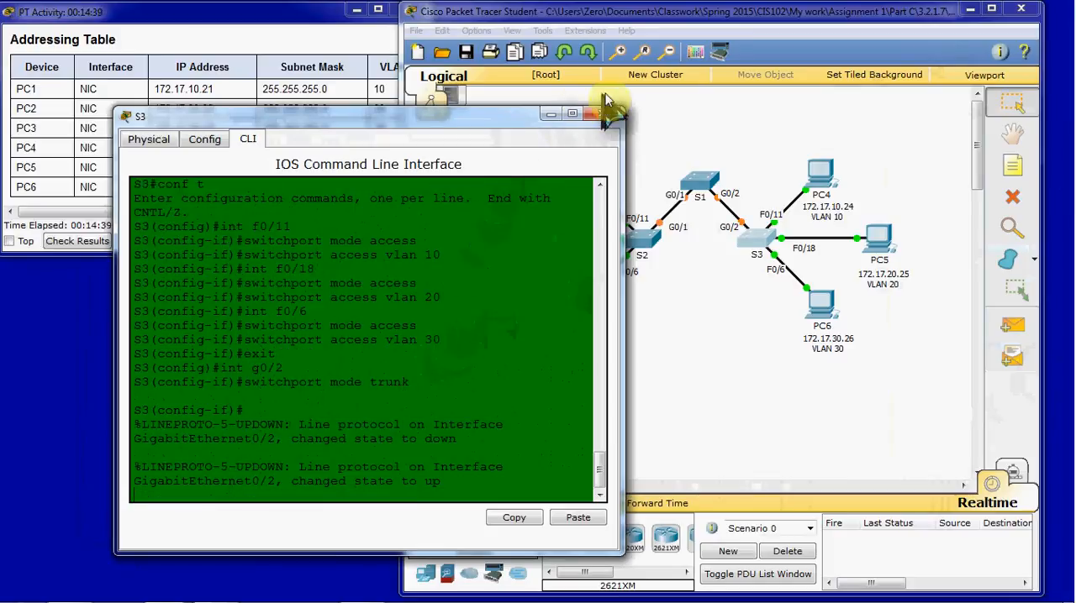
click(597, 113)
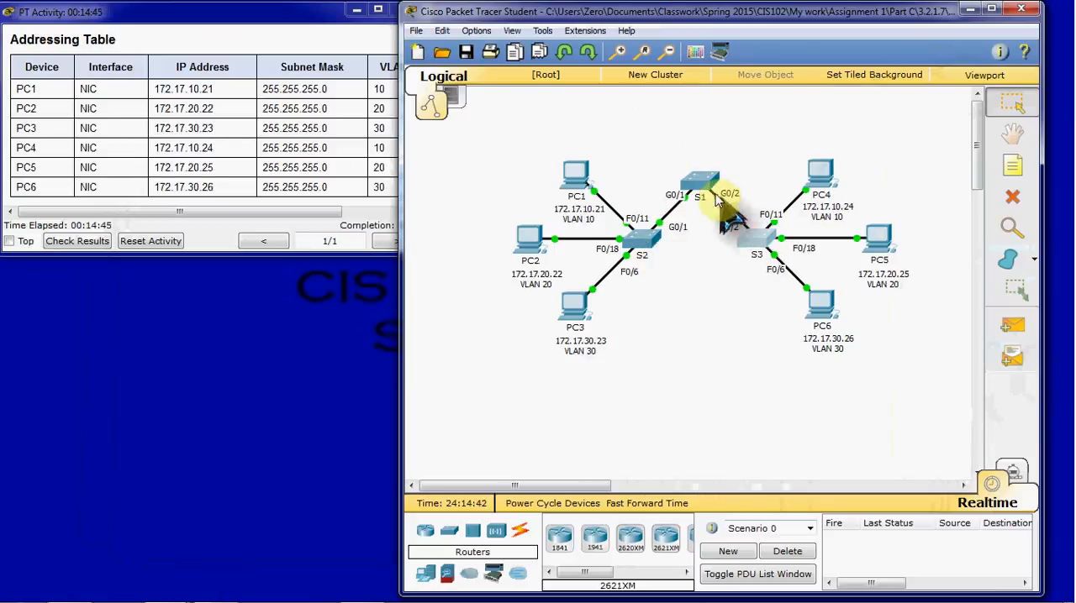
- On S1, set interfaces G0/1 and G0/2 to switchport mode trunk, then close S1's console
click(699, 185)
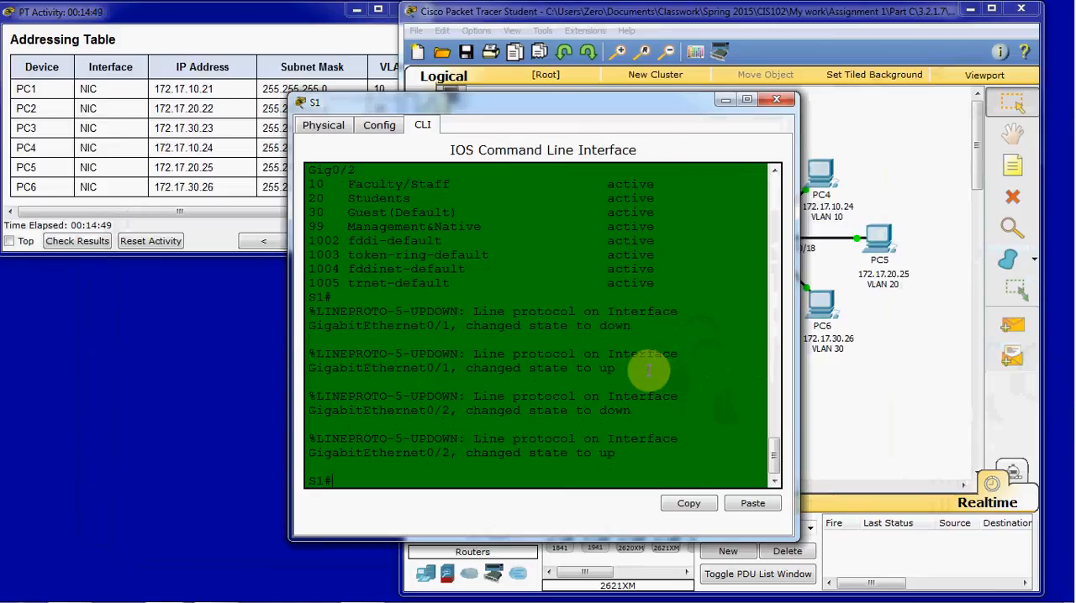
text(conf t)
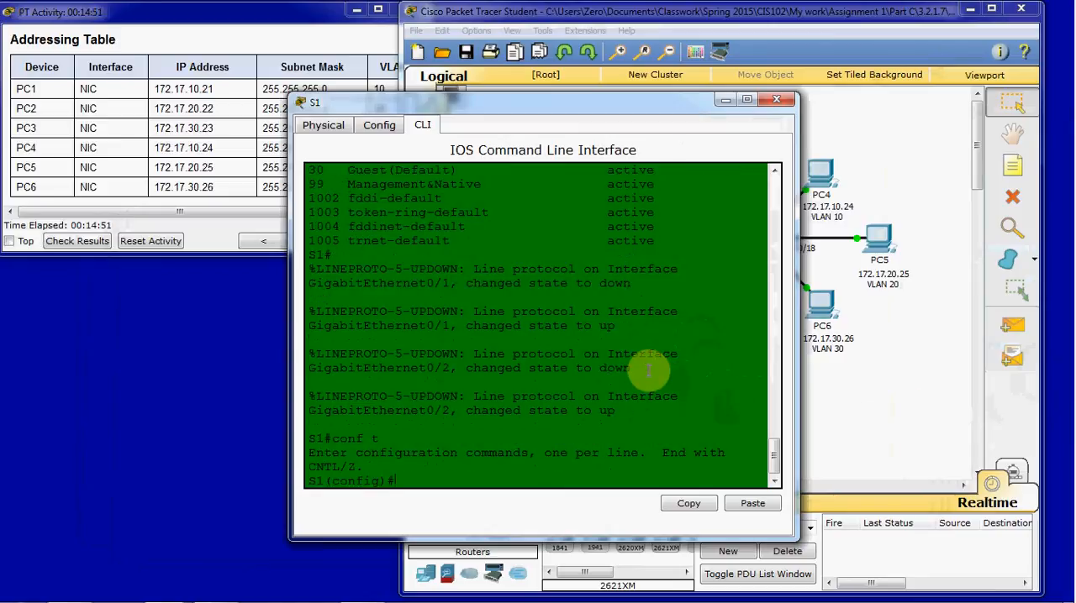
text(int g0/1)
text(s)
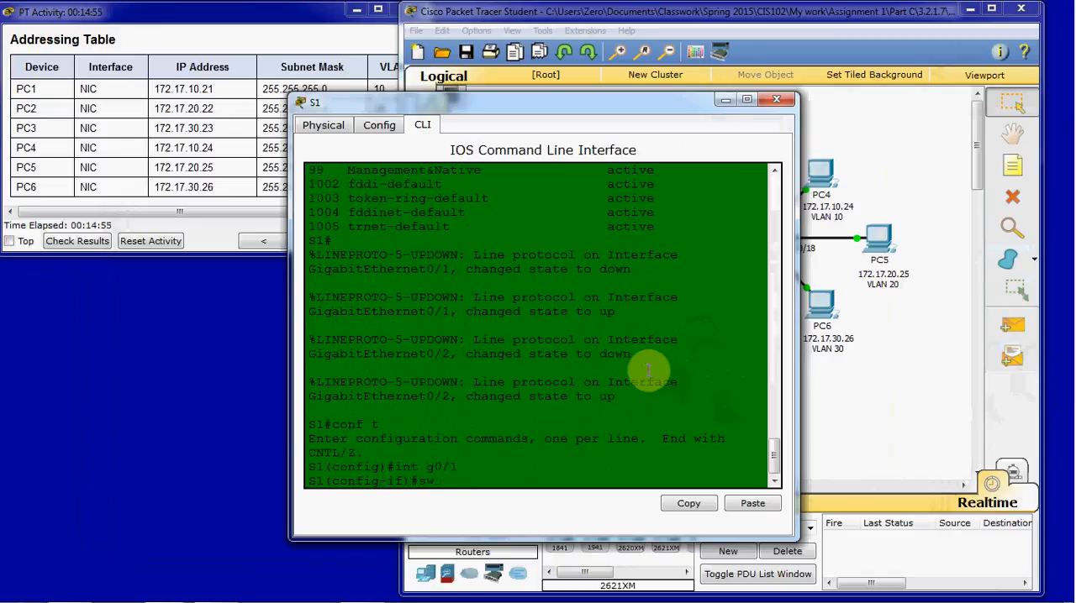
text(witchport mode trunk)
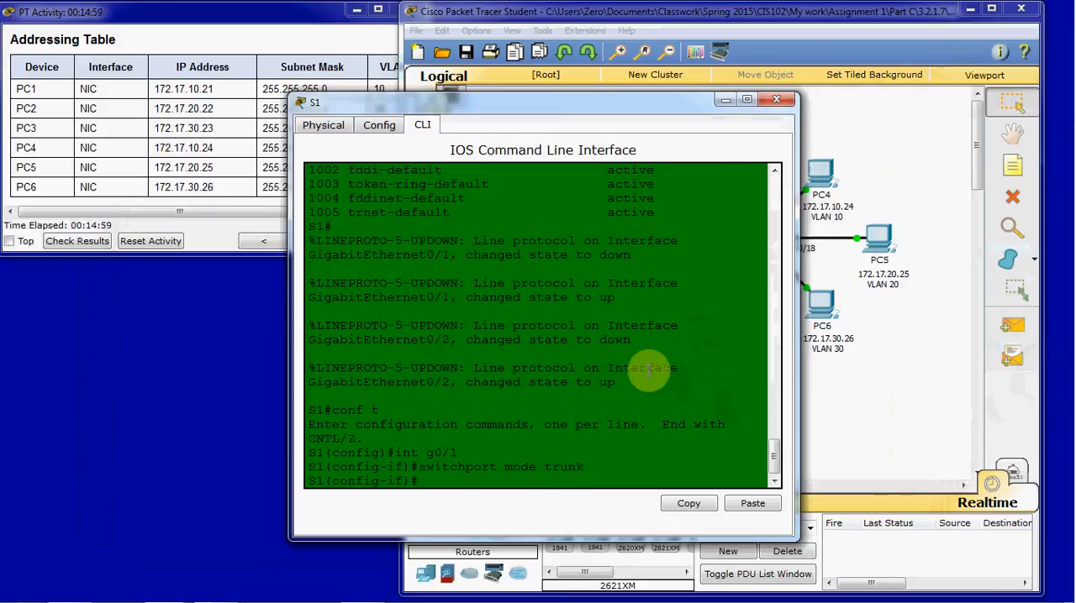
text(int g0/2)
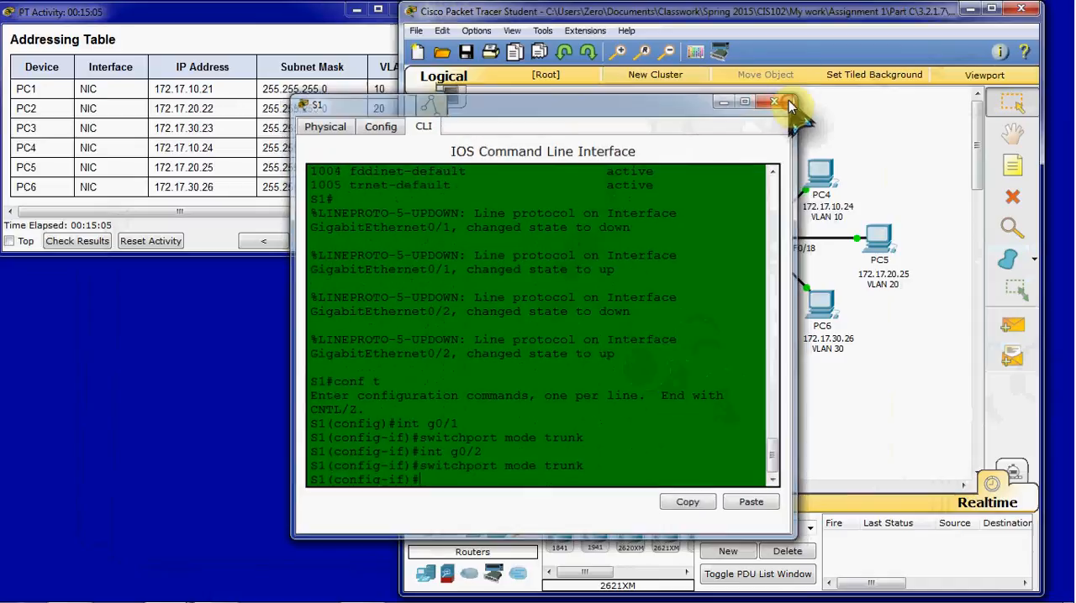
click(774, 102)
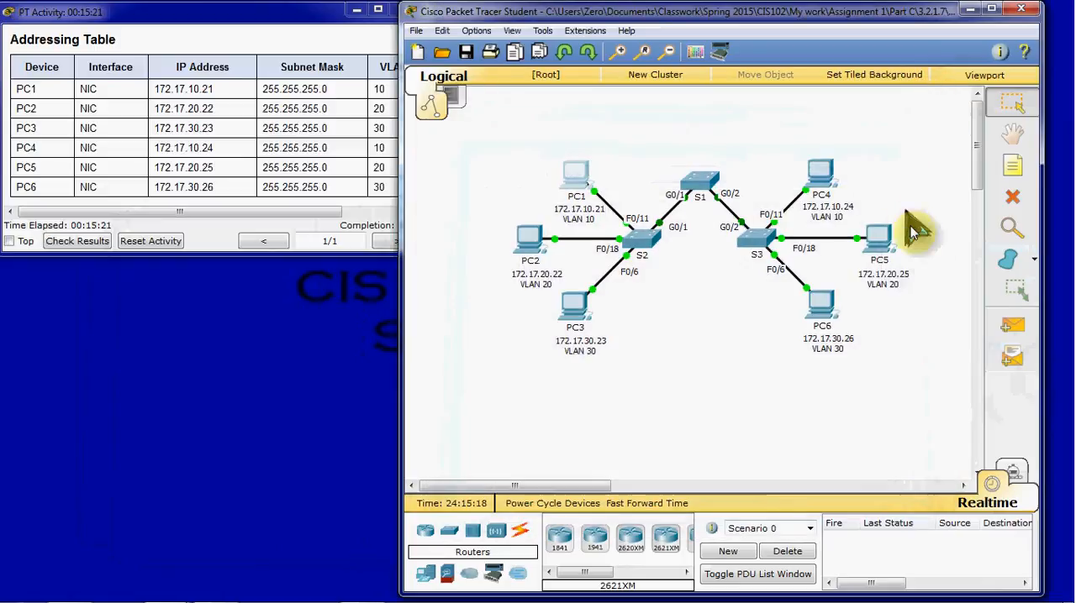
mouse_move(701, 315)
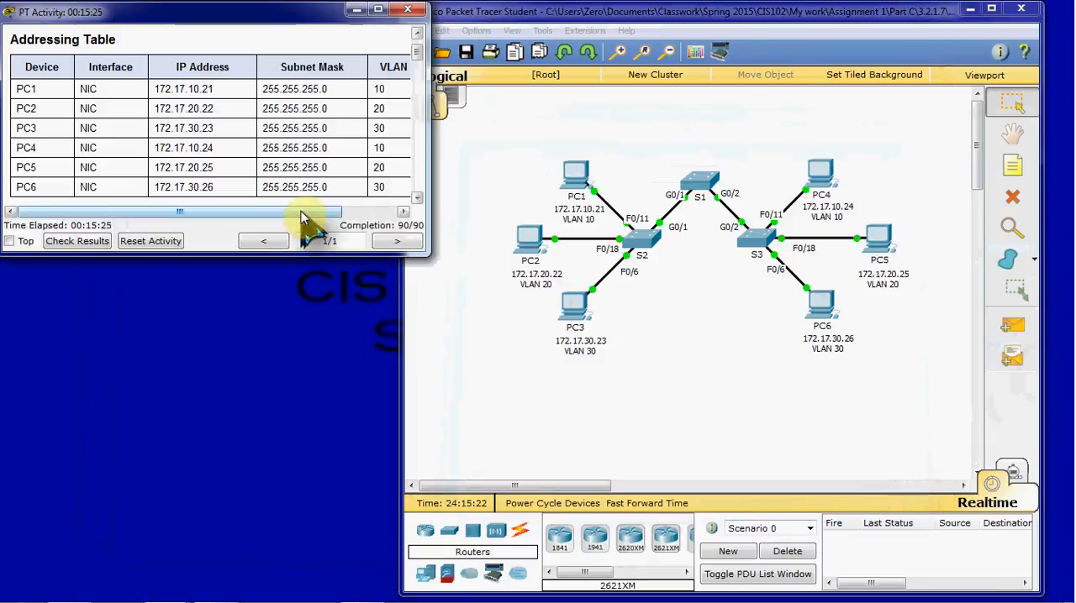
mouse_move(681, 336)
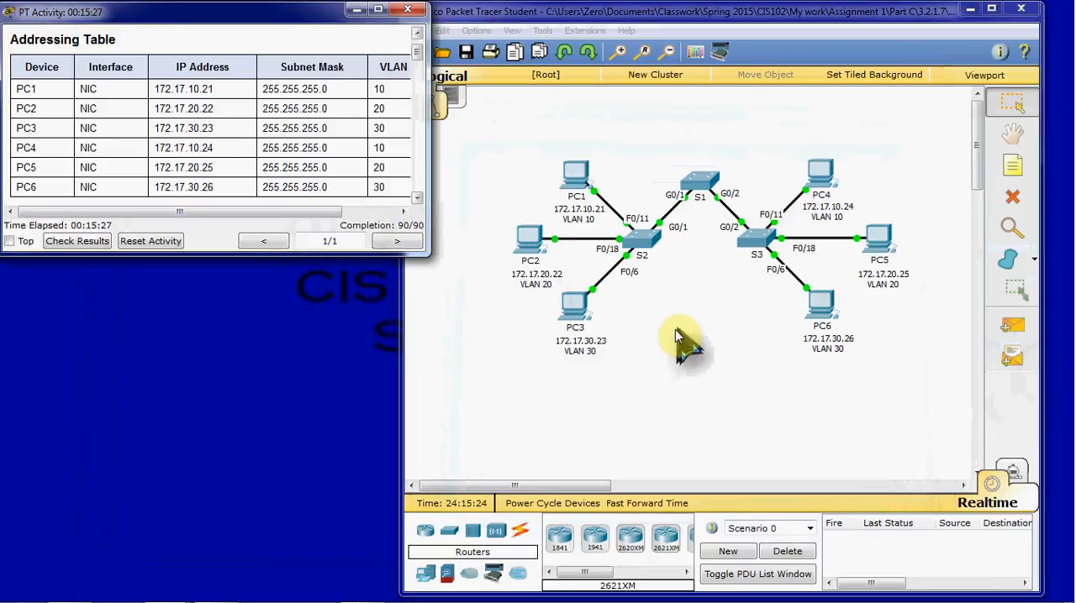